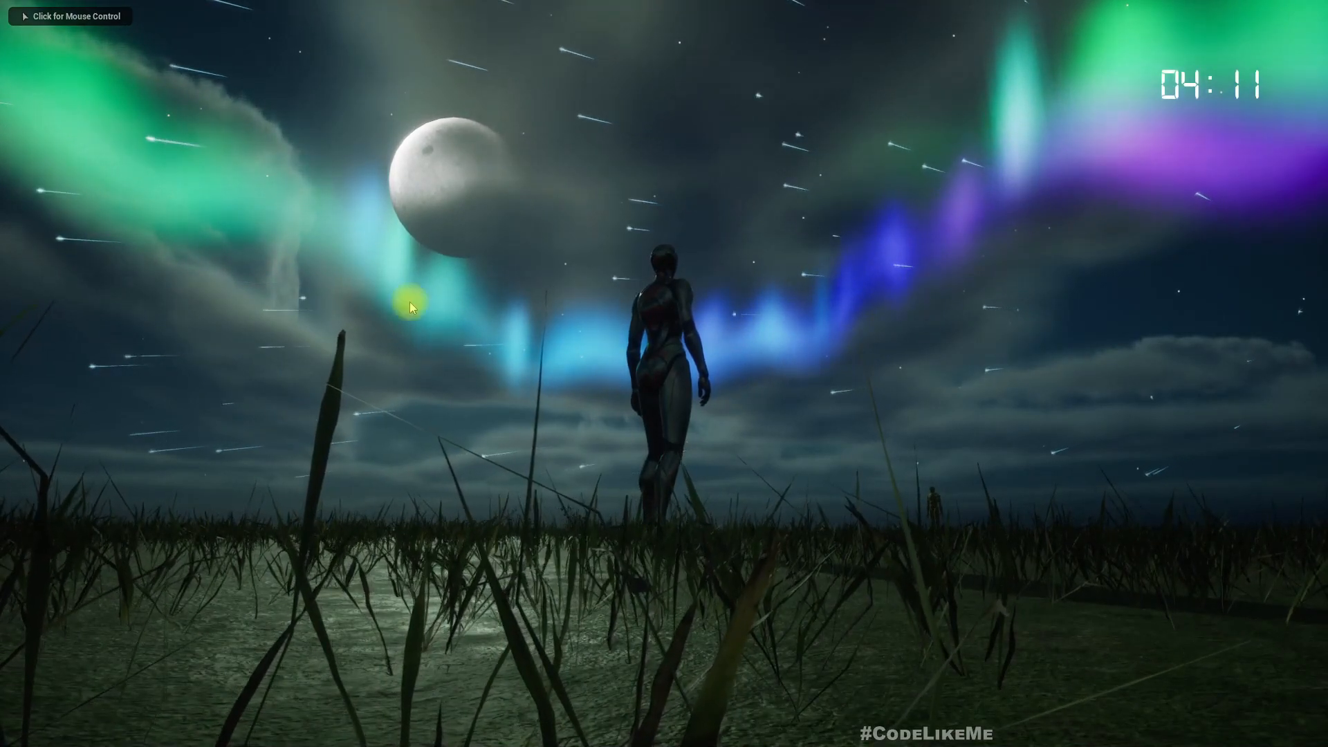
mouse_move(804, 342)
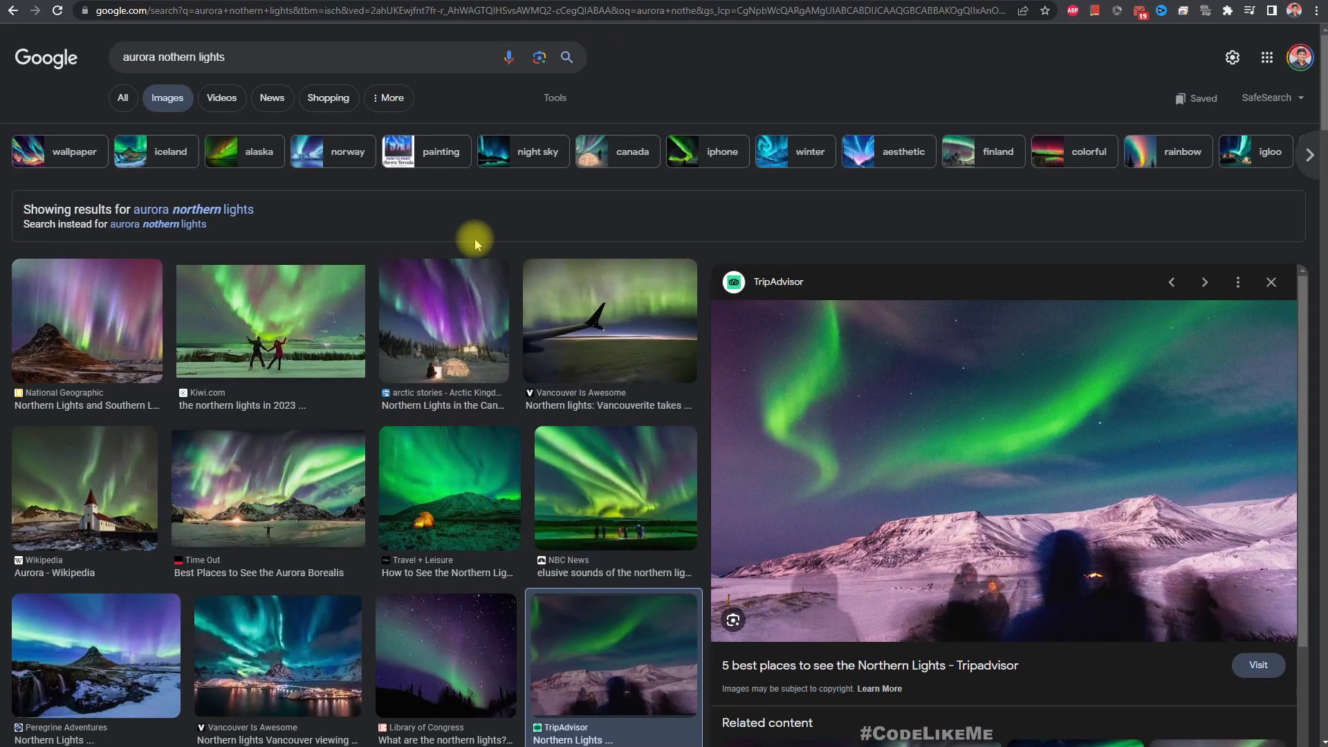
Scroll down through the aurora northern lights image results in Google Images
scroll("down", 3)
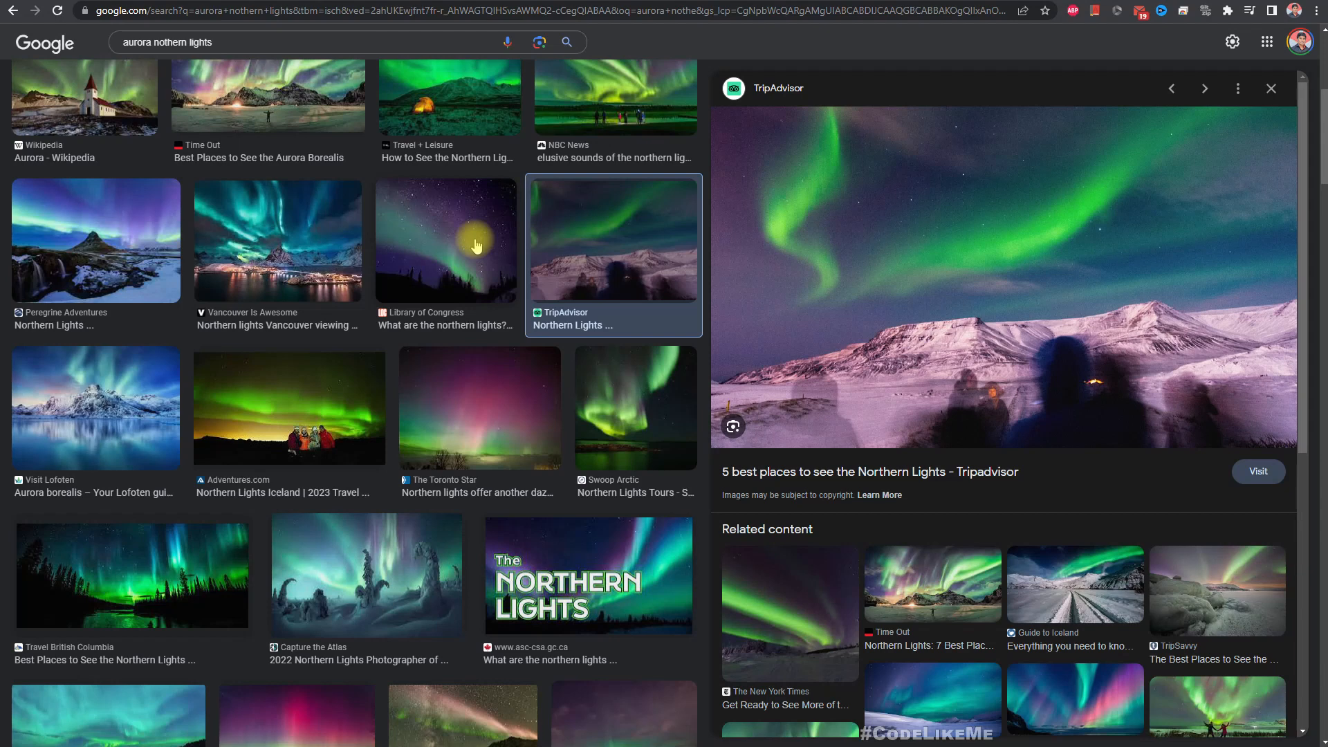
mouse_move(584, 178)
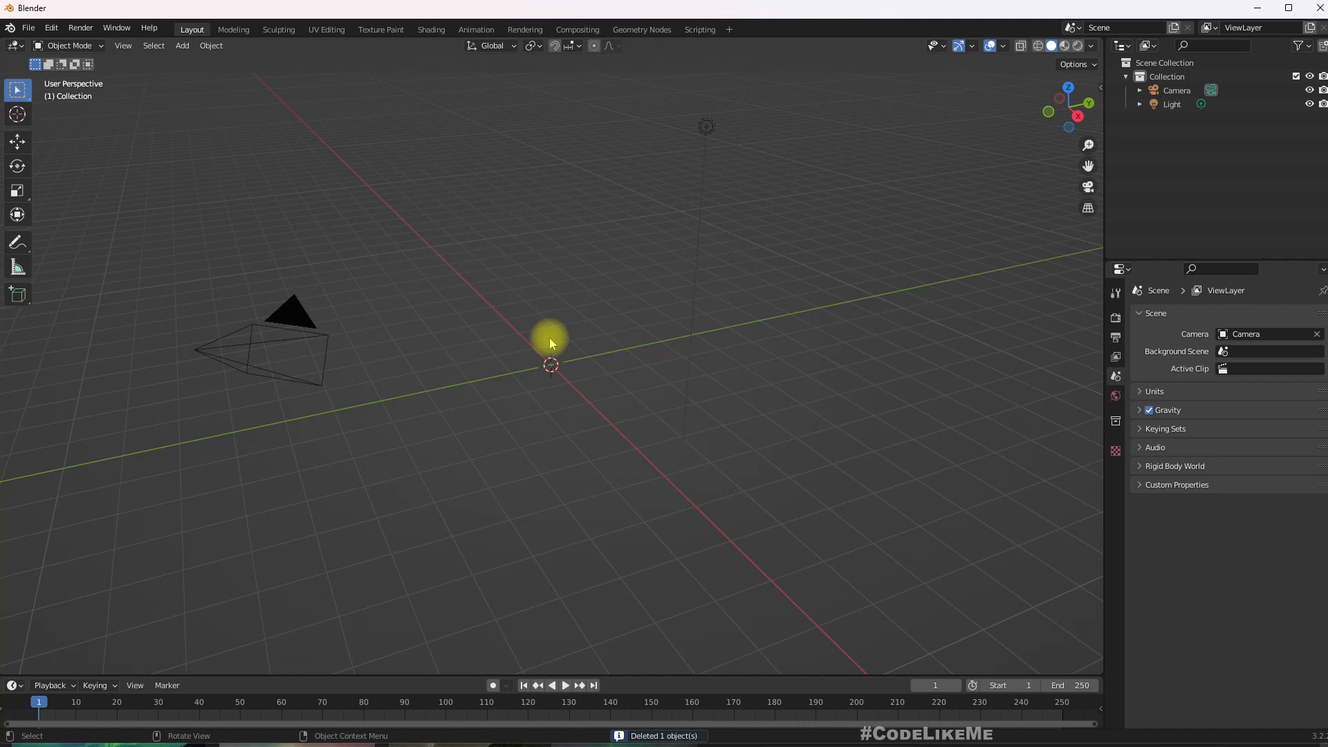
Add a Bezier curve at the 3D cursor and switch to top view
right_click(550, 343)
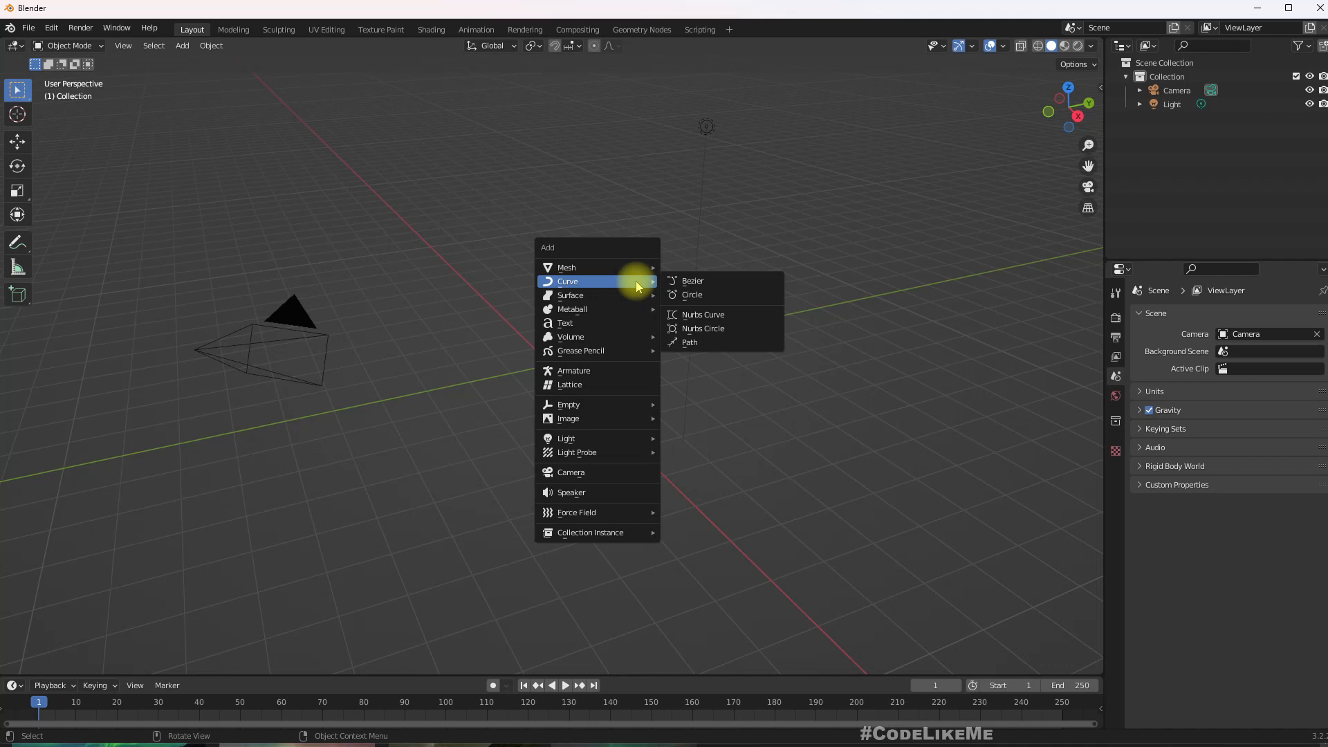
mouse_move(731, 280)
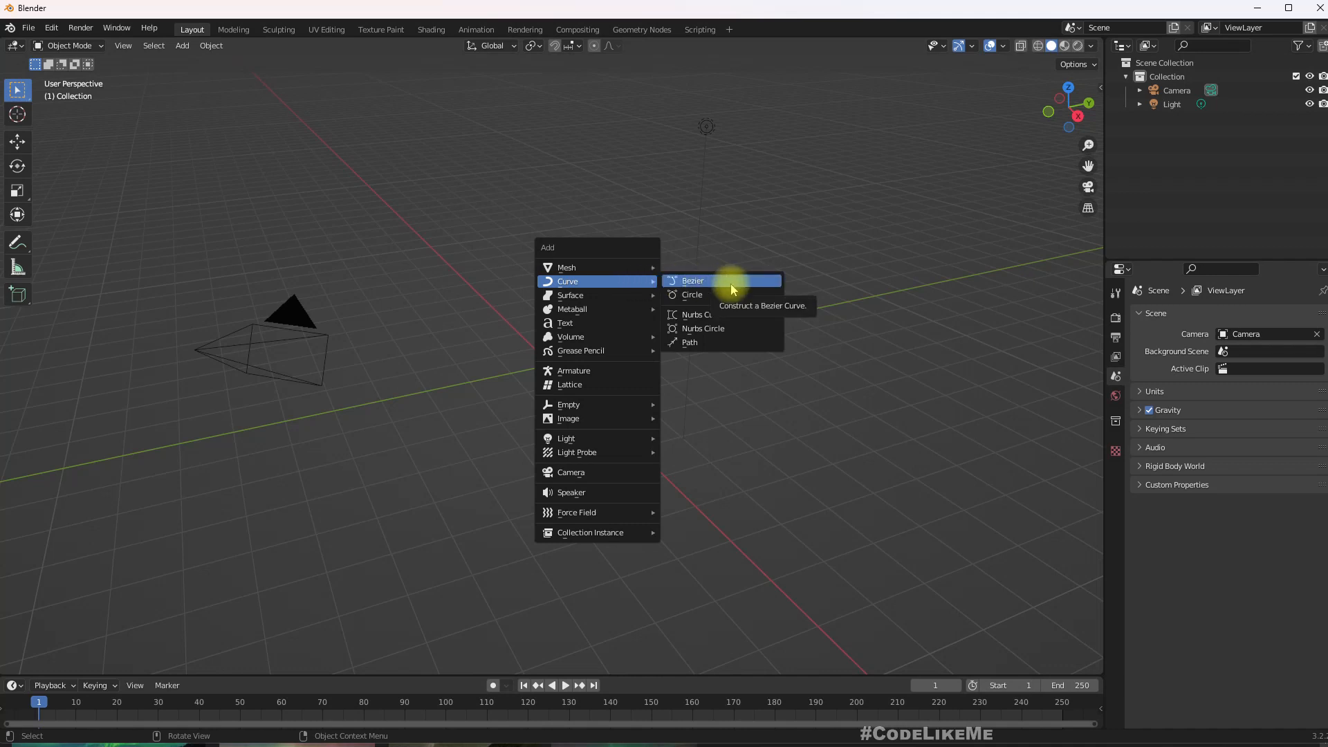
left_click(691, 280)
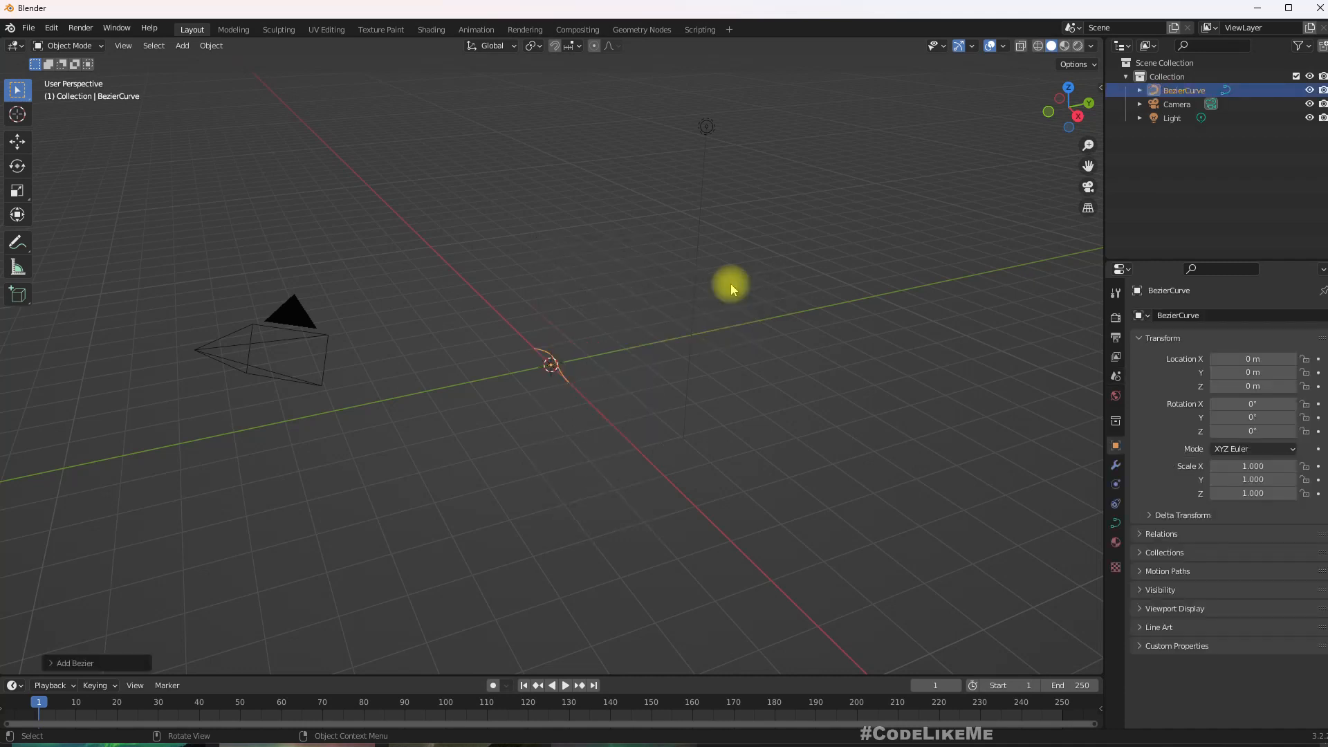
key("7")
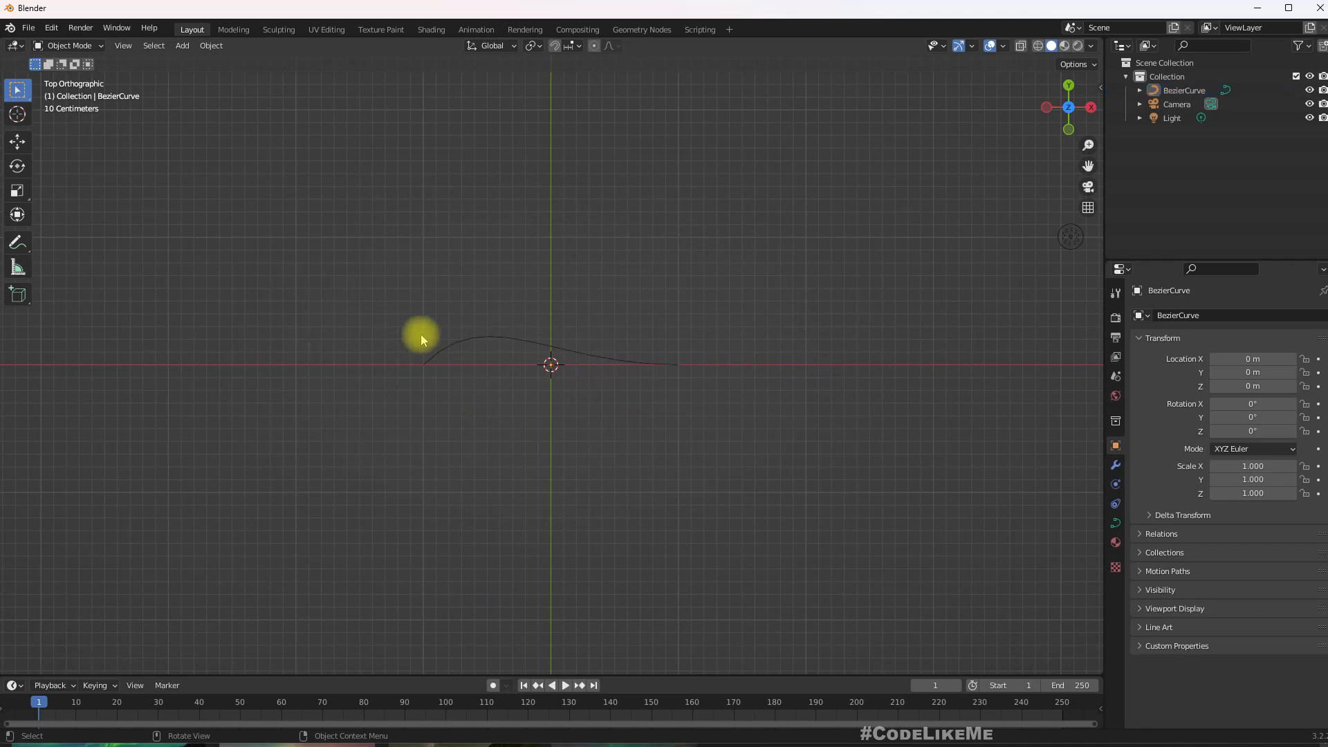
Edit the Bezier curve, extending it right and downward and reshaping its arc
left_click(665, 406)
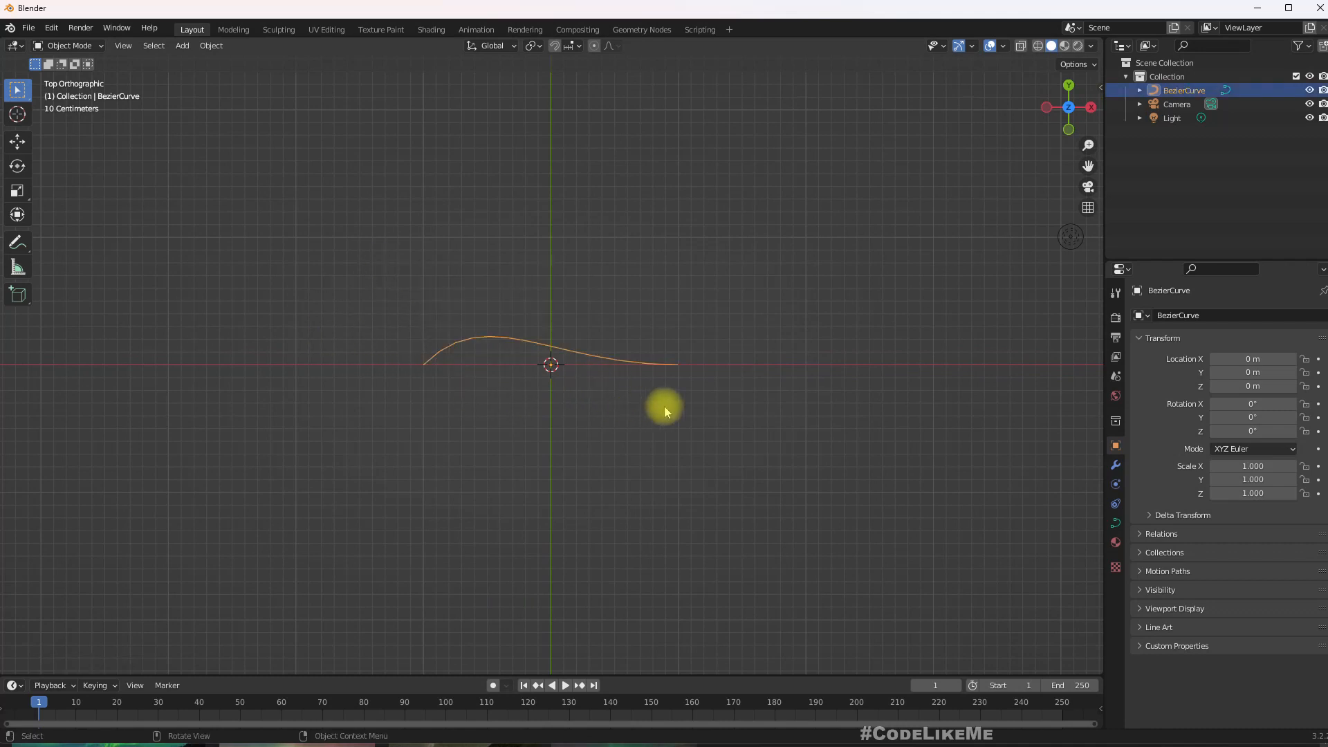
key("Tab")
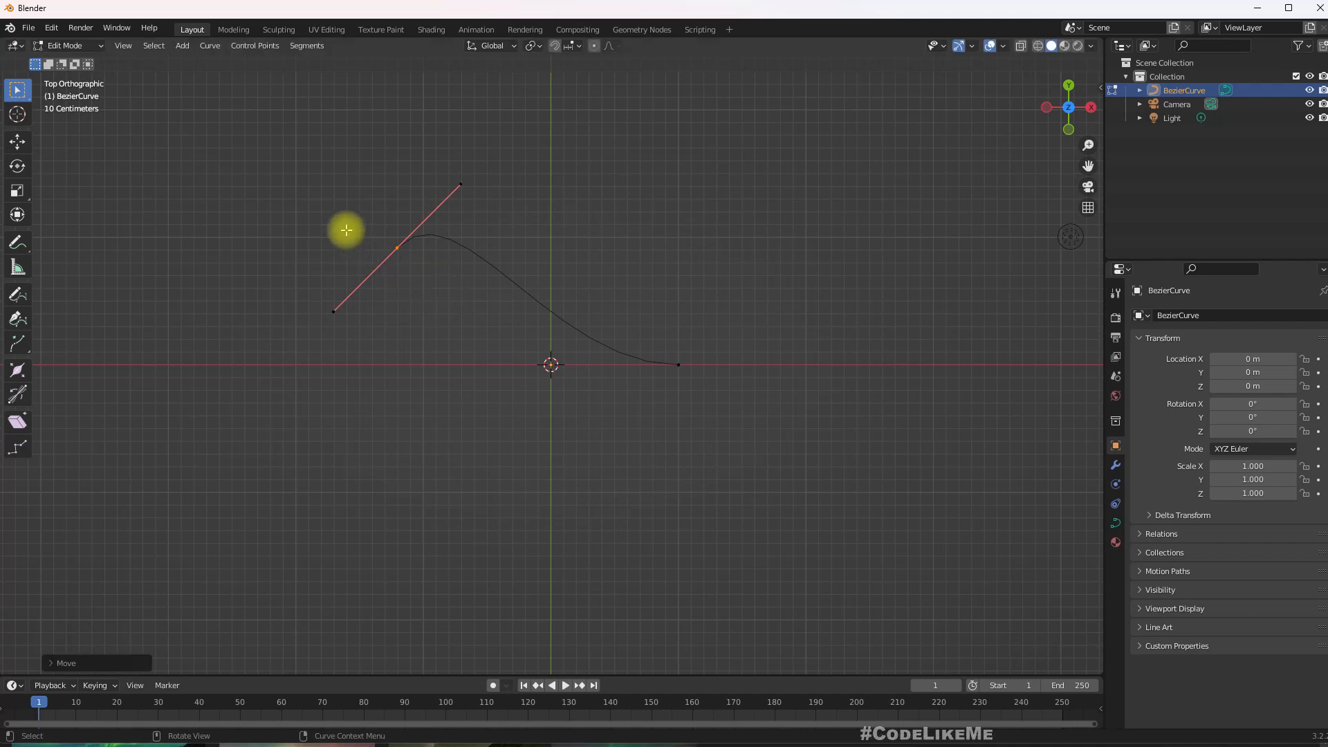
mouse_move(448, 325)
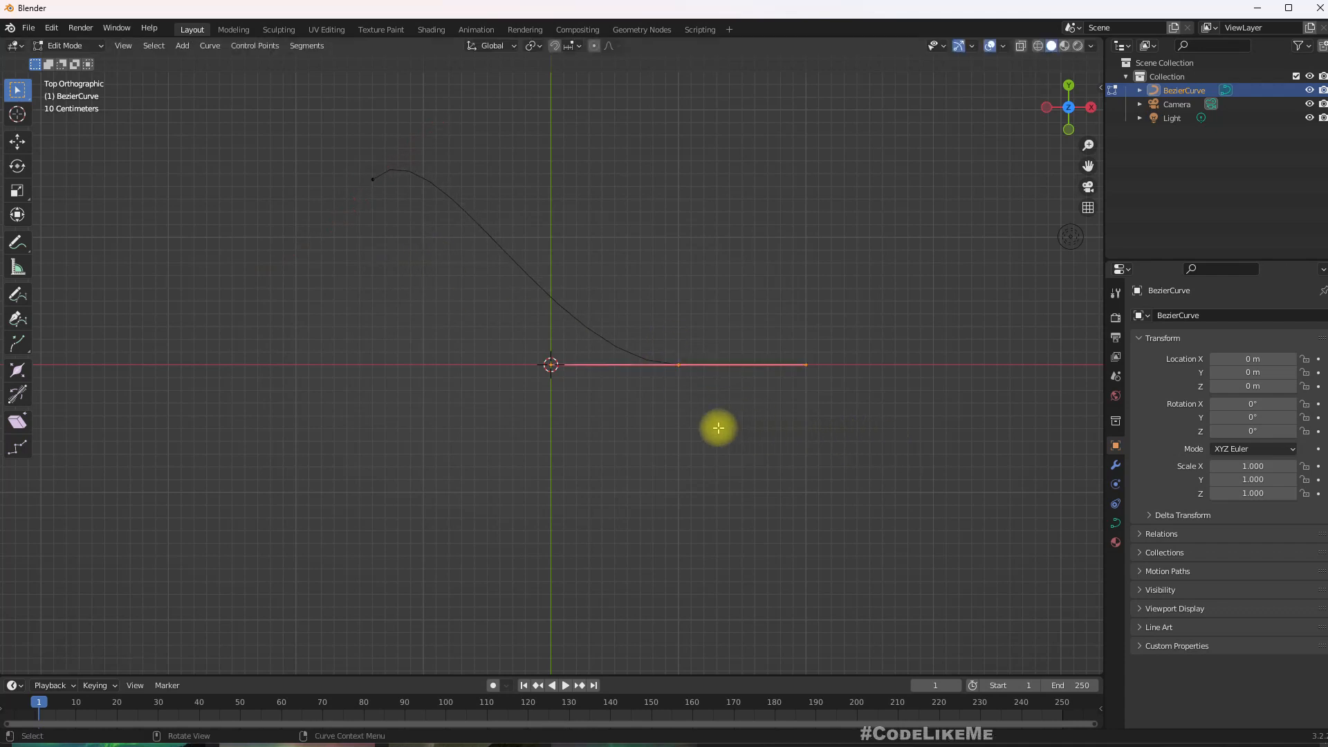
key("r")
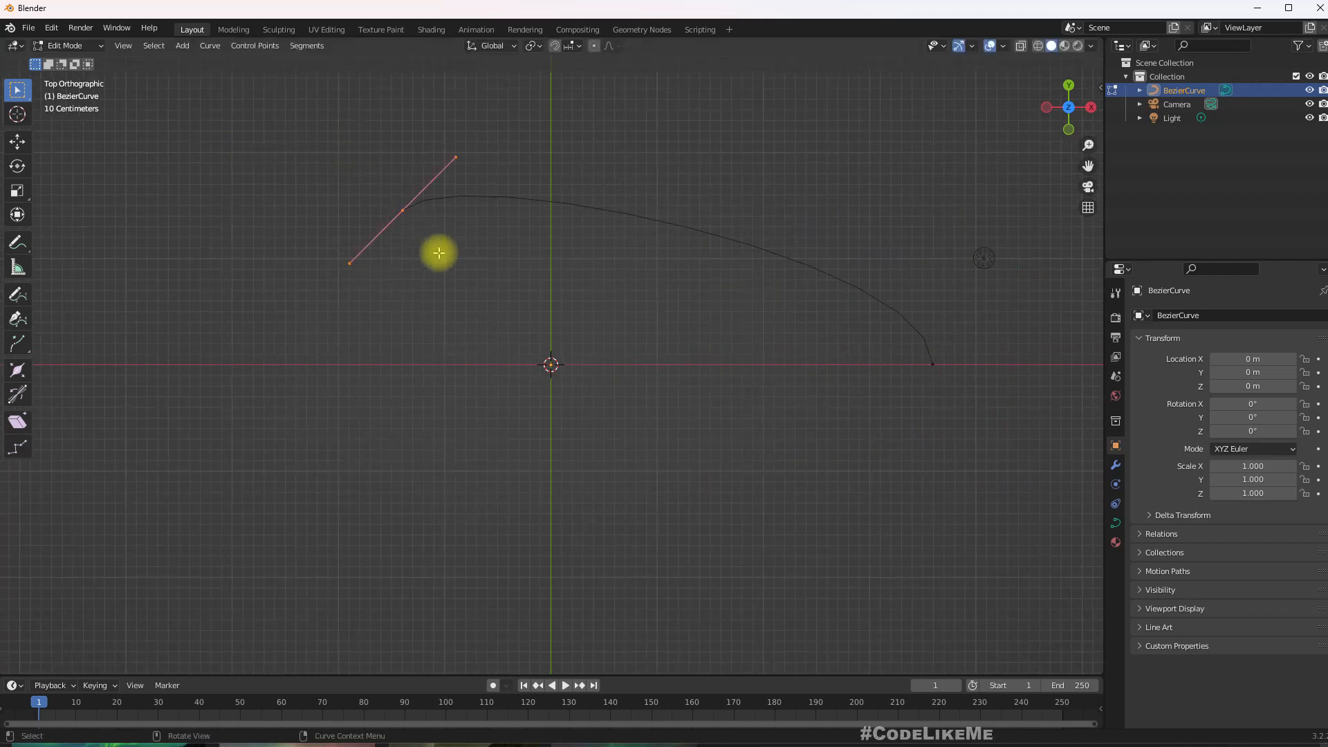
left_click_drag(438, 253, 438, 155)
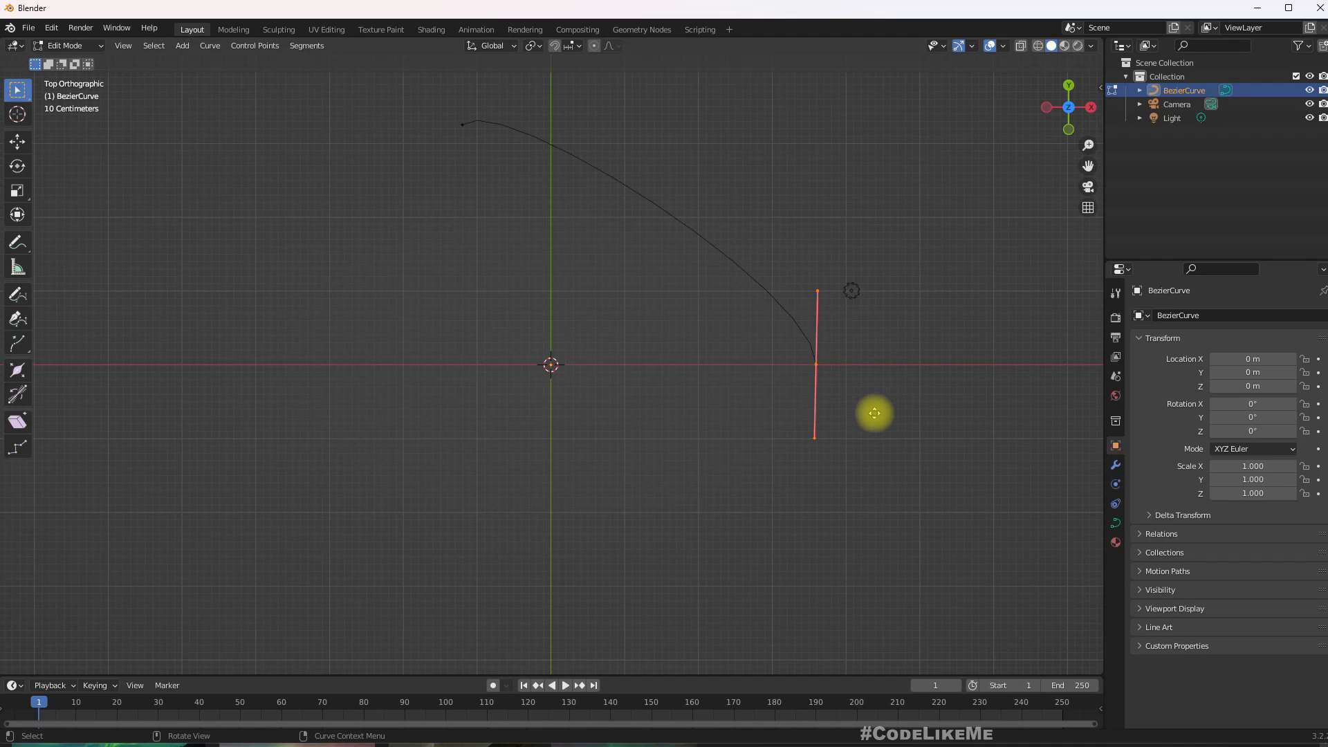
left_click_drag(815, 364, 509, 563)
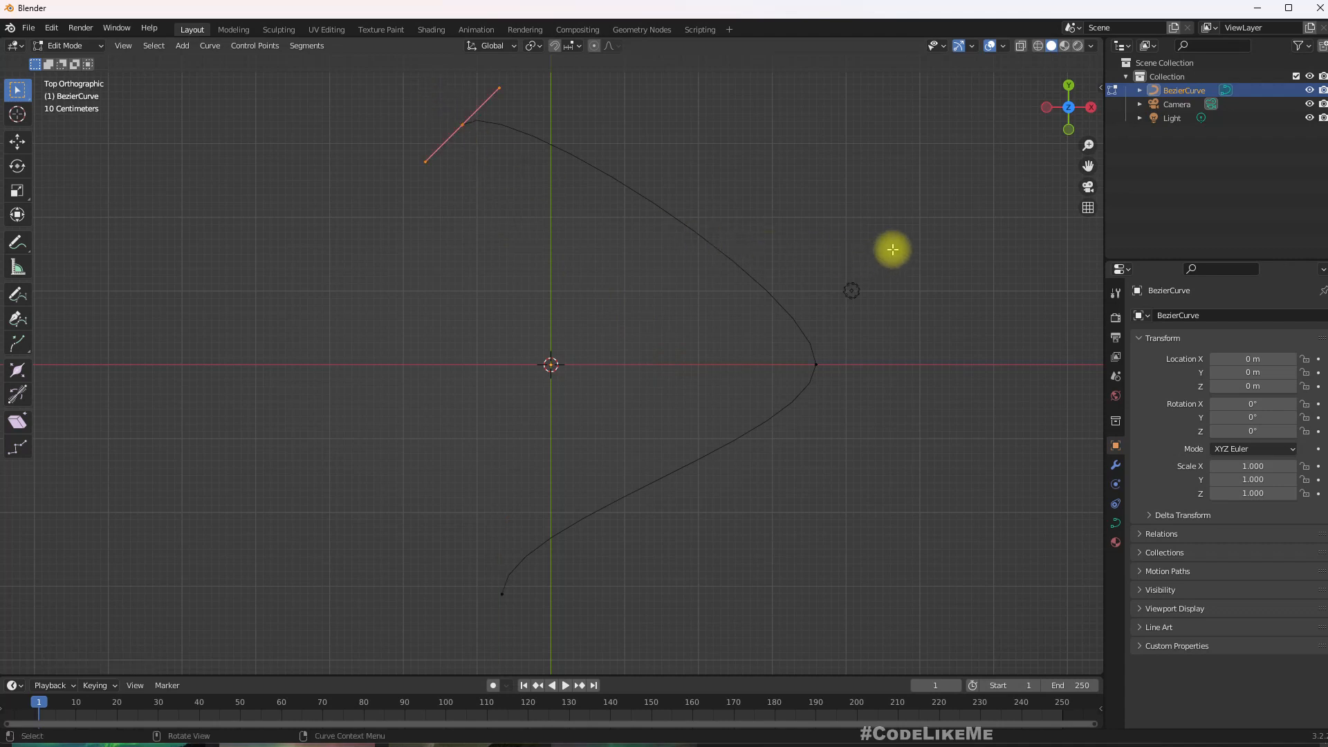
key("r")
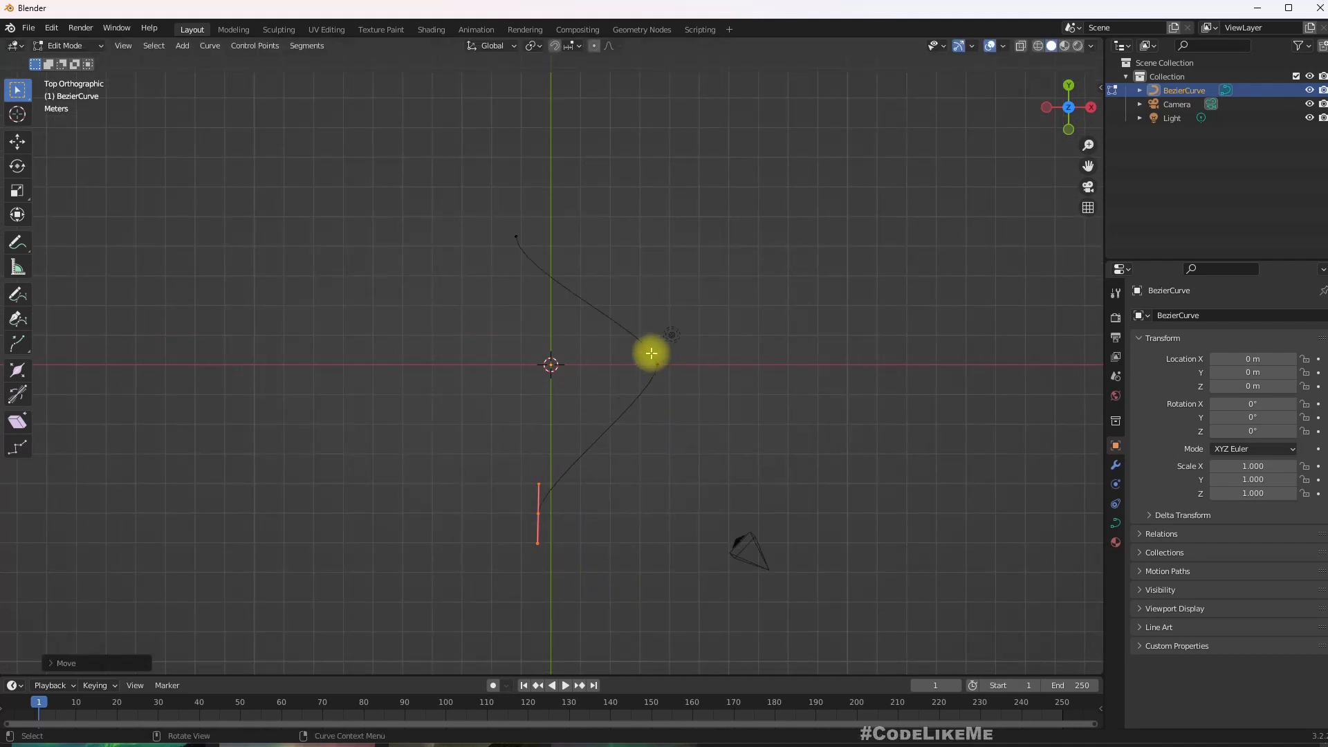
Scale and adjust the curve's handles to smooth its bends, then view it in perspective
key("s")
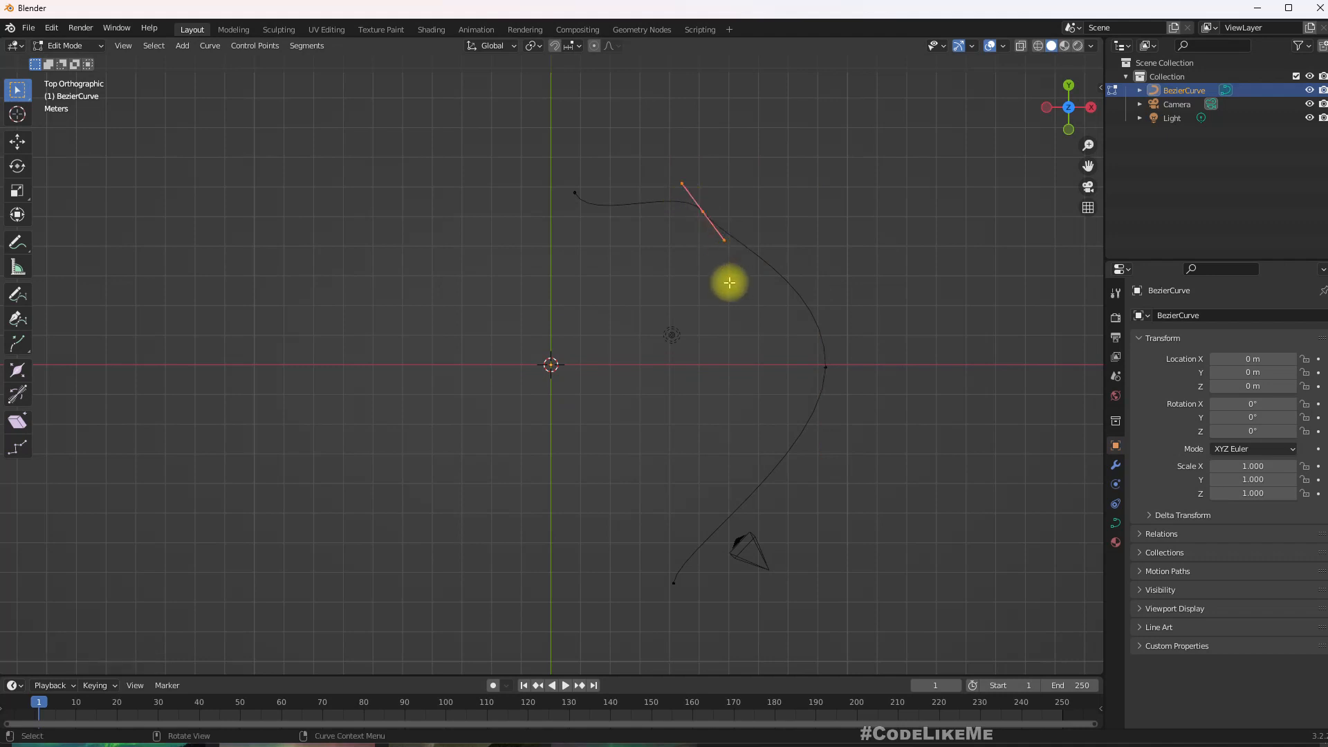
left_click_drag(728, 283, 887, 414)
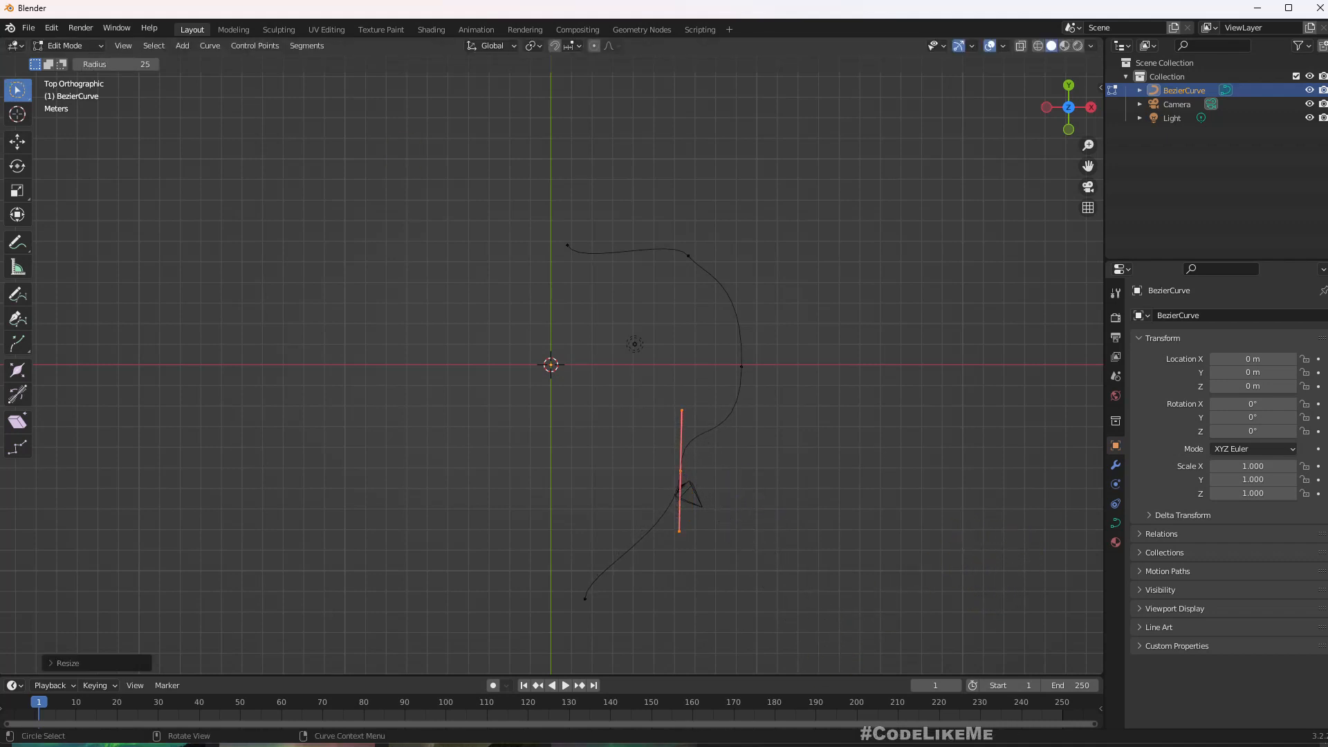
left_click(17, 90)
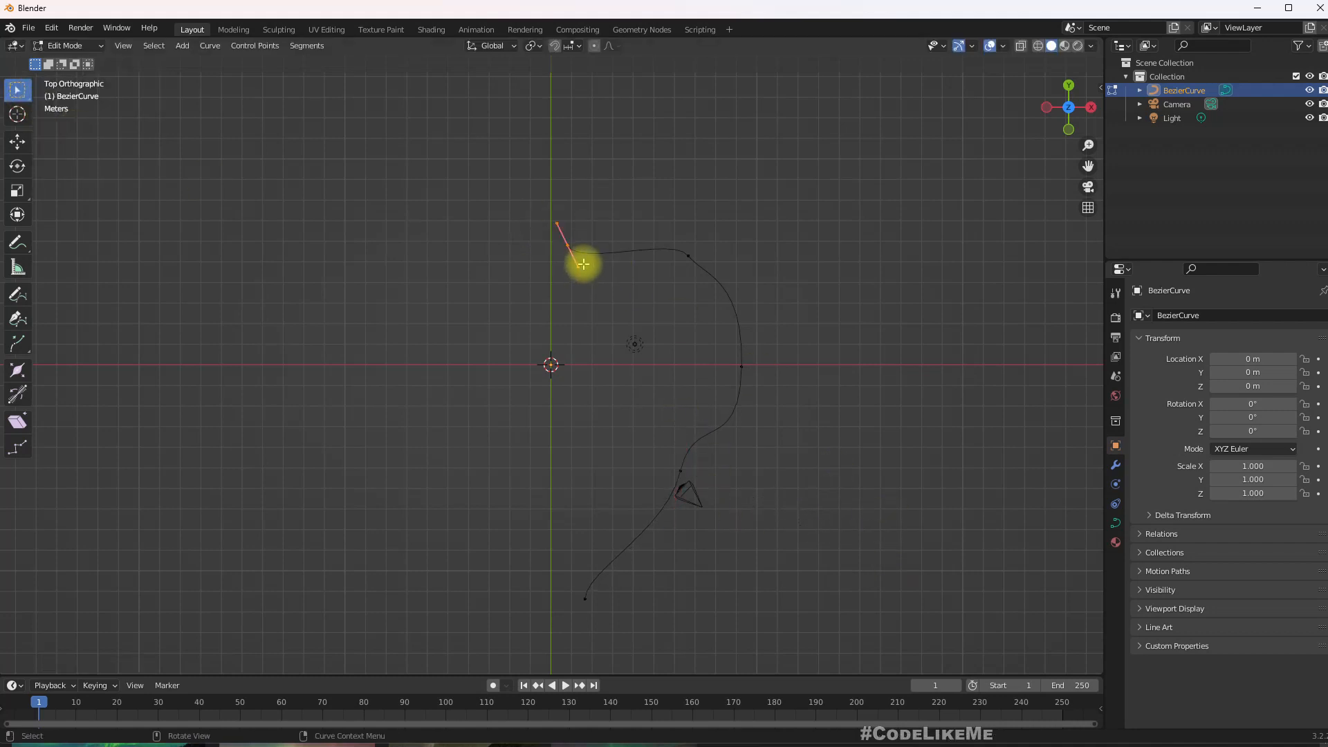
left_click_drag(582, 265, 635, 295)
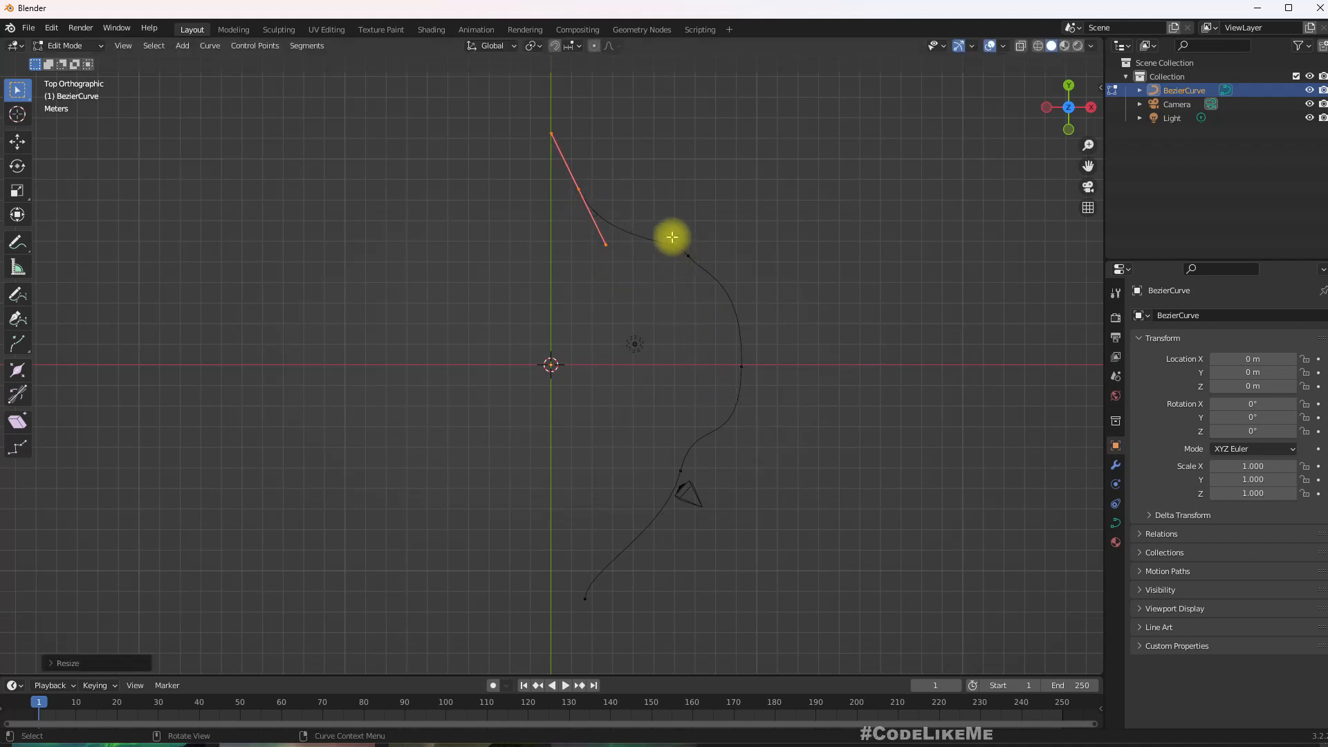
key("s")
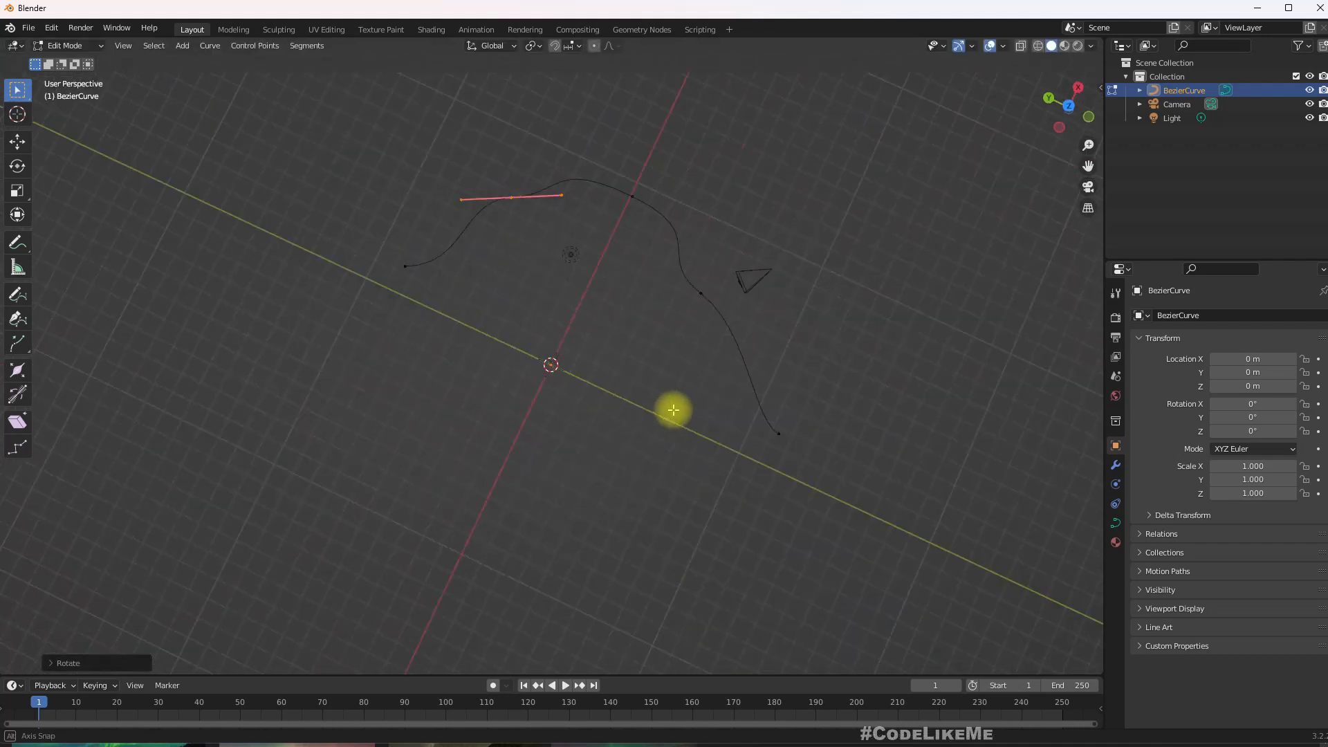
left_click_drag(673, 411, 759, 317)
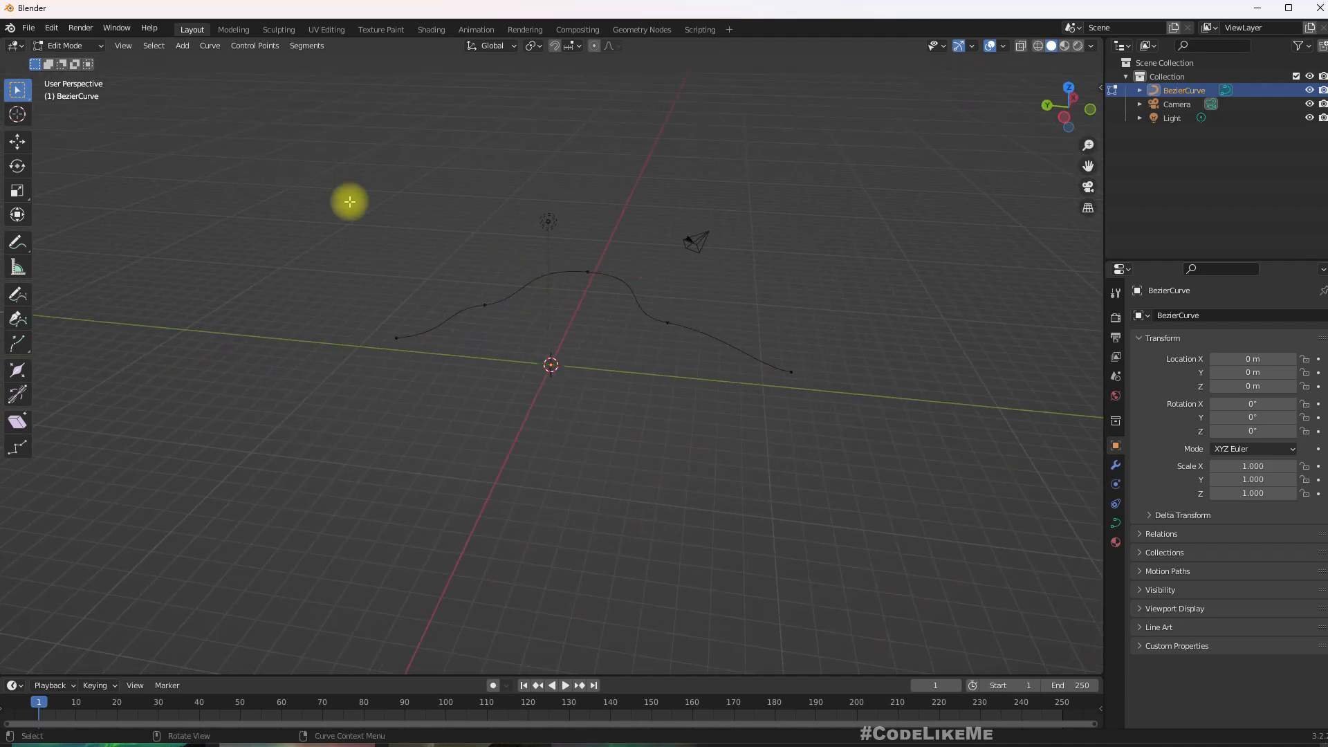
Convert the Bezier curve object to a mesh and enter Edit Mode on it
key("Tab")
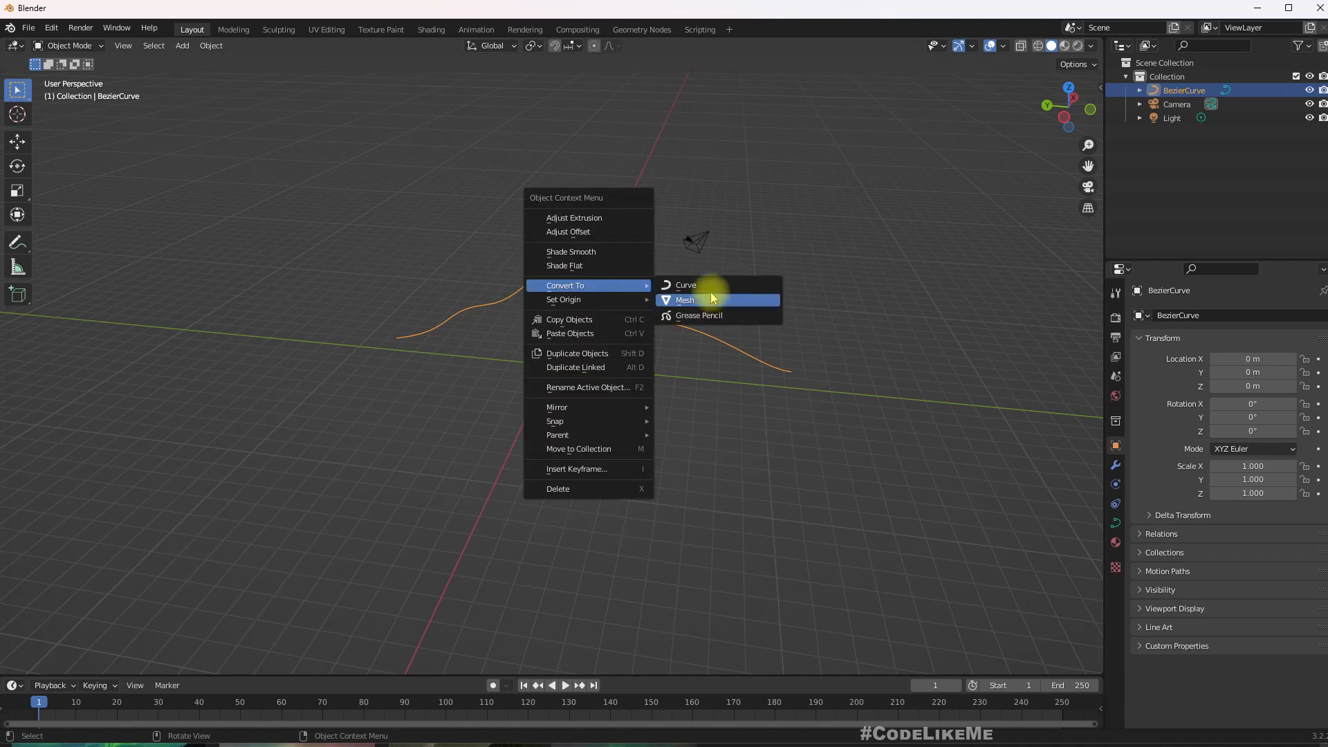
left_click(684, 299)
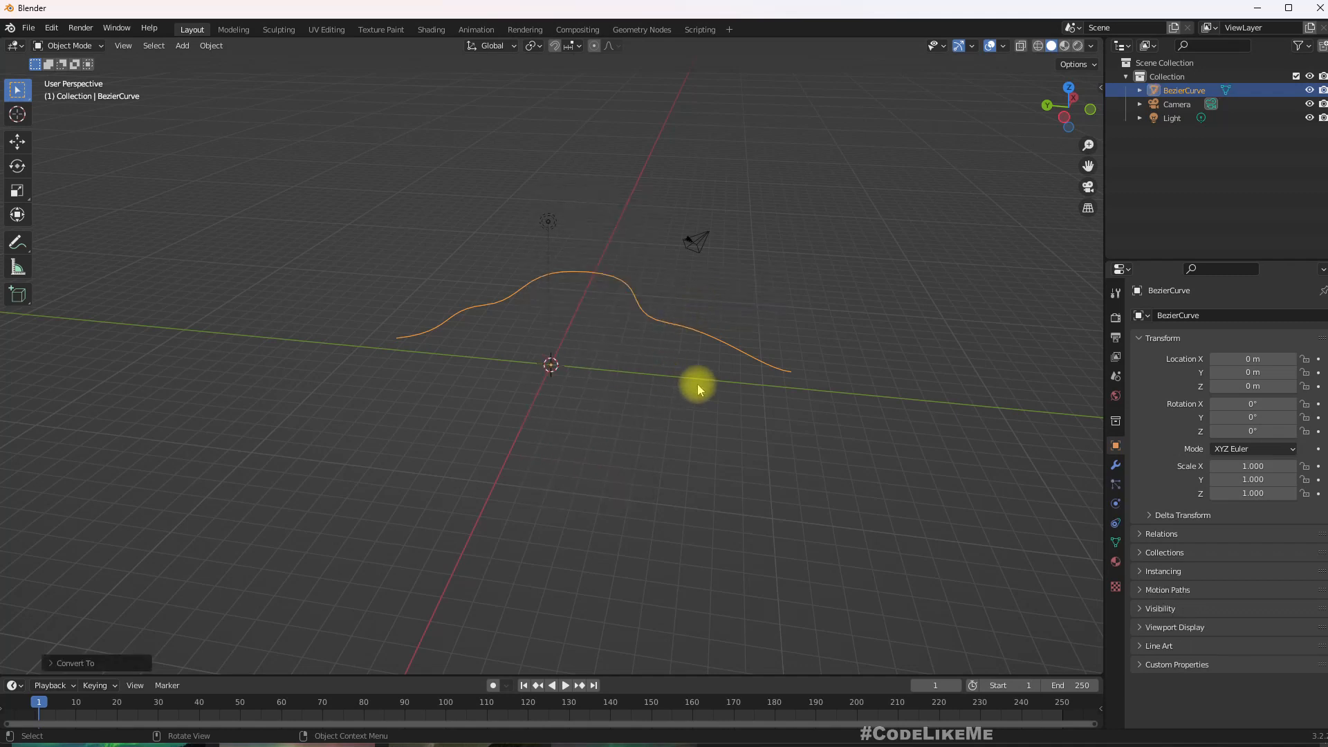
key("Tab")
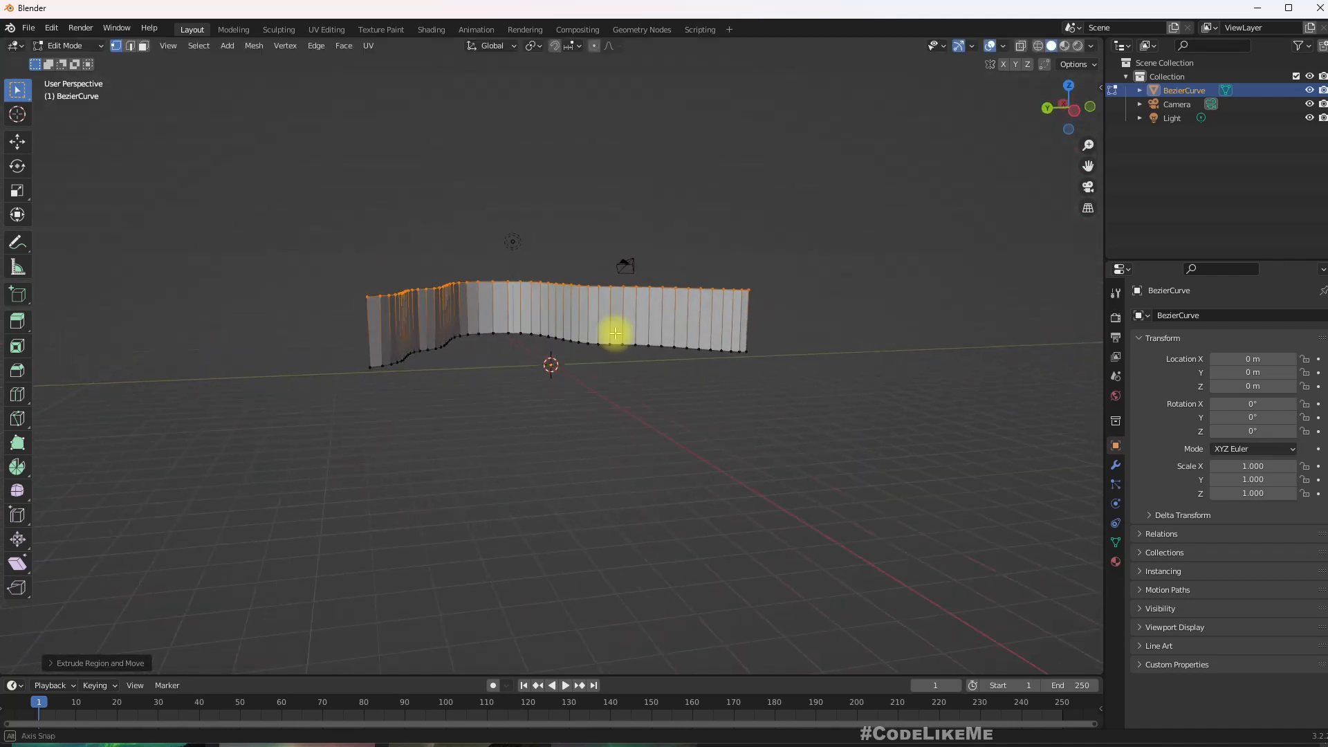
Inspect the wavy wall from another angle and subdivide its faces into a dense grid
left_click_drag(616, 332, 886, 331)
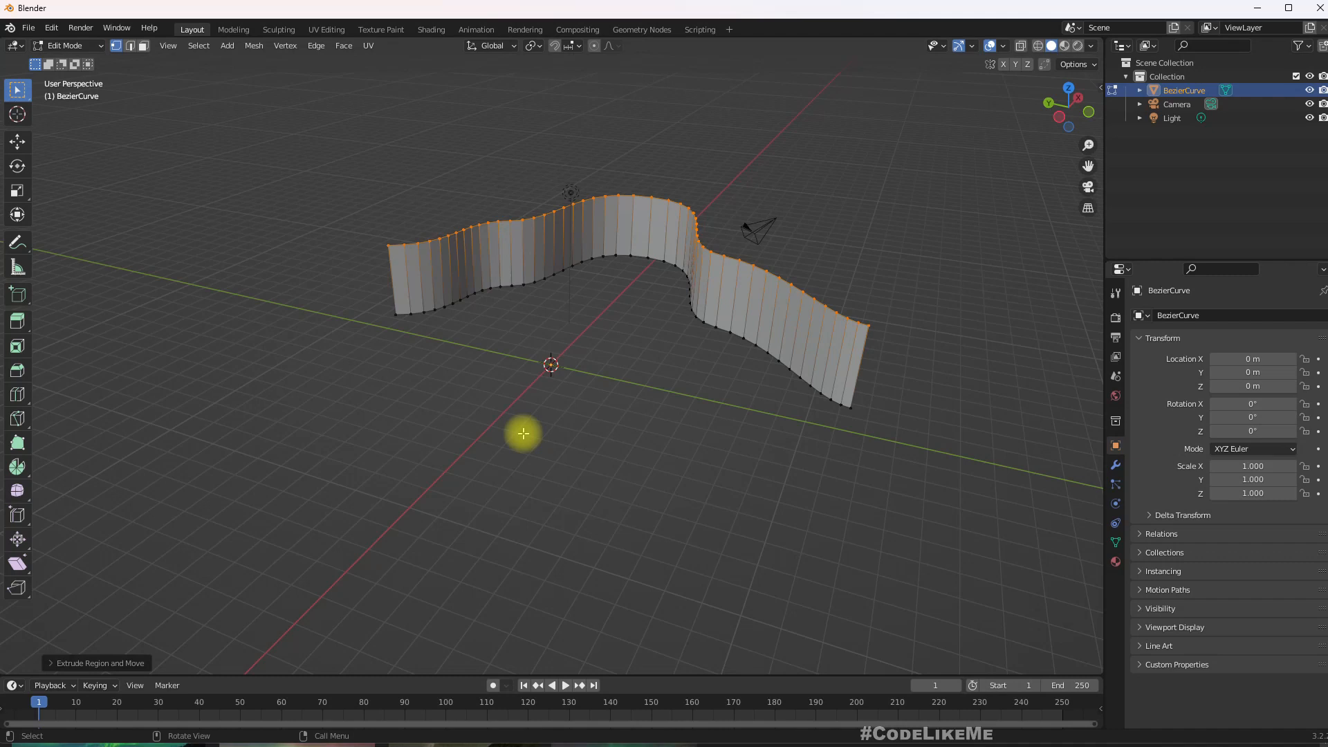
mouse_move(41, 163)
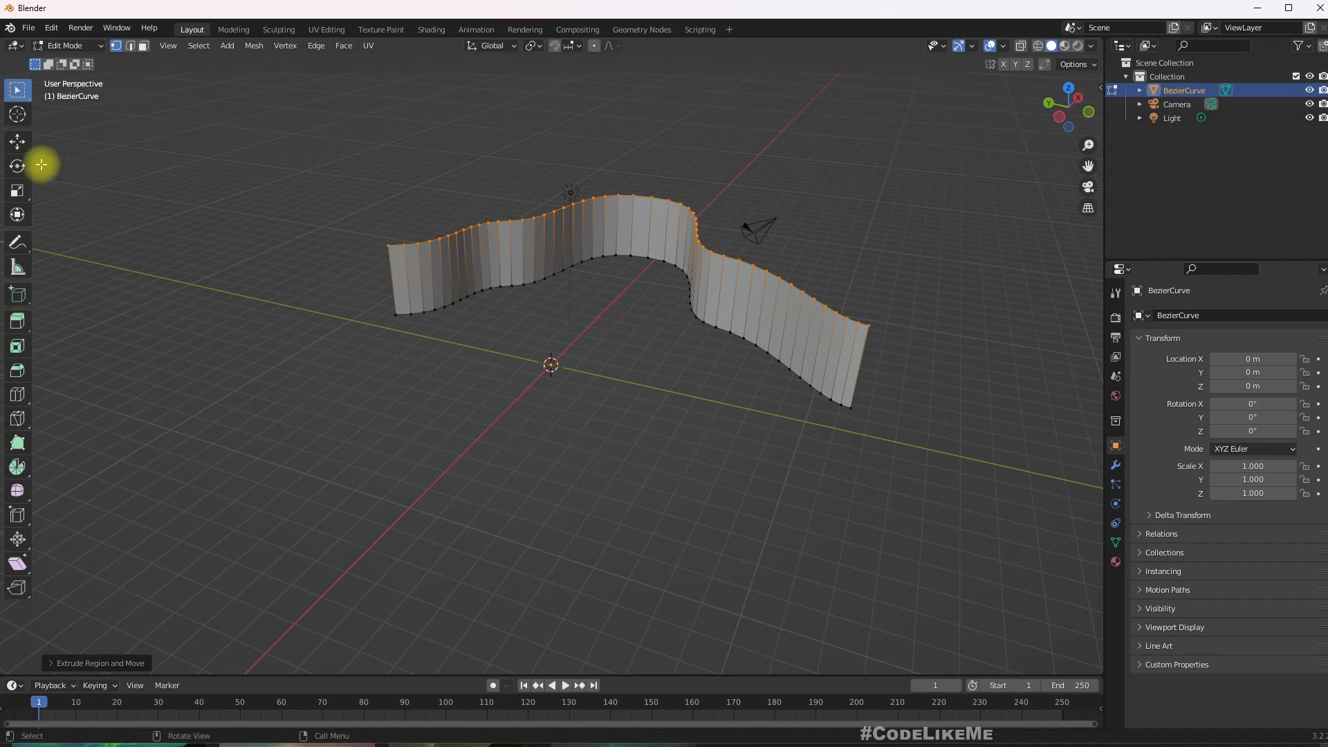
left_click(16, 395)
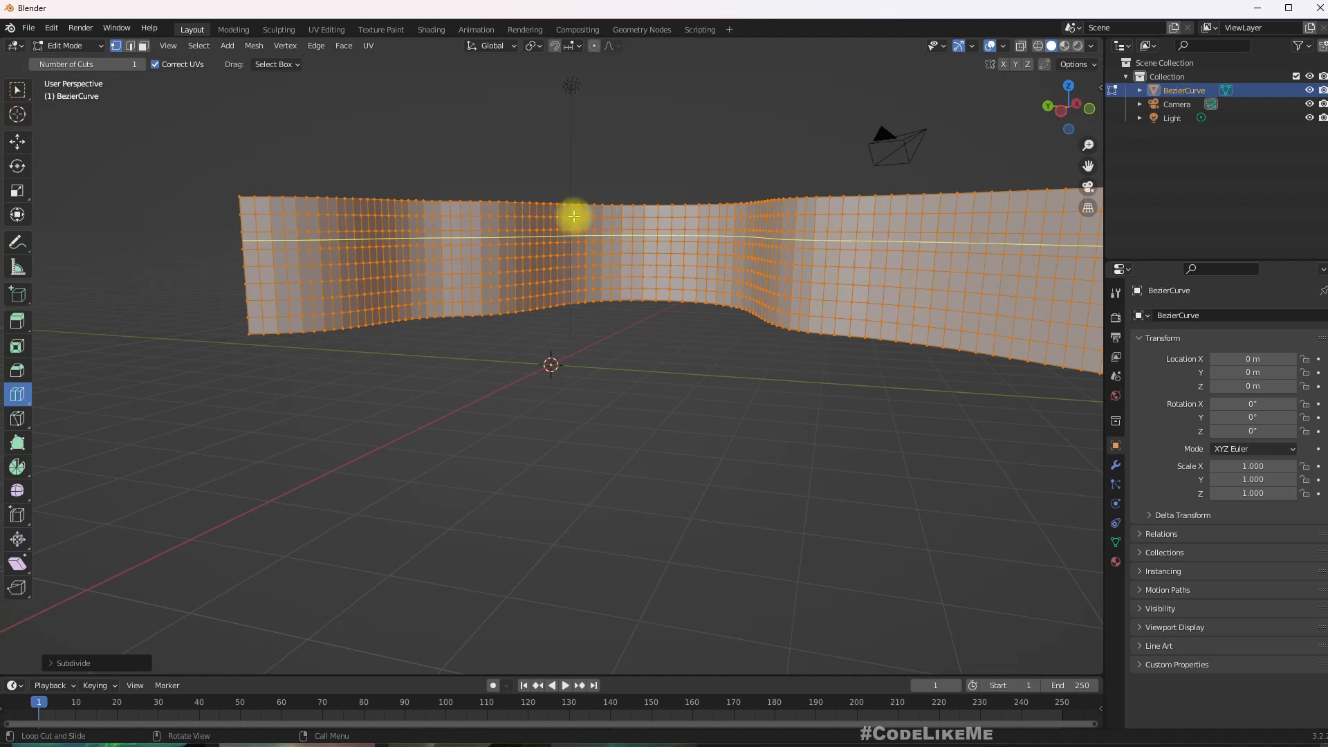
left_click(325, 29)
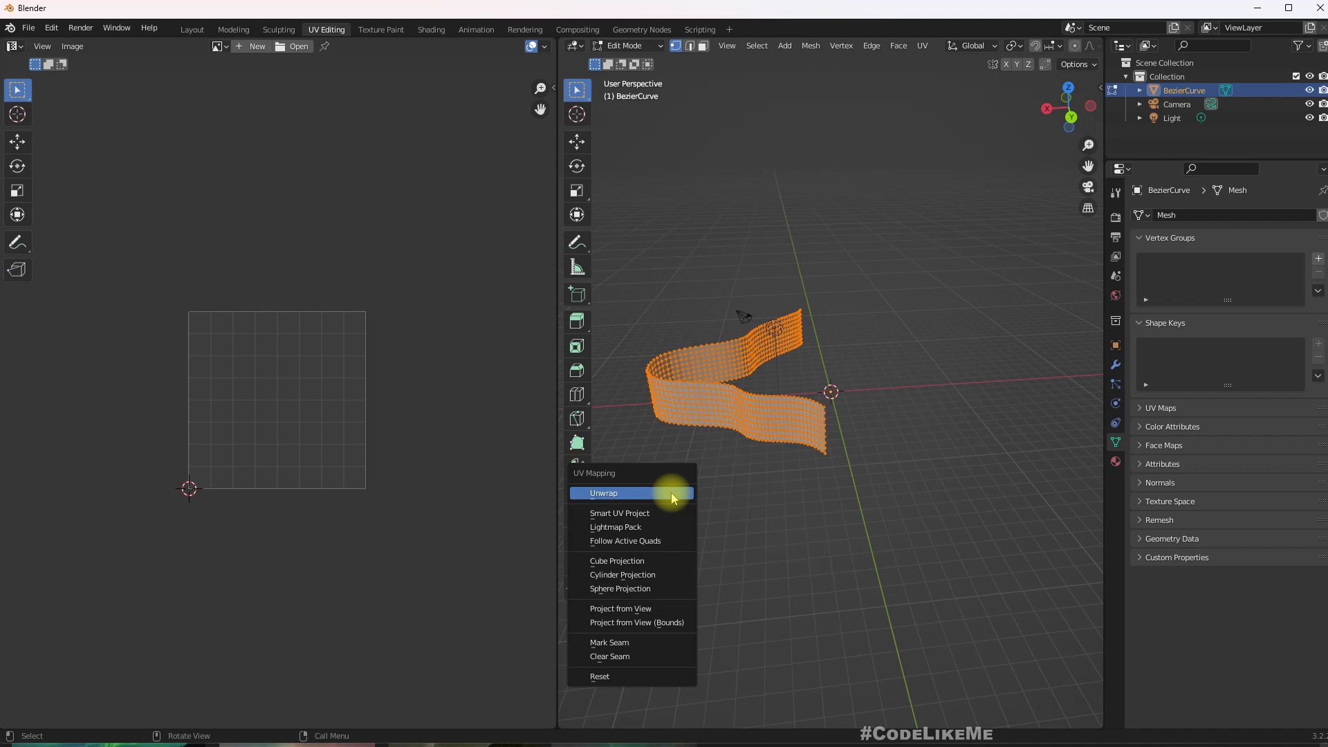
Unwrap the wall mesh, then scale and rotate its UV strip across the image square
left_click(603, 493)
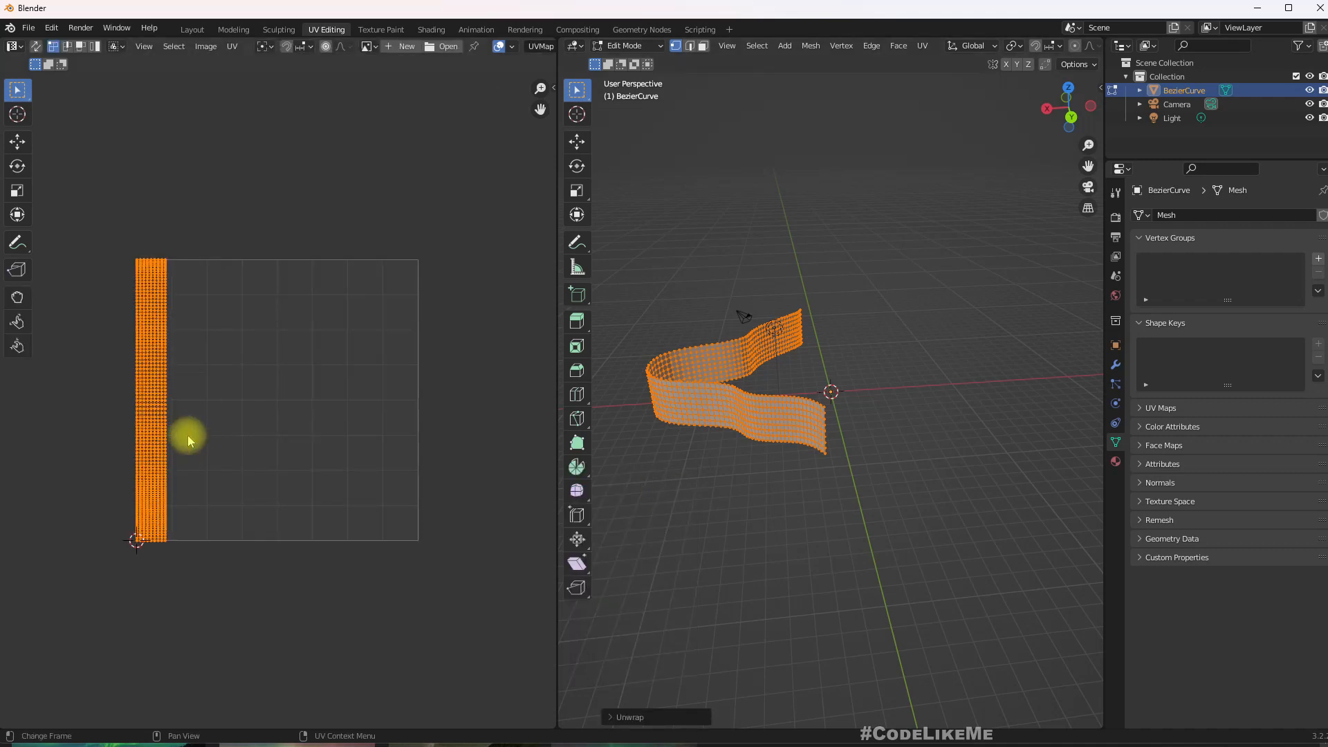
mouse_move(183, 448)
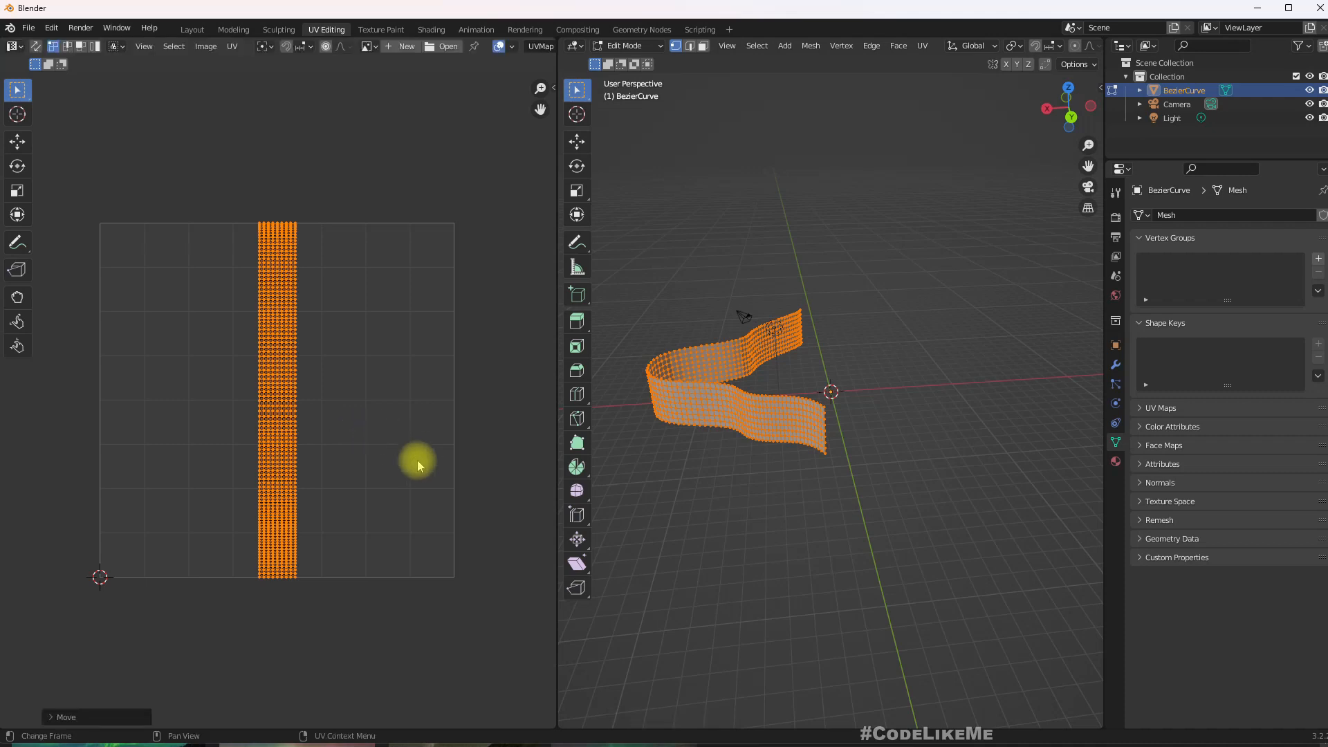
key("s")
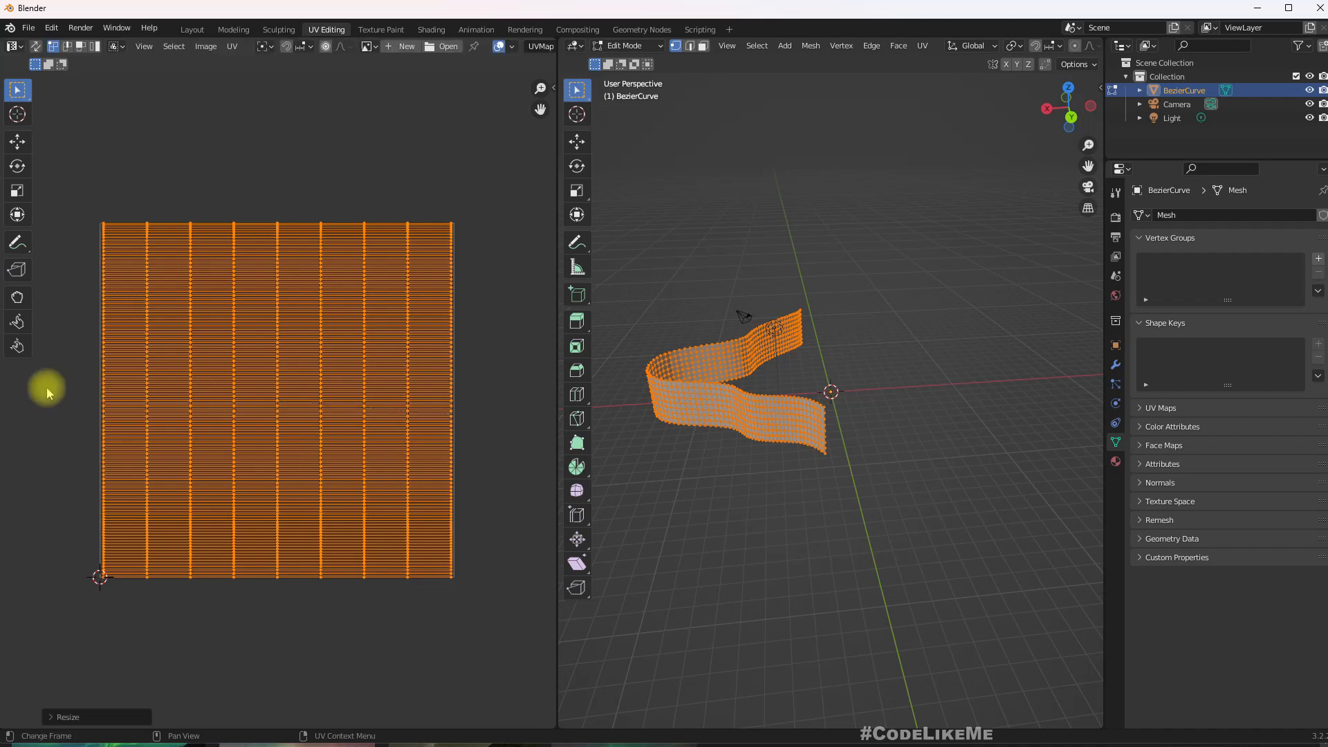
key("r")
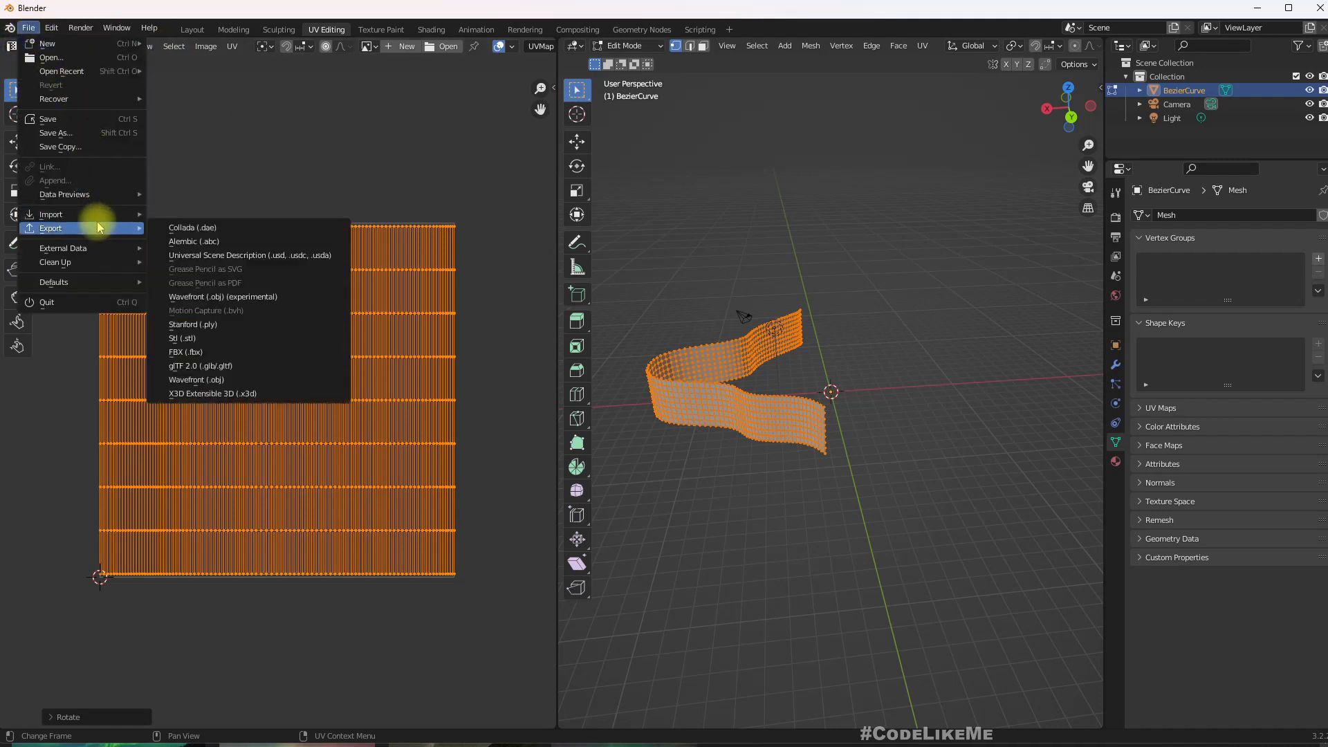
Export the wall as SM_AuroraWall.fbx with Forward X and Up Z
left_click(186, 351)
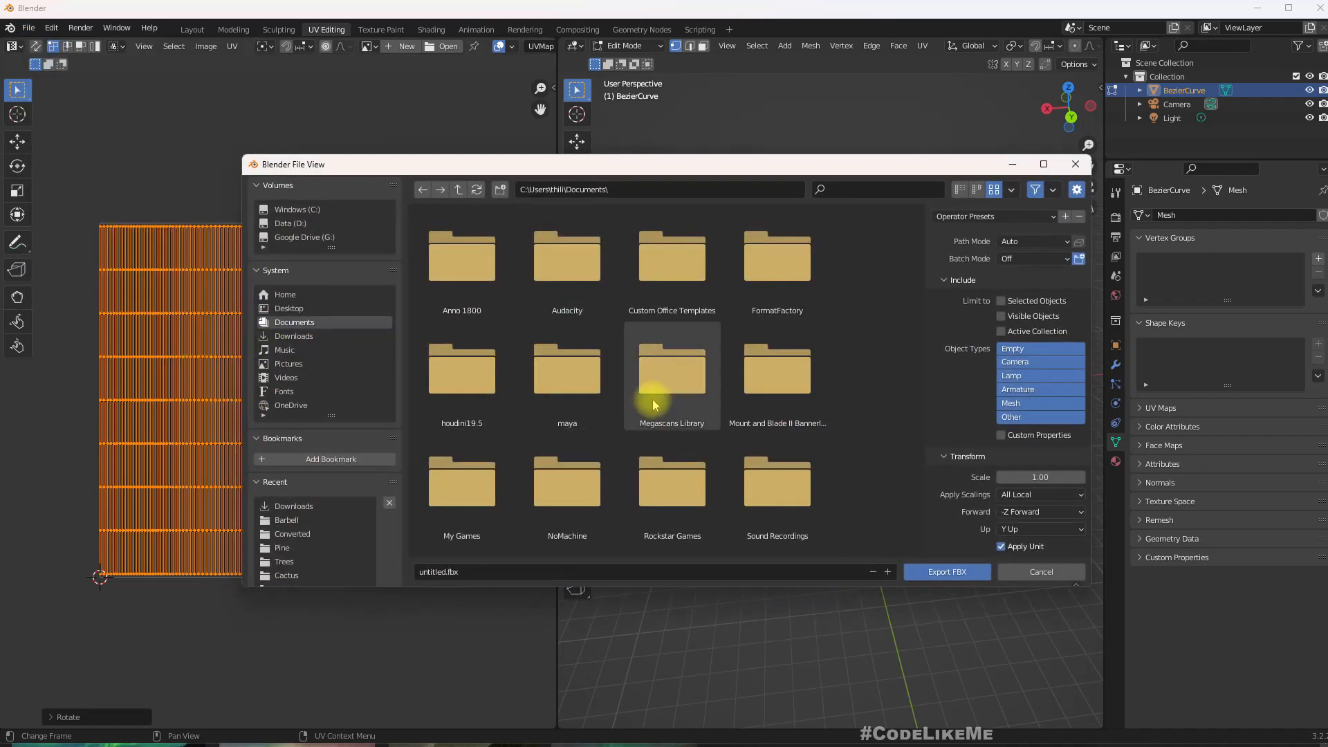
left_click(517, 572)
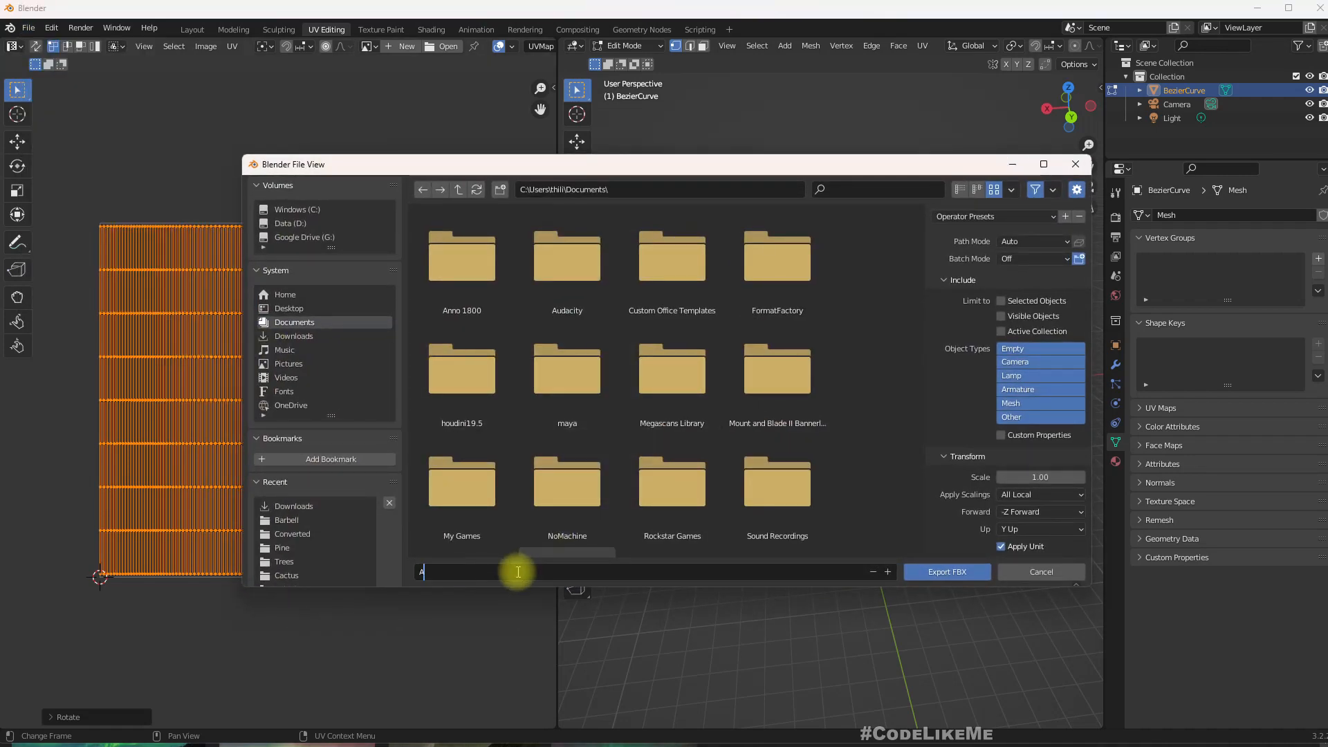
type("AuroraWall")
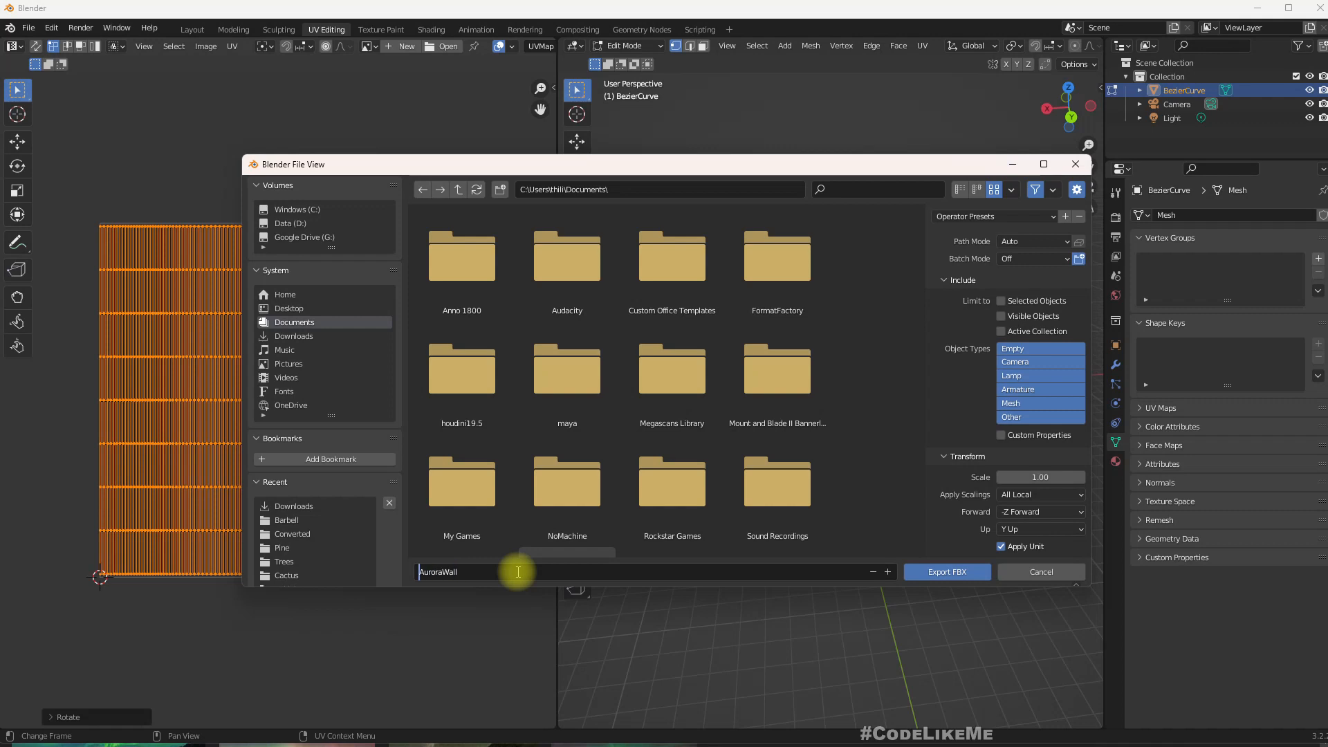
type("SM_")
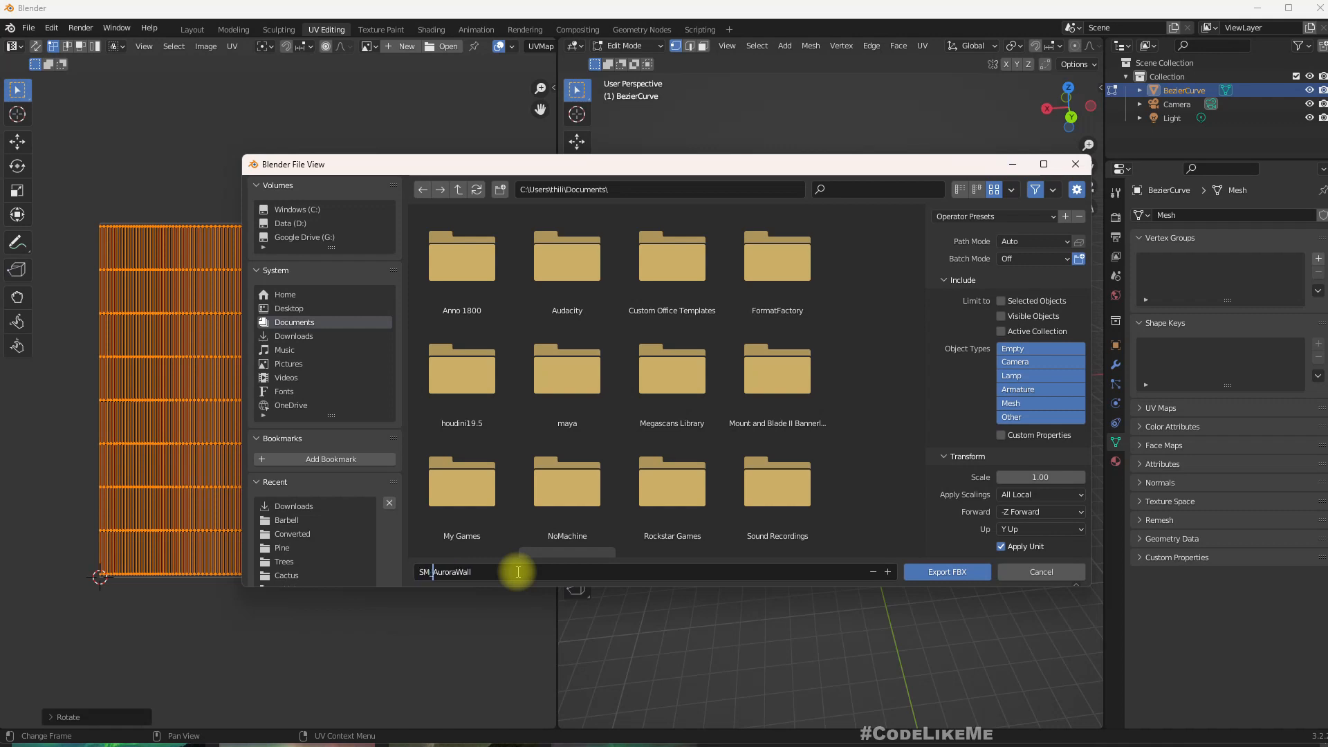
left_click(1040, 512)
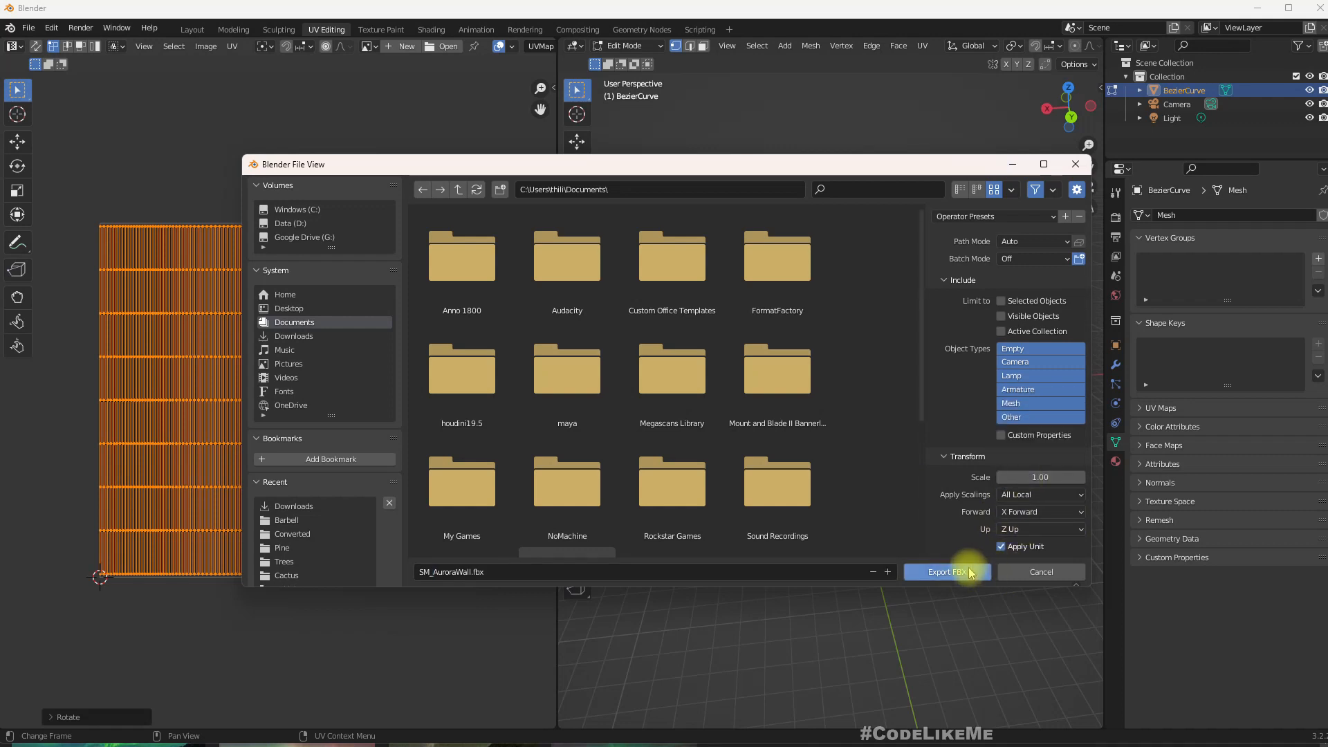
left_click(946, 572)
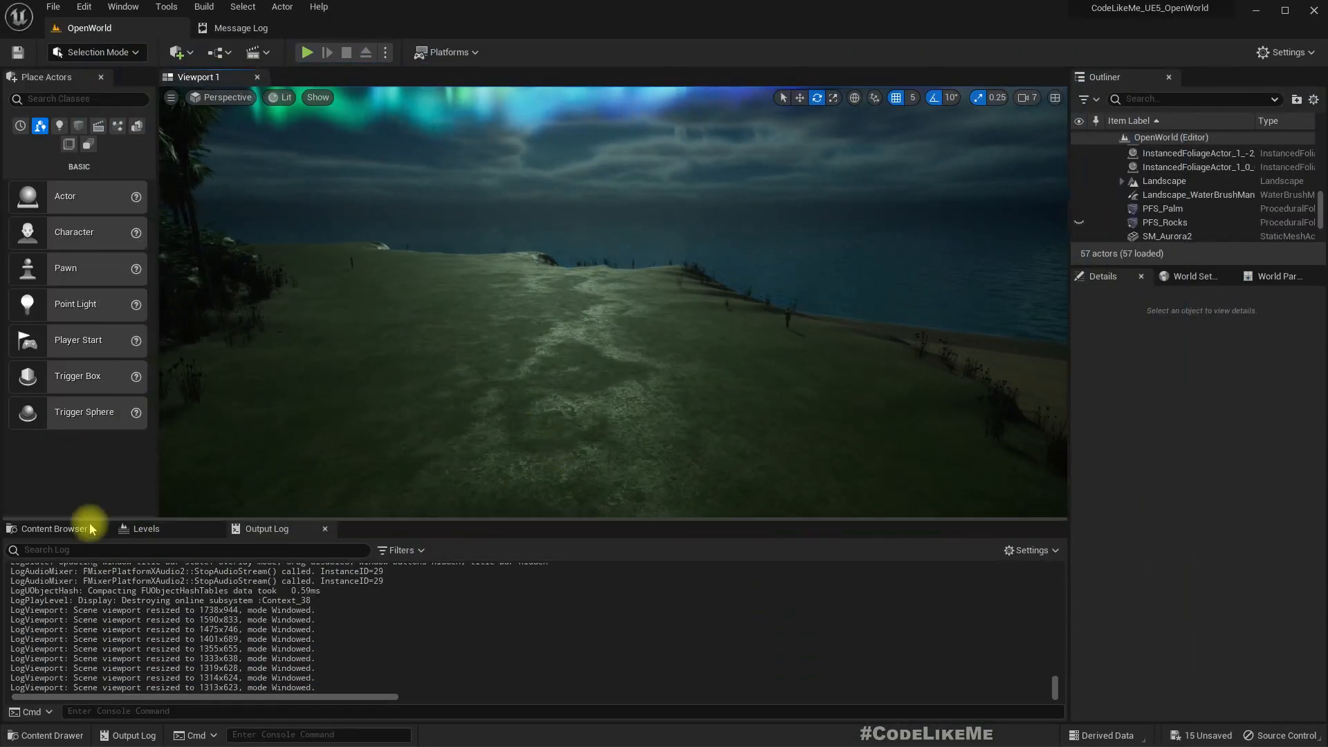
Import the SM_AuroraWall FBX through the Content Browser into the Aurora folder
left_click(54, 528)
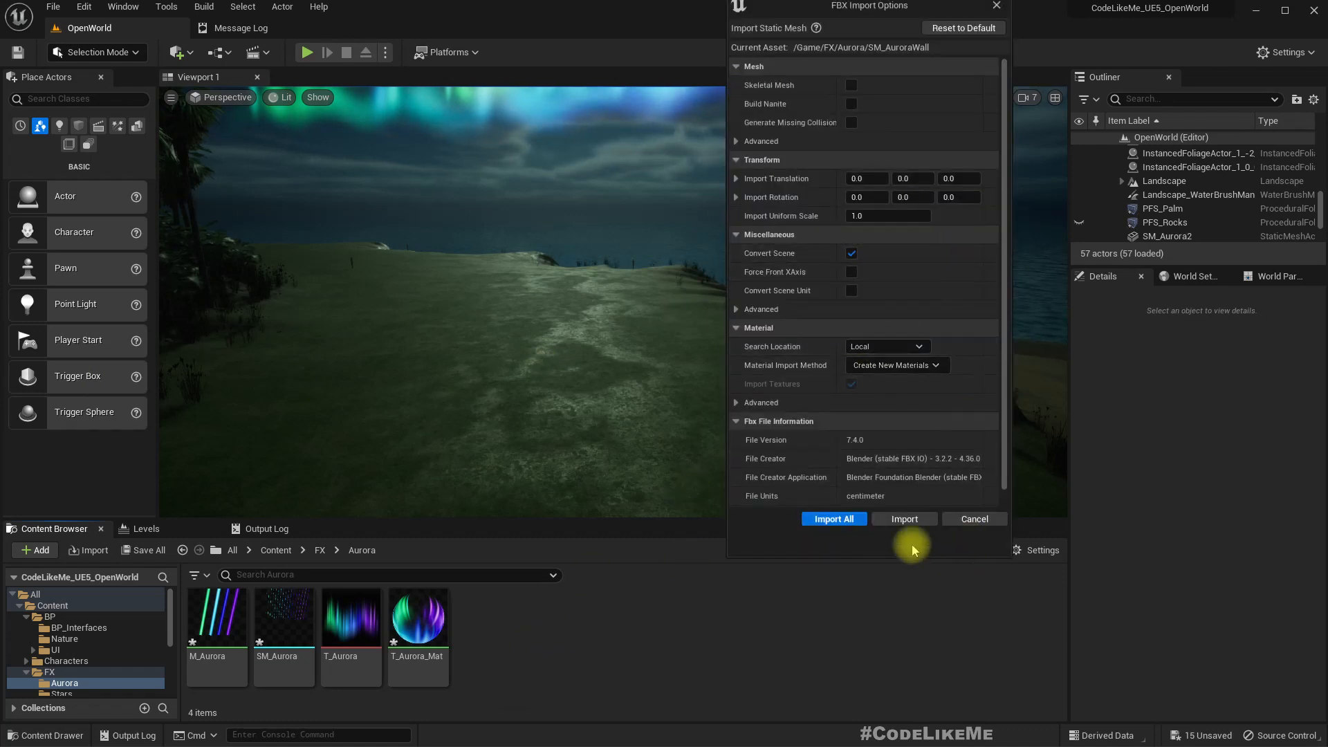
left_click(902, 518)
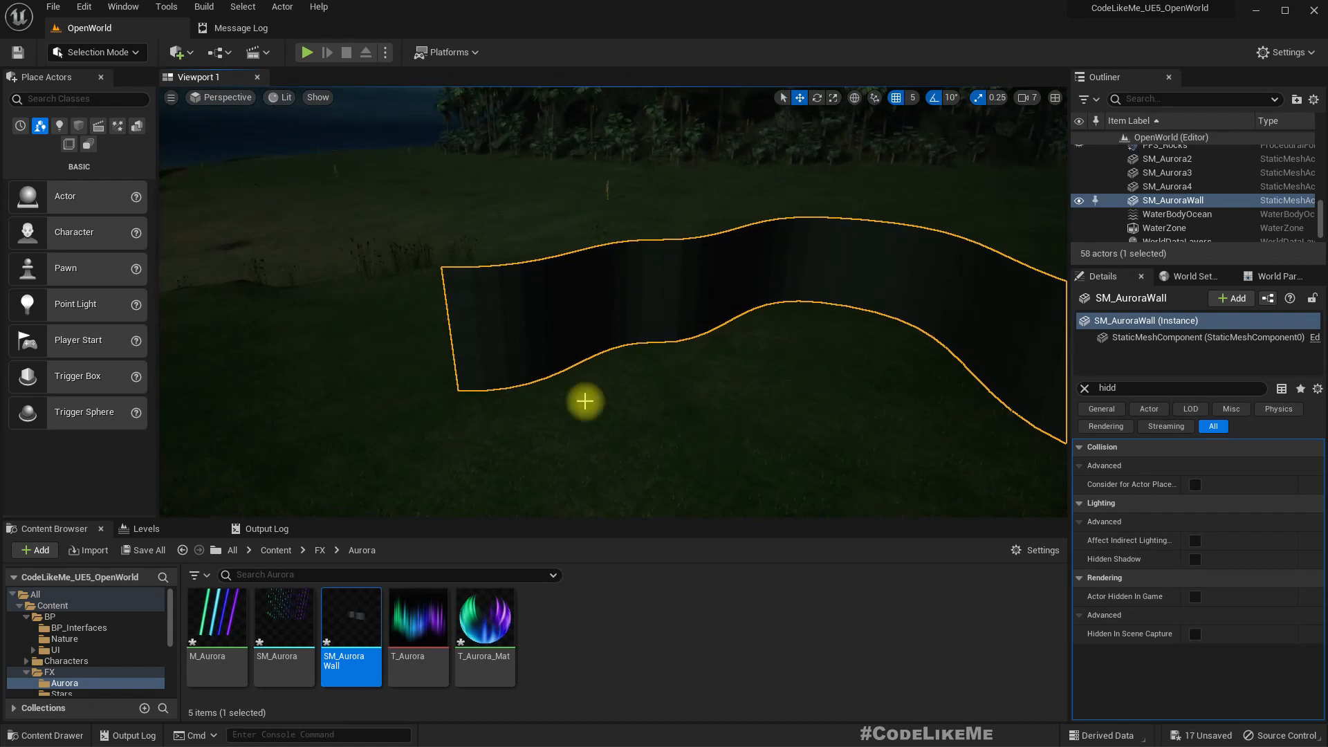
Select the old SM_Aurora2, SM_Aurora3 and SM_Aurora4 actors in the Outliner
left_click(1169, 172)
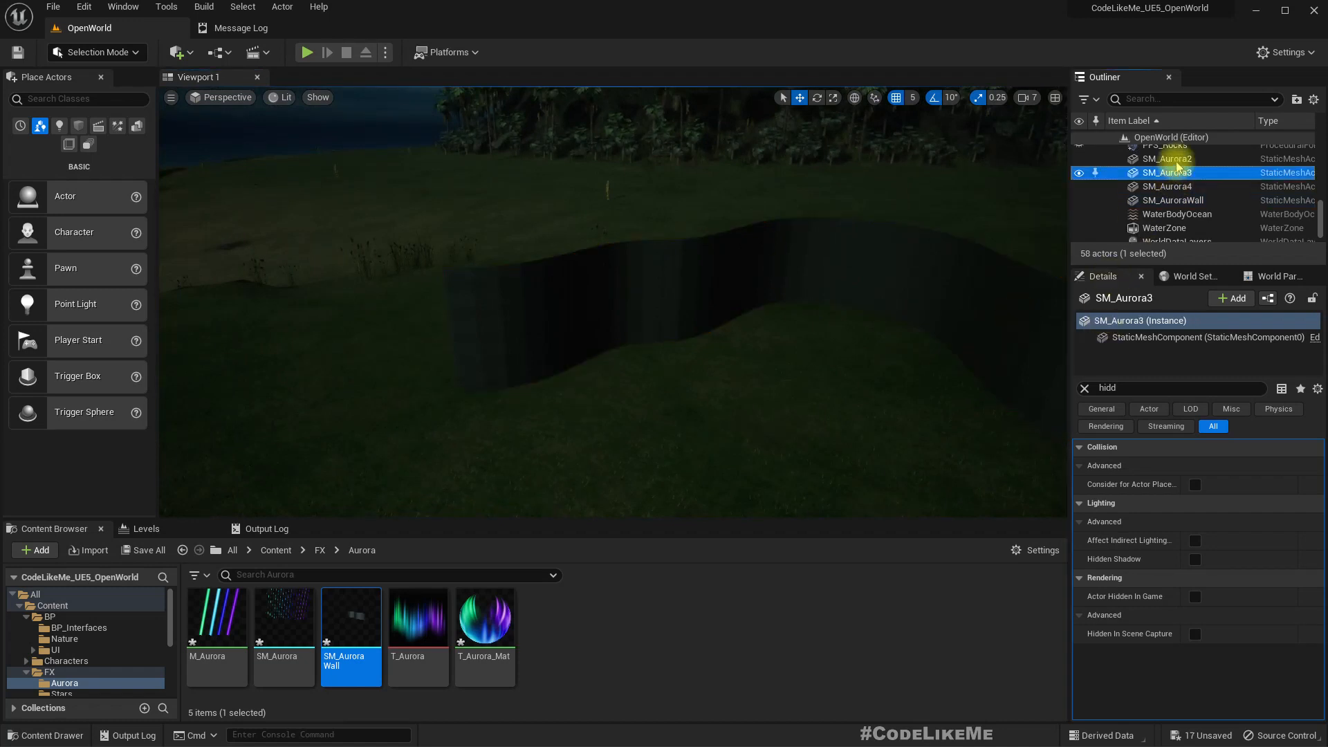
left_click(1168, 159)
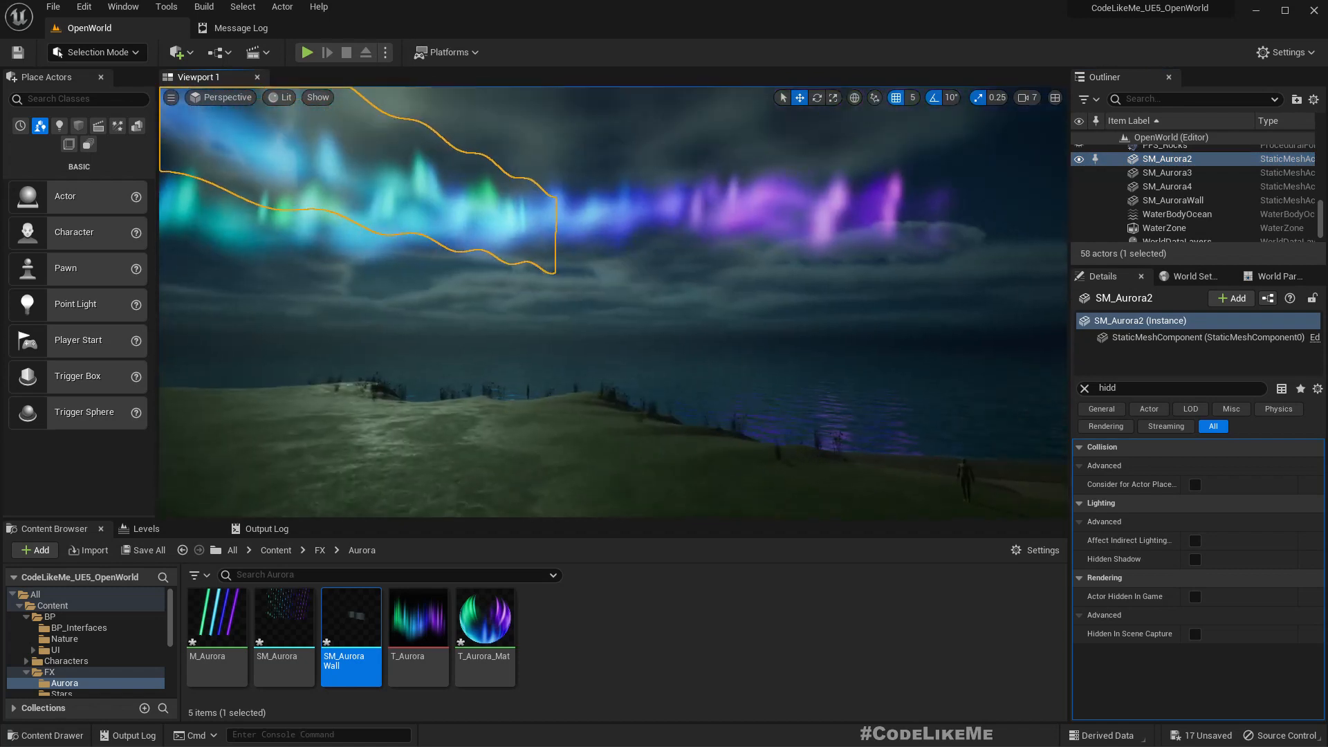
left_click(1166, 186)
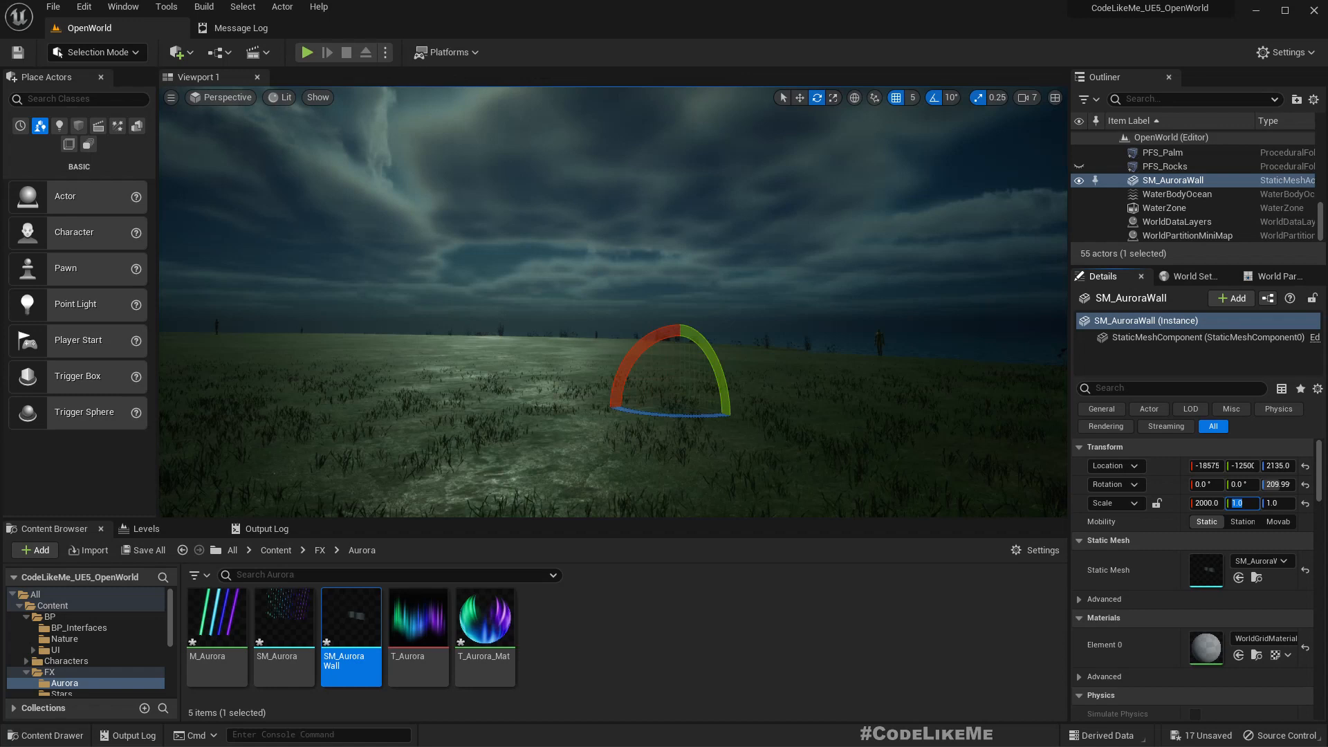
Scale SM_AuroraWall to 1000, 1000, 100 and raise it to Z 10000
type("200")
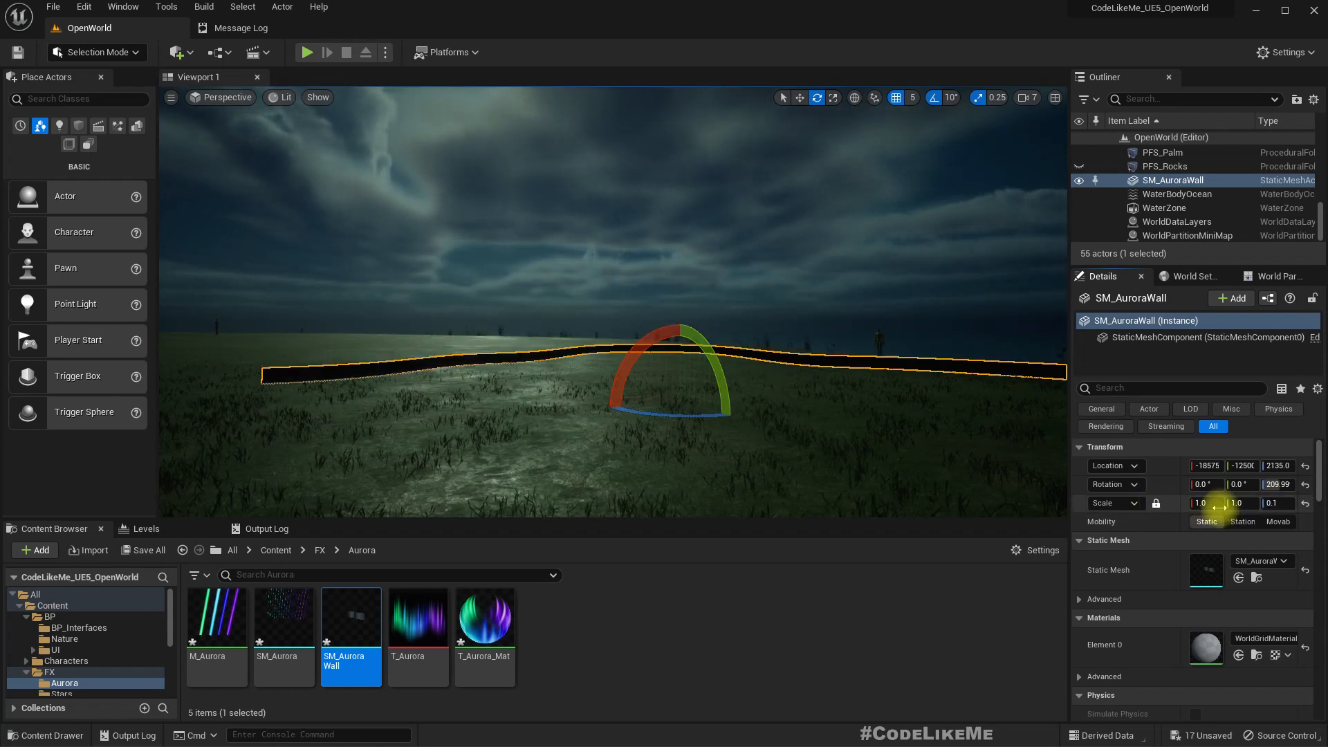
type("100")
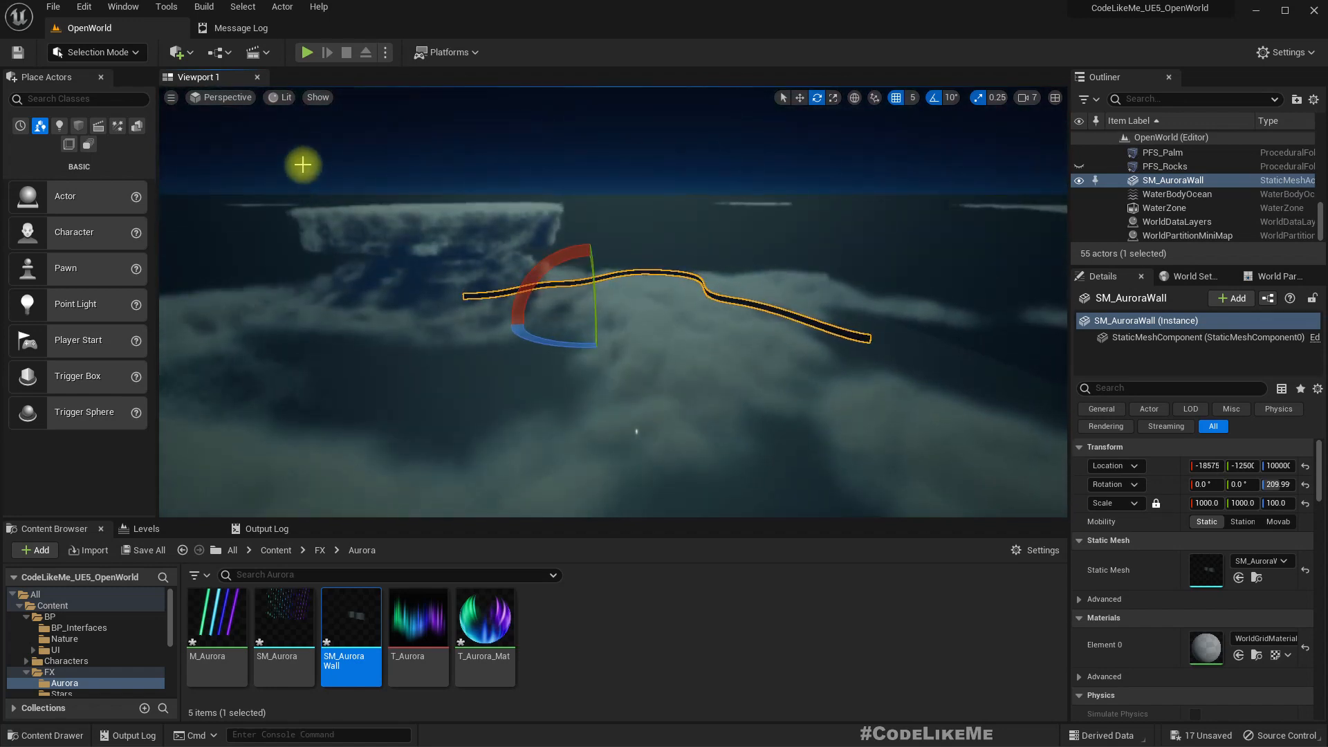
left_click(385, 53)
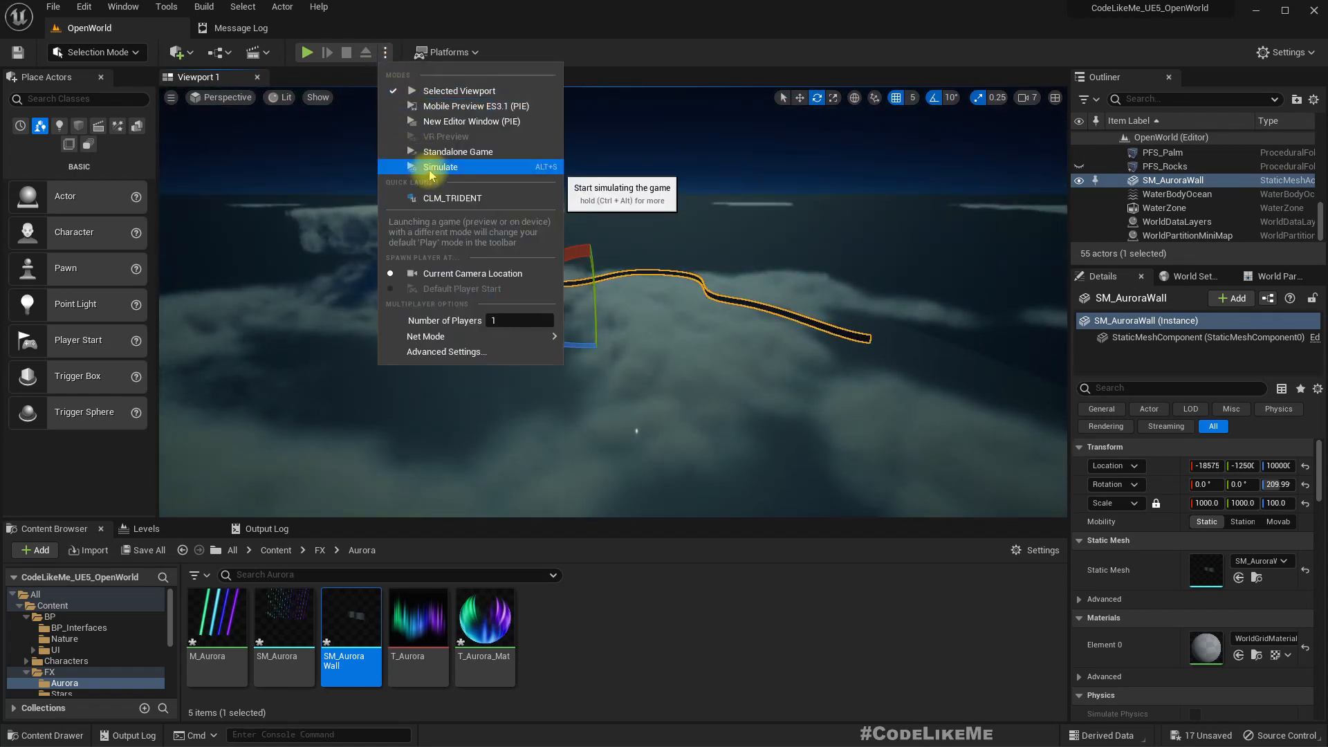
Simulate the level to preview the aurora wall in the sky, then stop
left_click(440, 167)
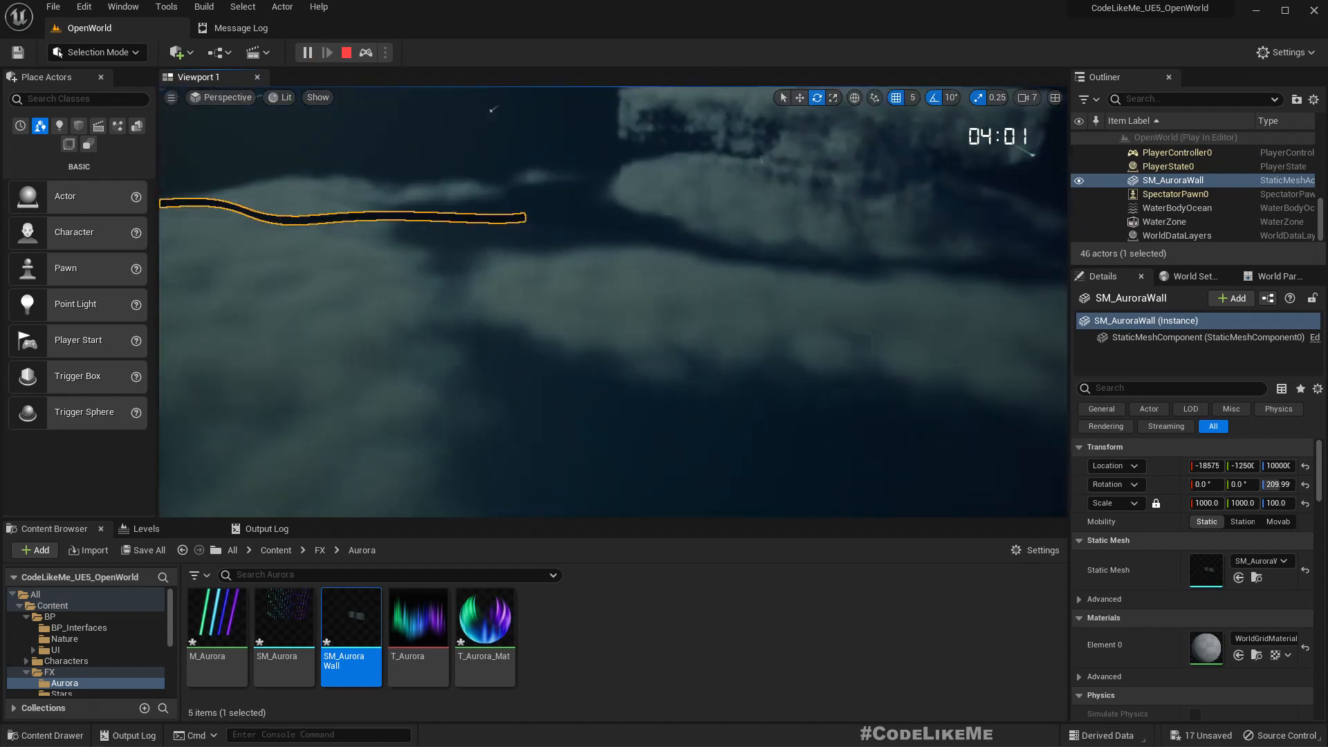
left_click(1177, 194)
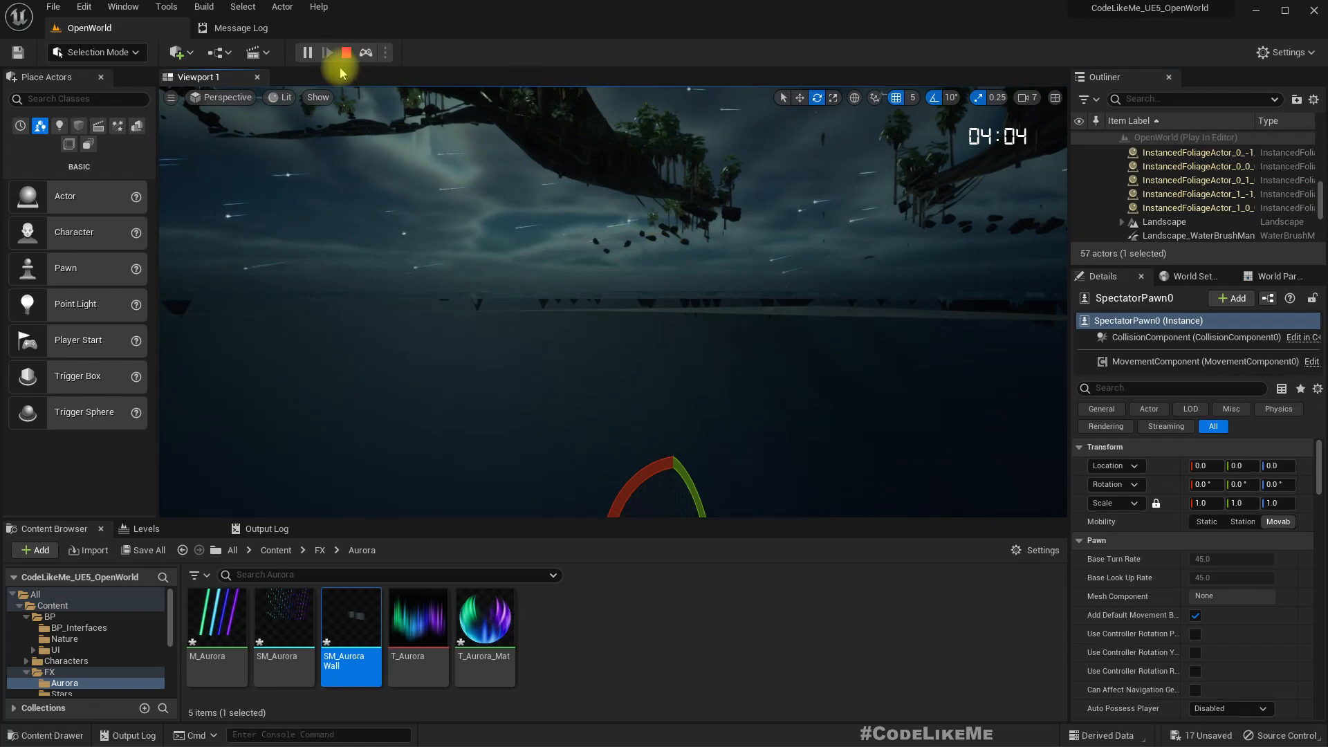
left_click(346, 52)
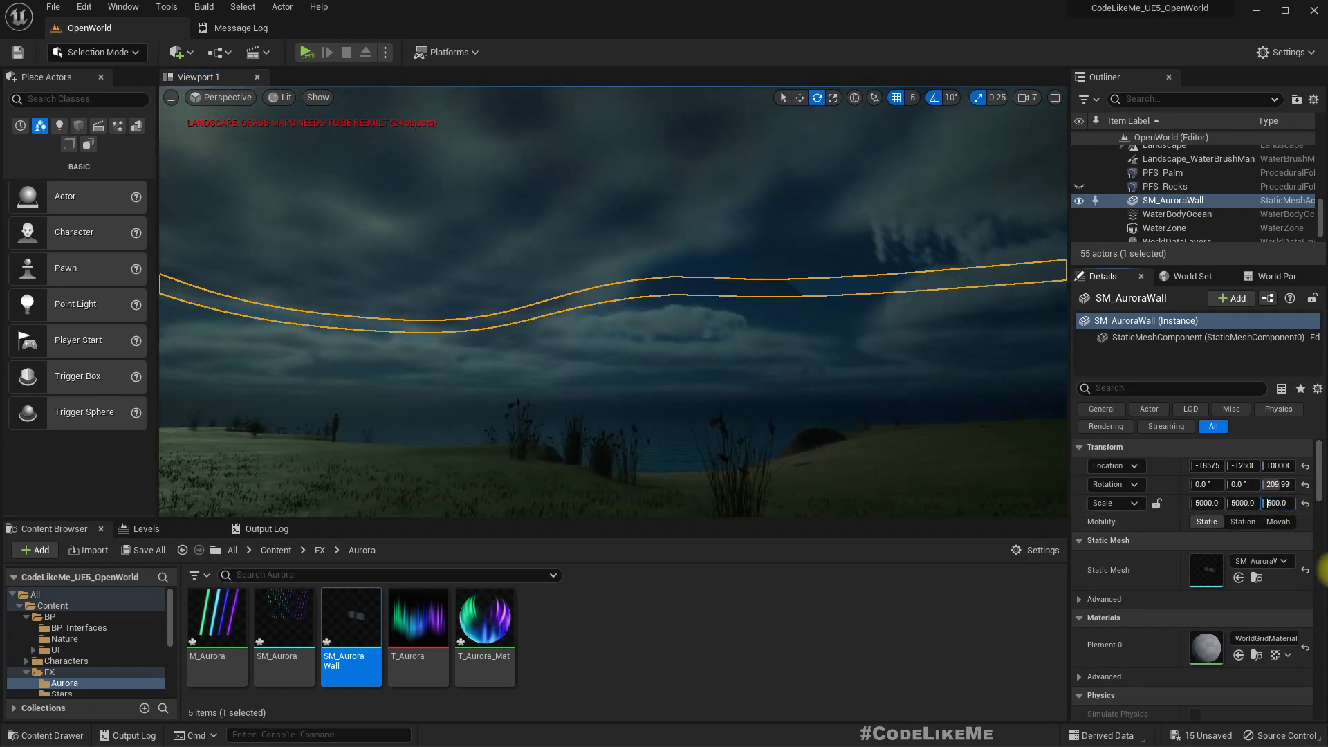
Set SM_AuroraWall's Scale Z to 2000 and apply the M_Aurora material
type("2000.0")
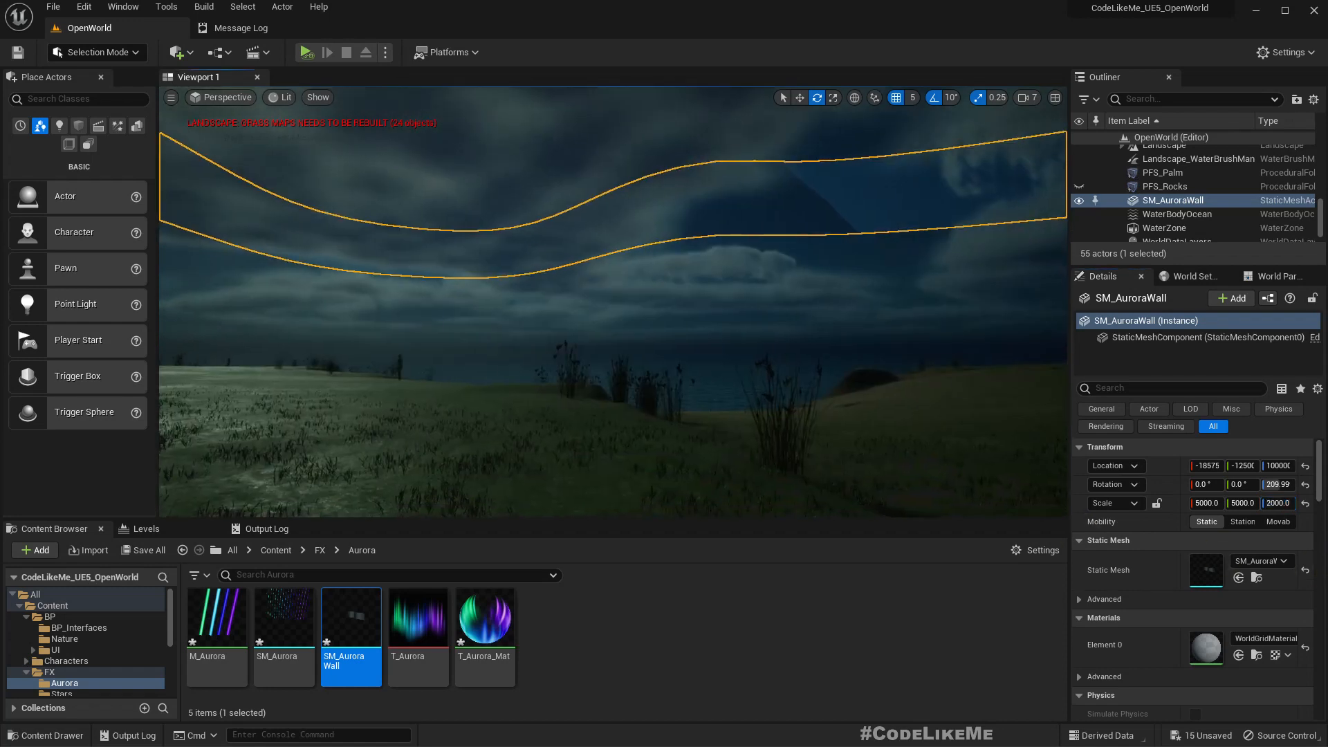
mouse_move(407, 652)
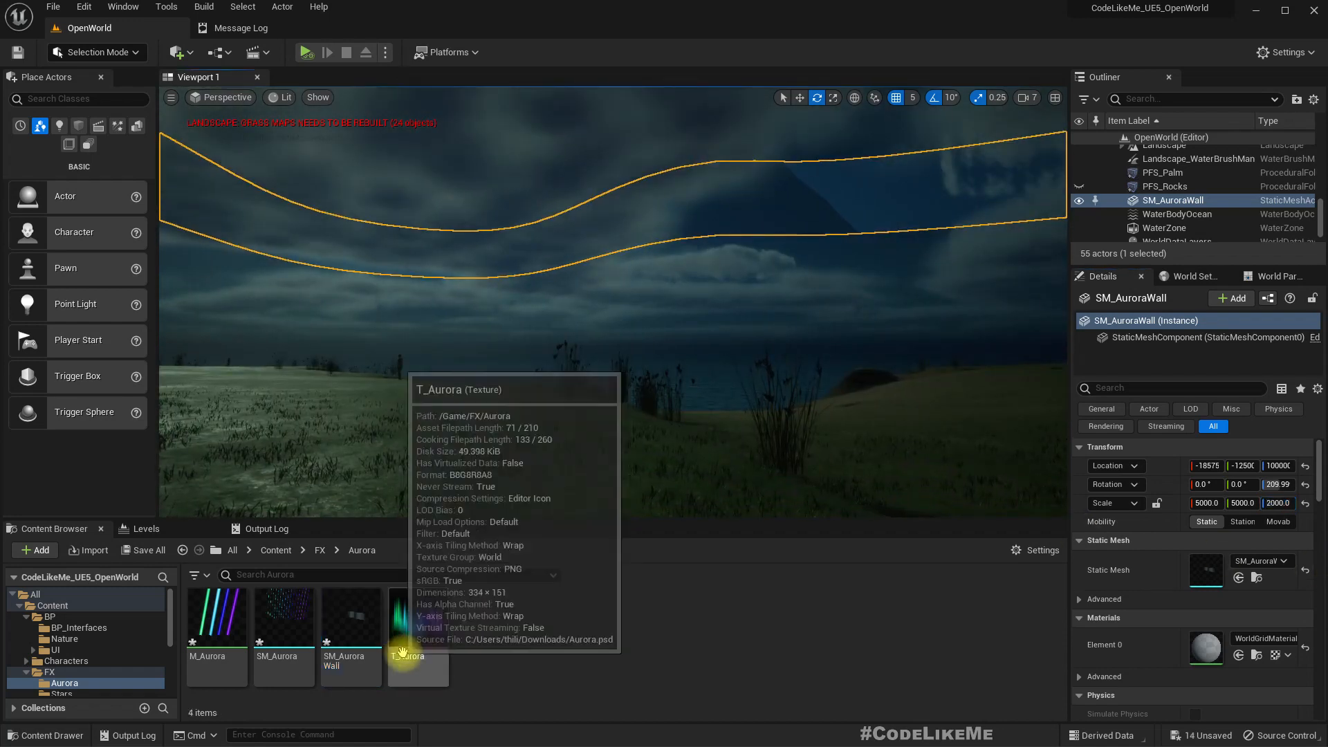
left_click(216, 616)
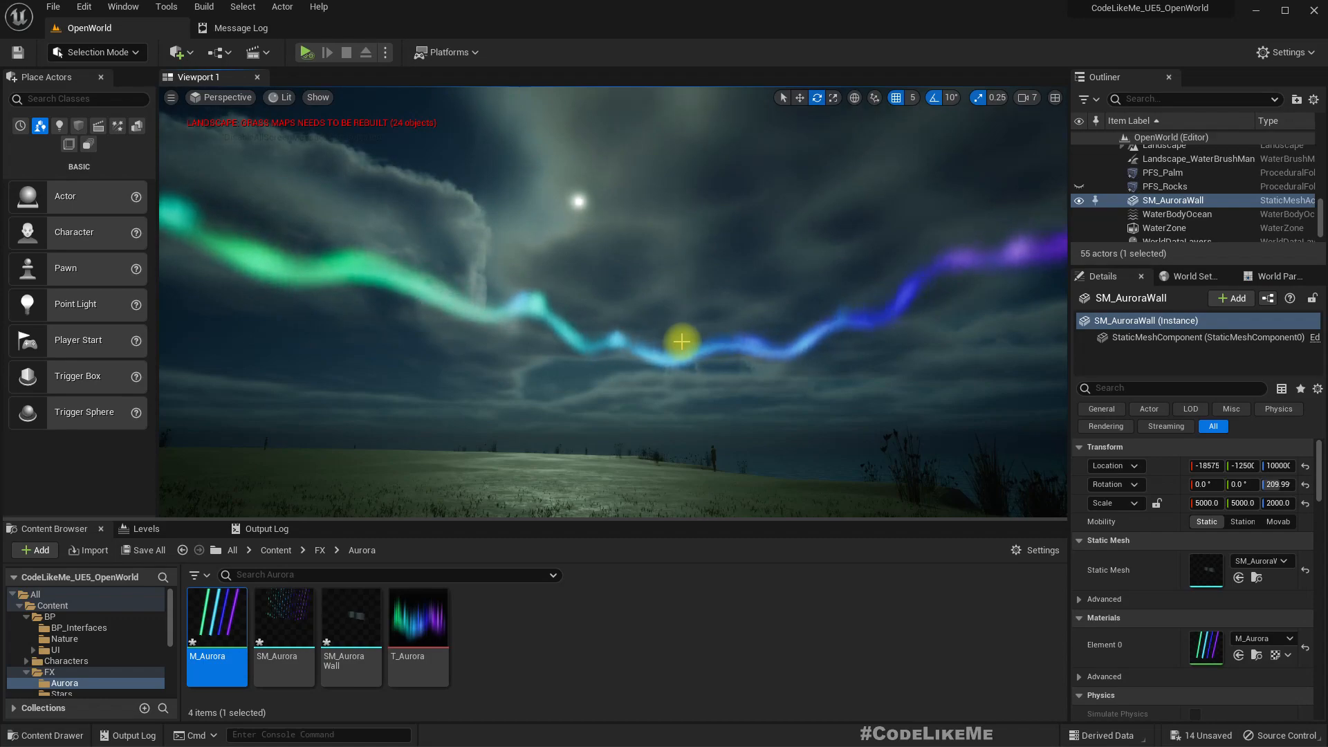
key("F11")
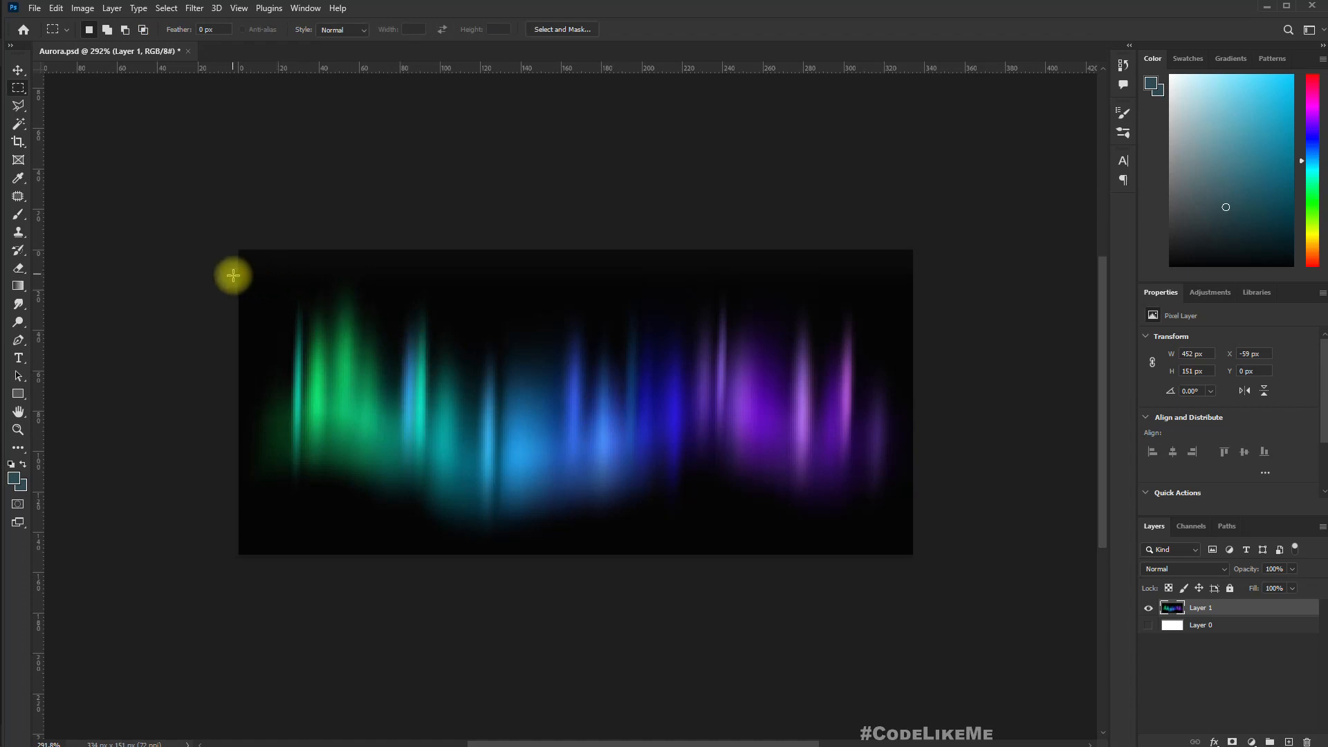
Marquee-select the aurora image's inner band, then choose Select and Mask
left_click_drag(233, 274, 917, 524)
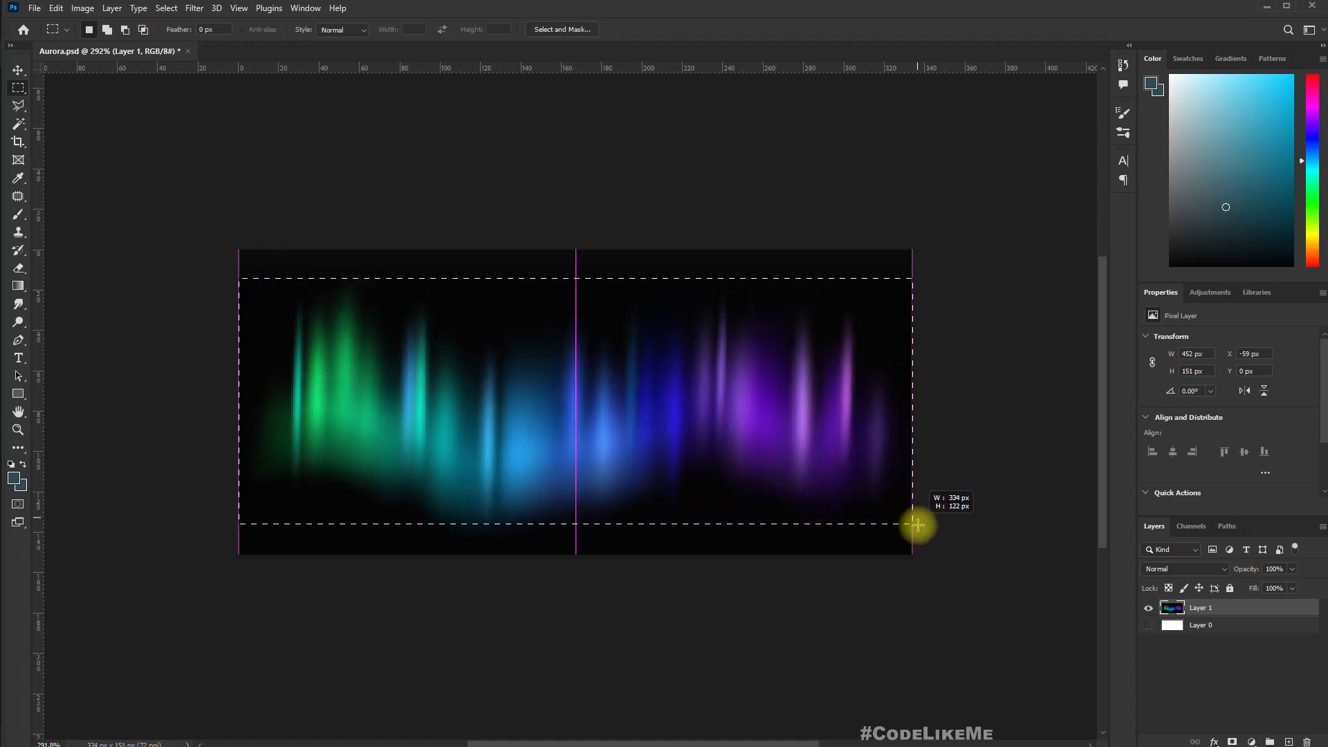
left_click_drag(919, 525, 923, 538)
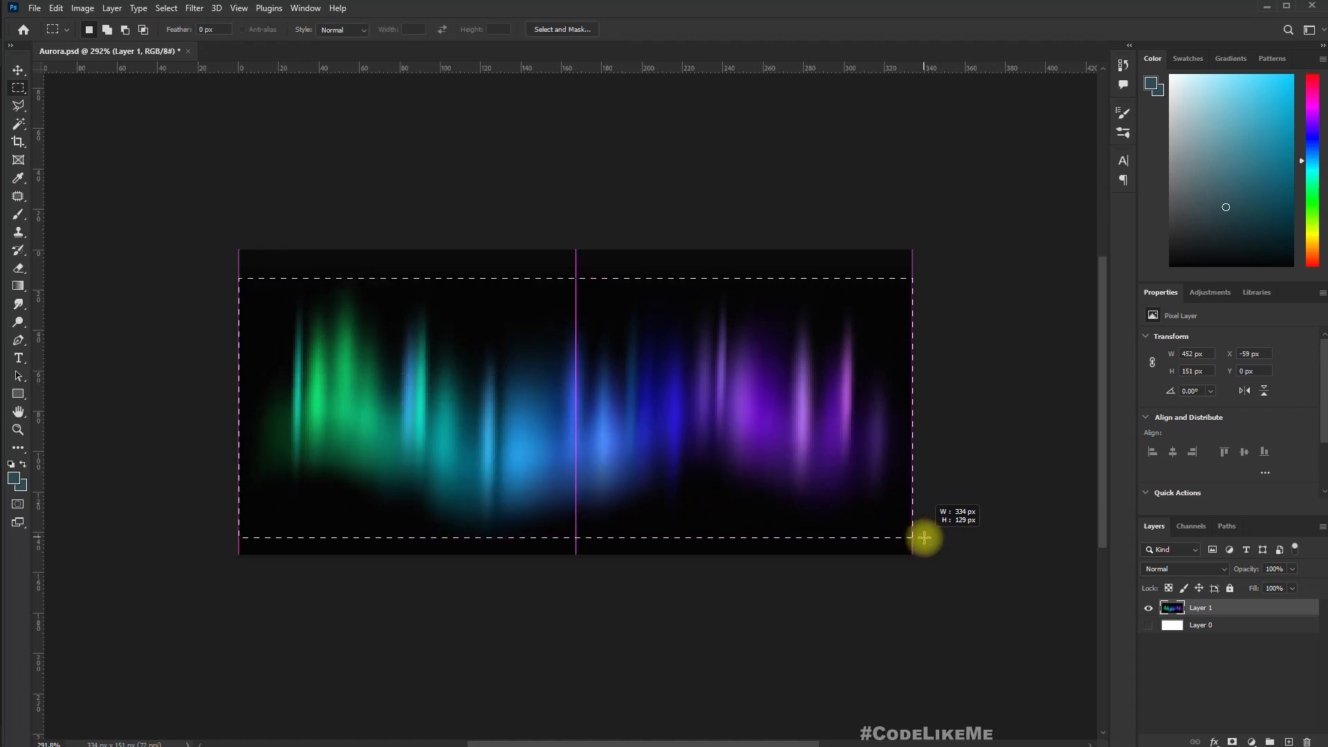
left_click_drag(923, 538, 615, 404)
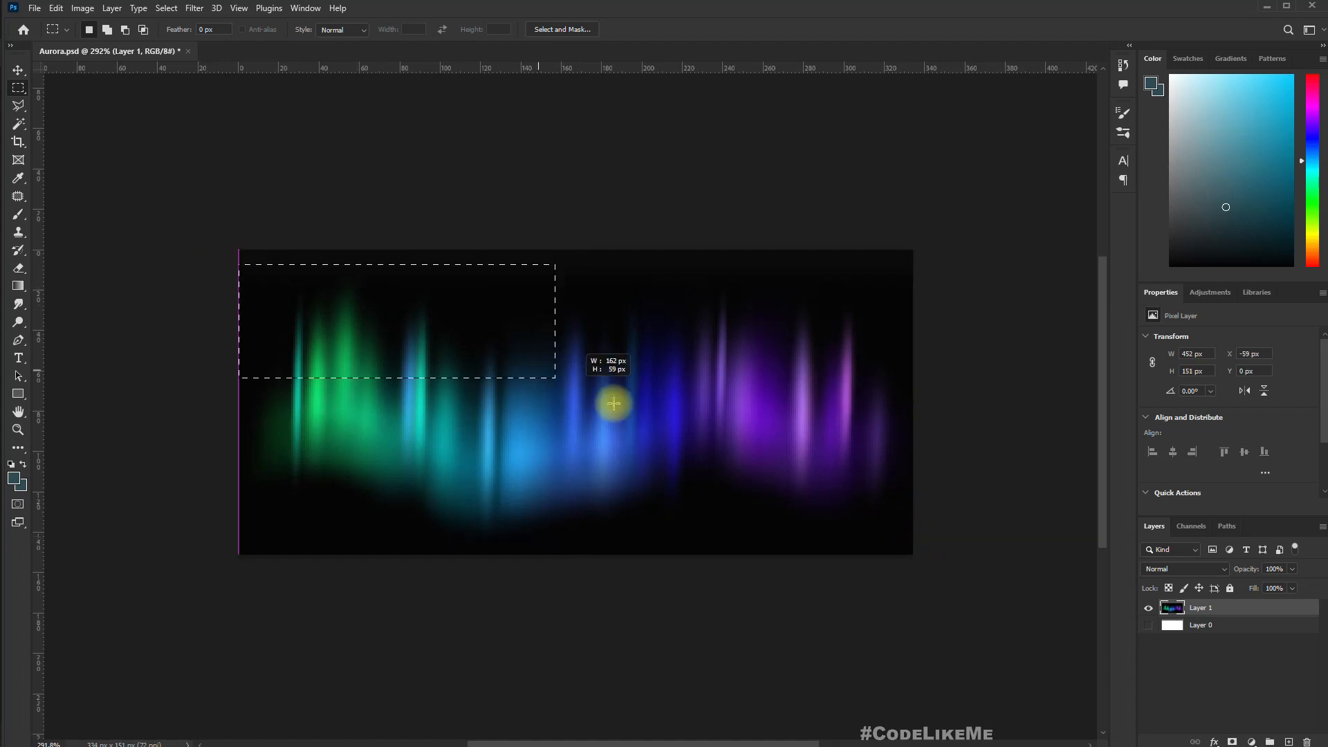
left_click_drag(614, 403, 930, 536)
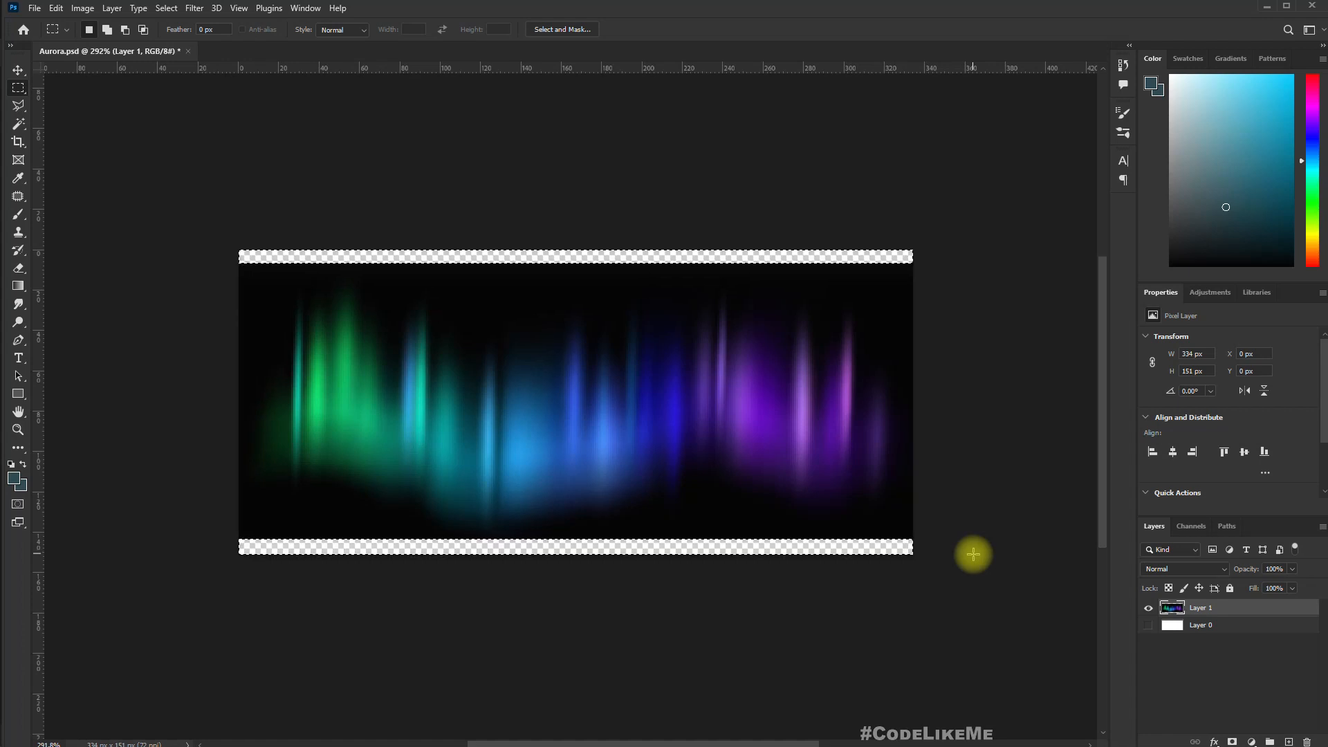
right_click(750, 550)
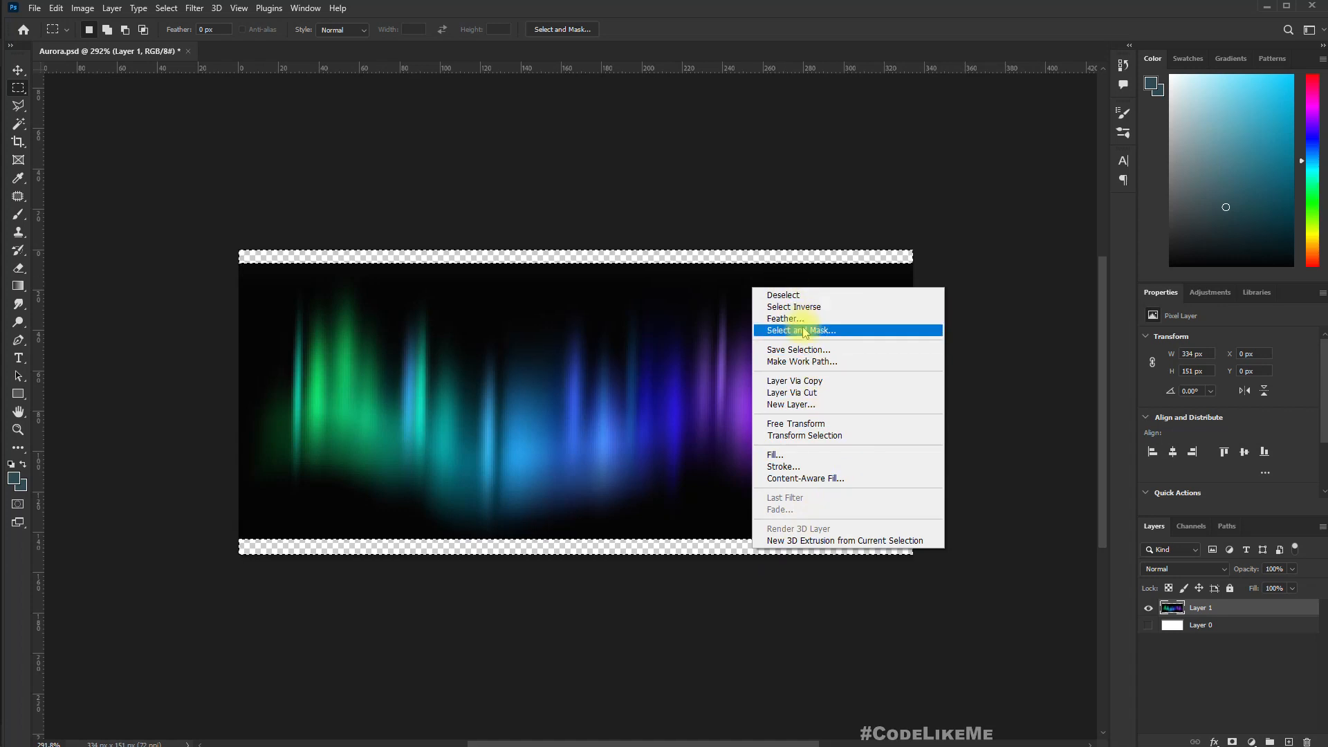
left_click(783, 318)
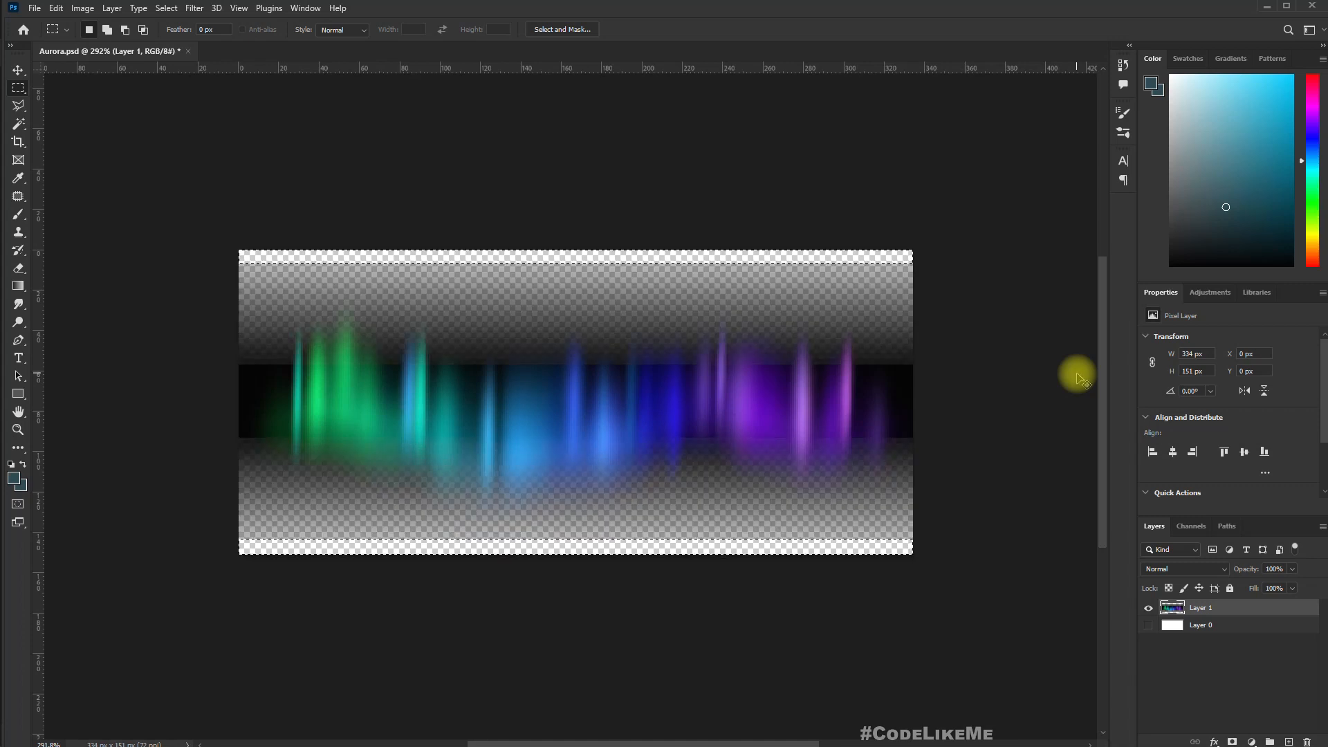
right_click(784, 394)
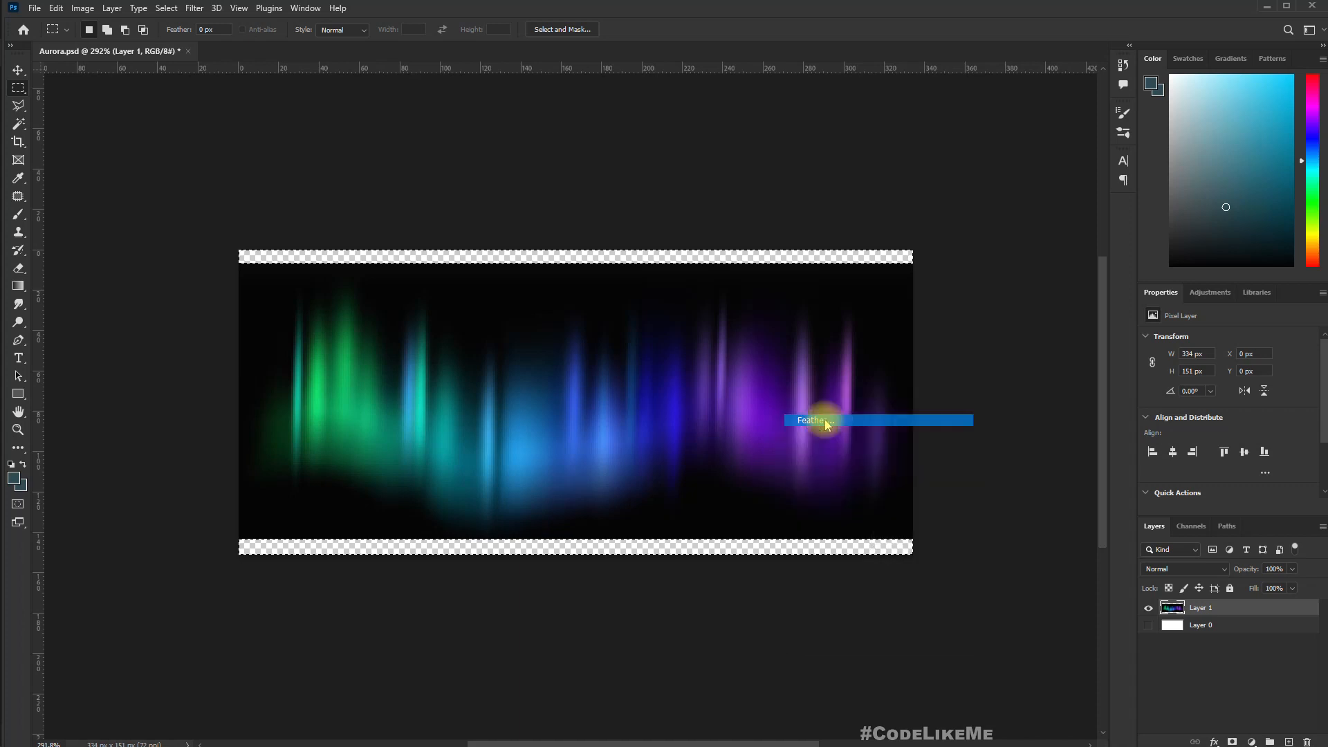
left_click(812, 420)
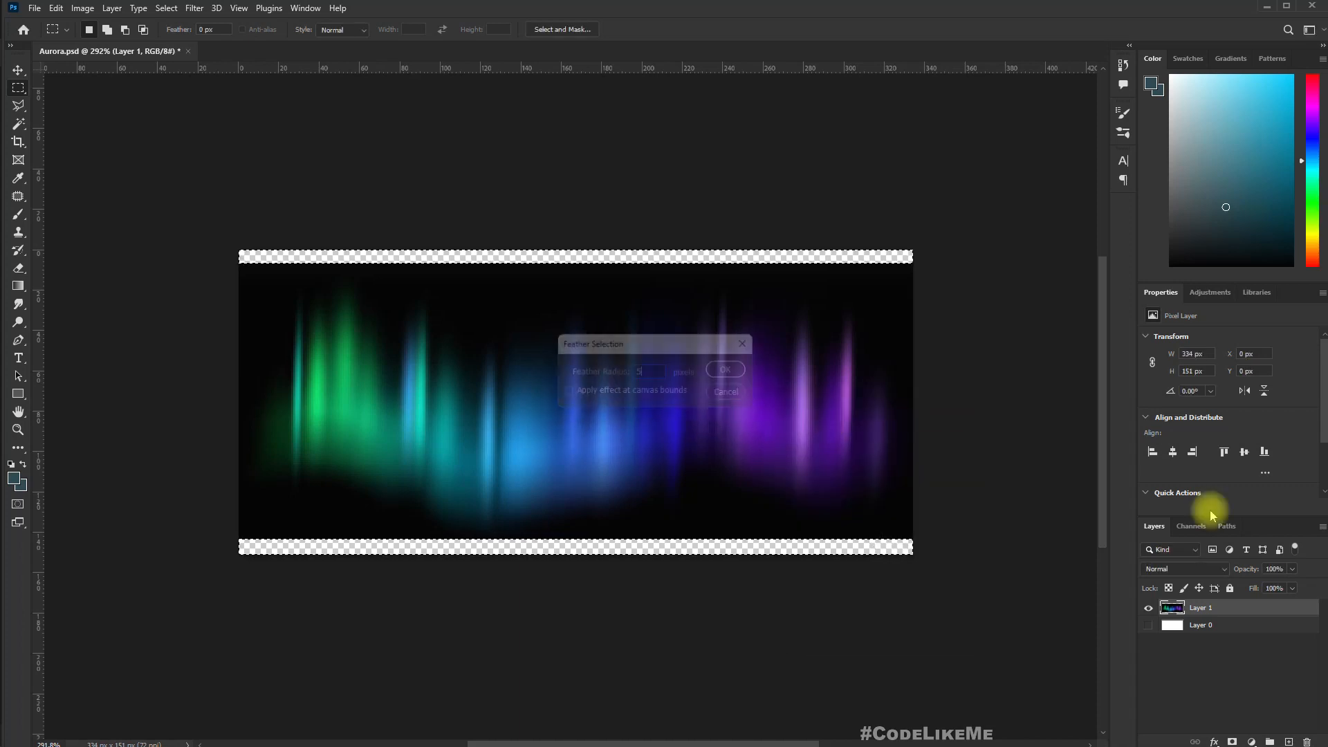
left_click(724, 369)
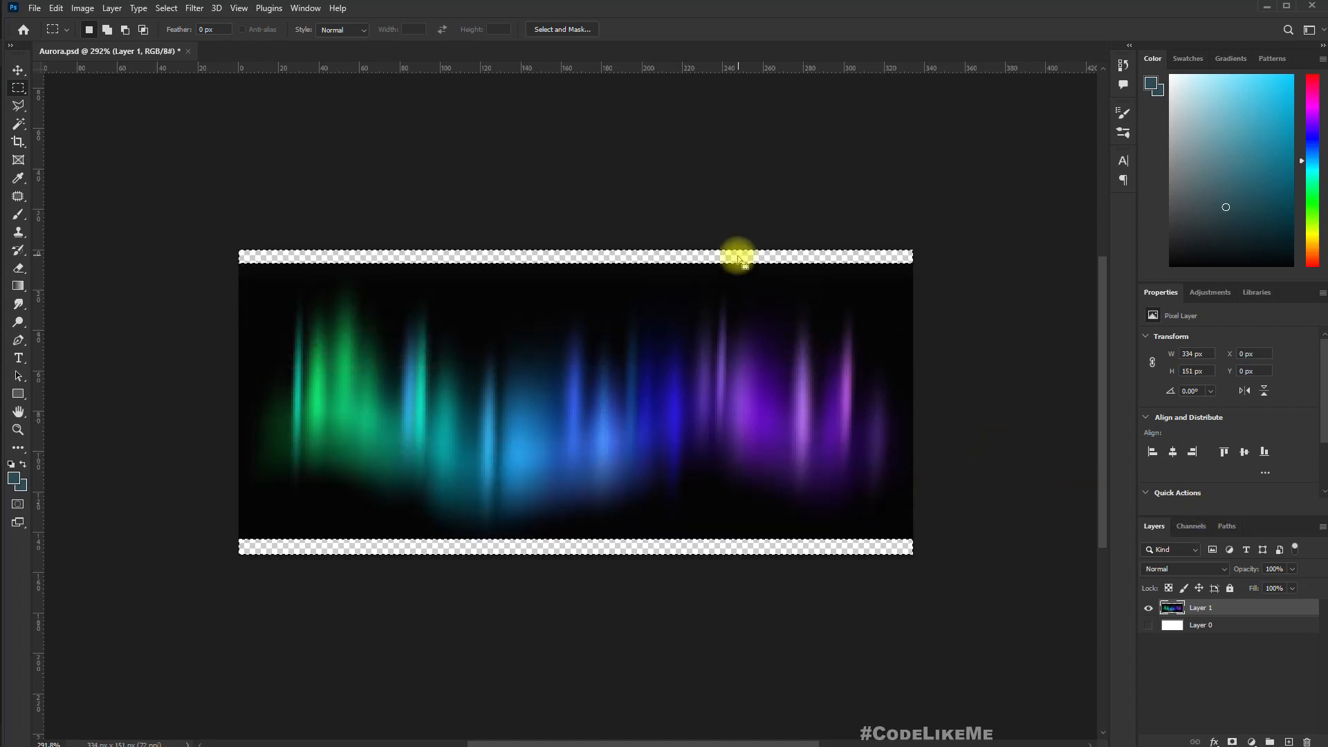
right_click(737, 258)
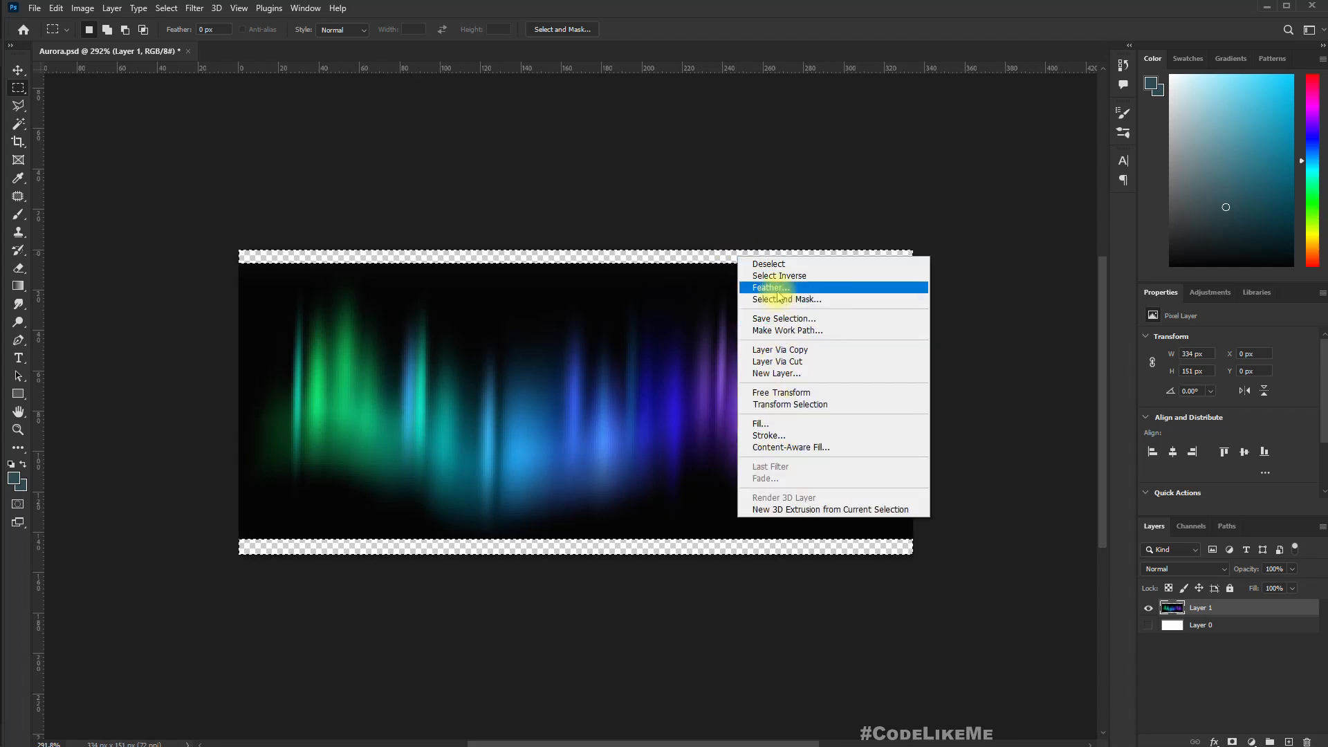
left_click(770, 287)
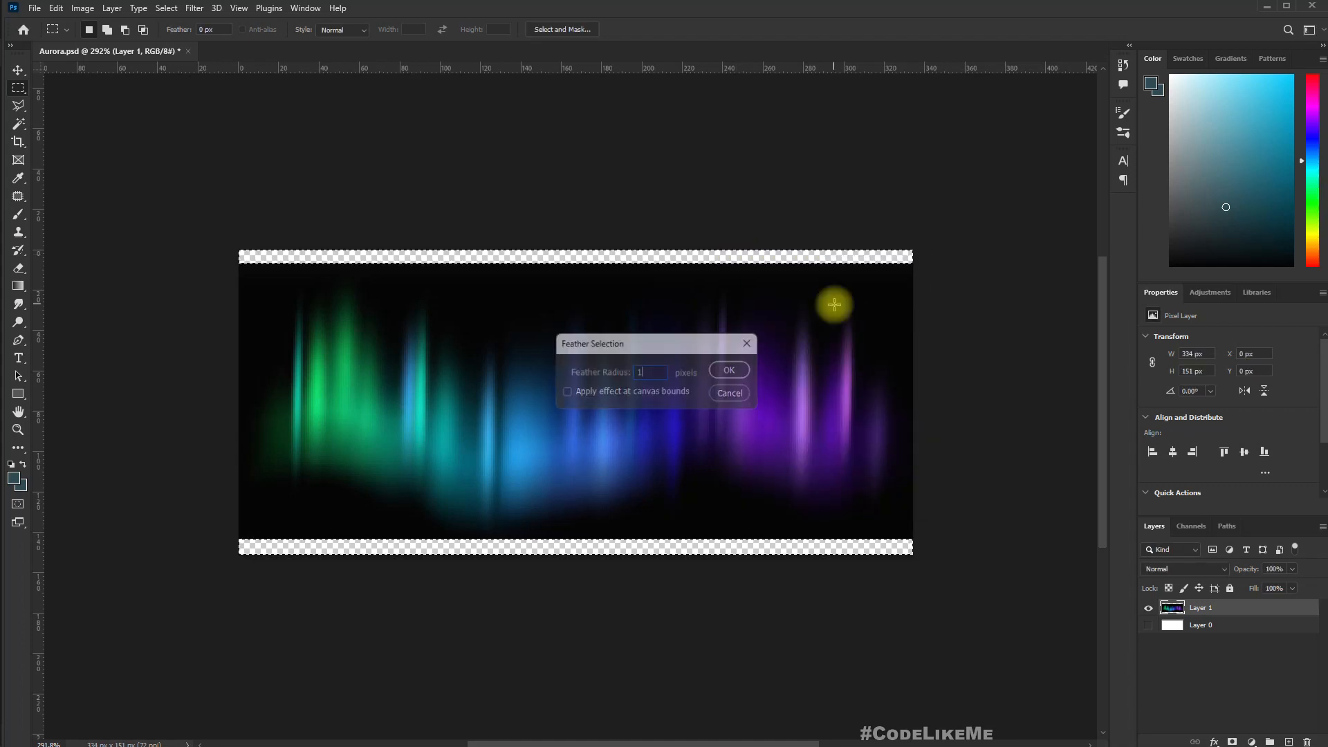
left_click(727, 370)
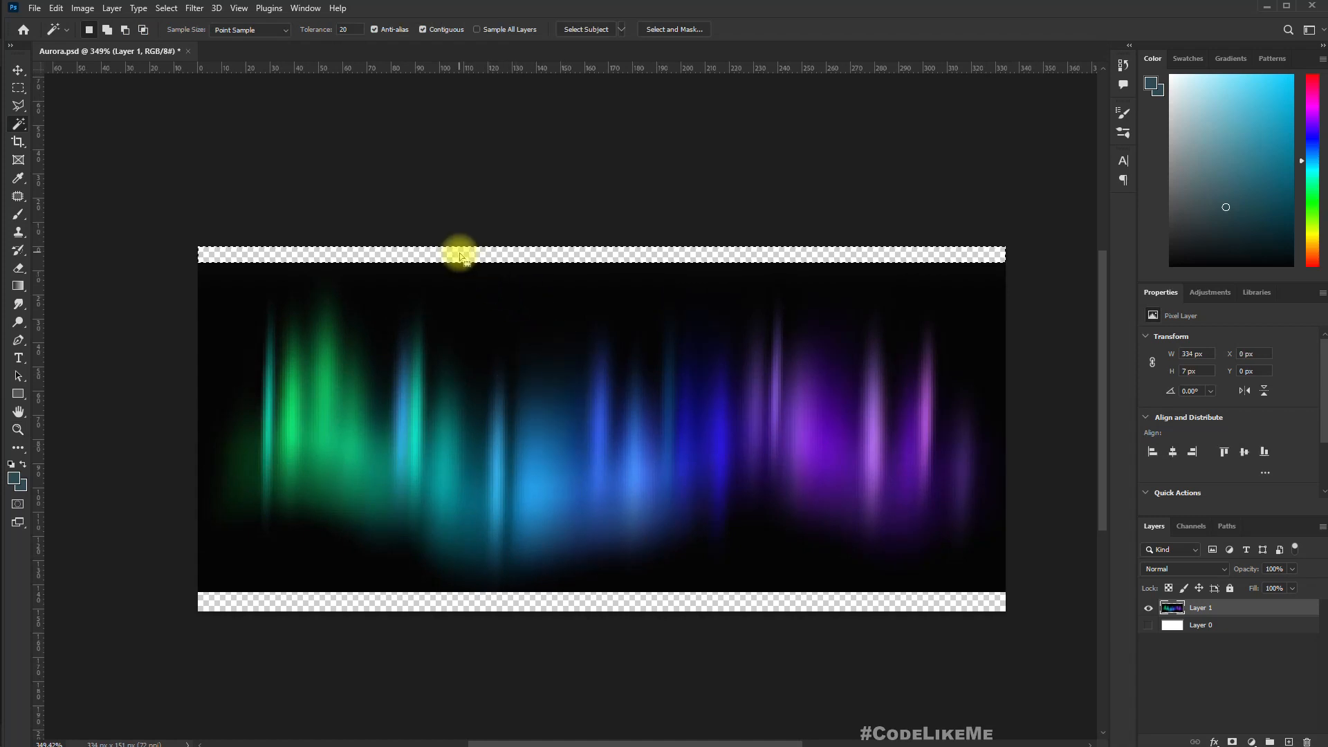
Invert the transparent-band selection onto the aurora and feather it by 10 pixels
right_click(459, 255)
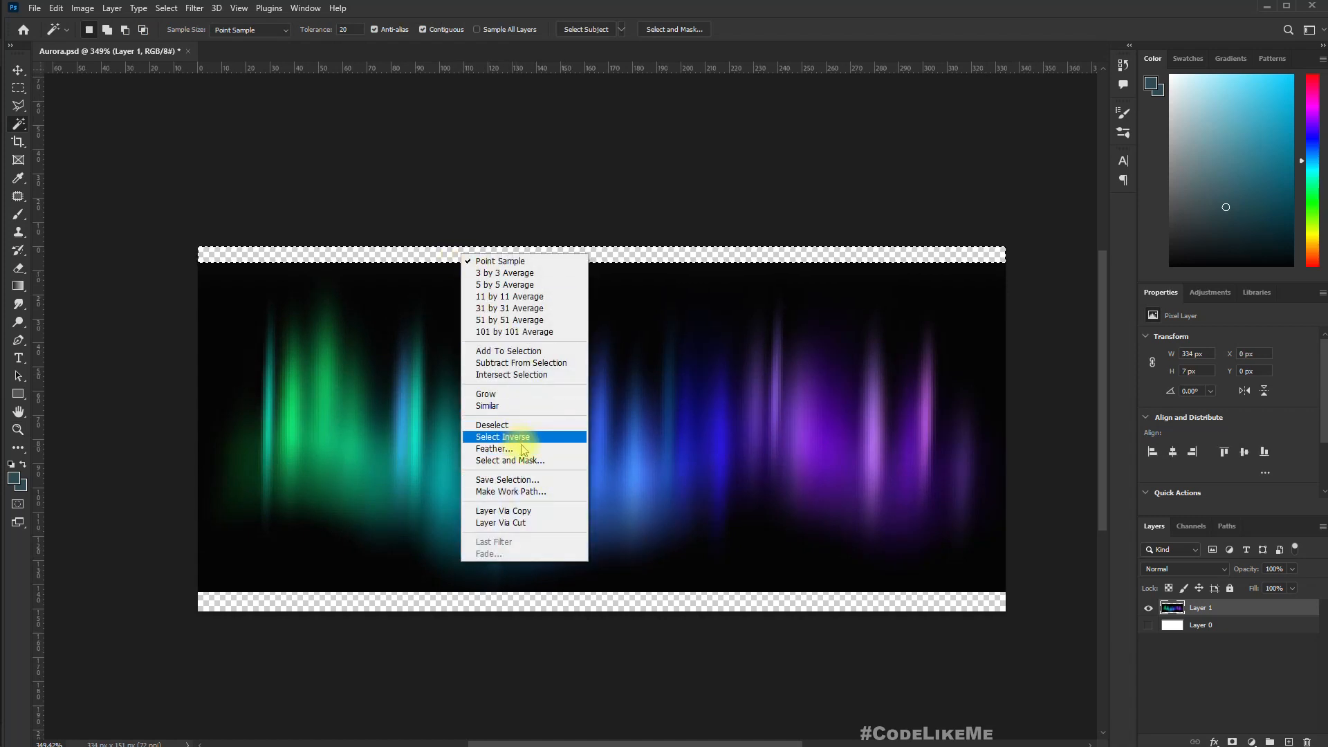
left_click(495, 448)
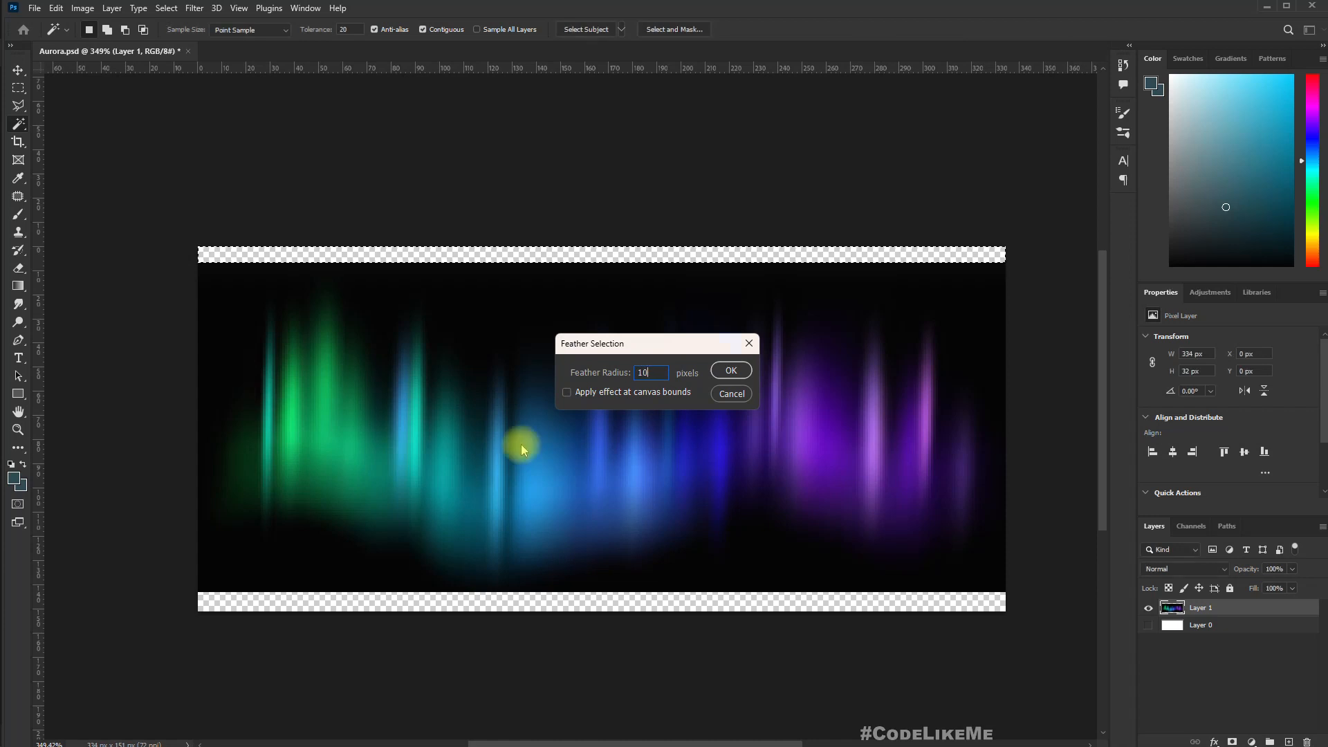
left_click(729, 370)
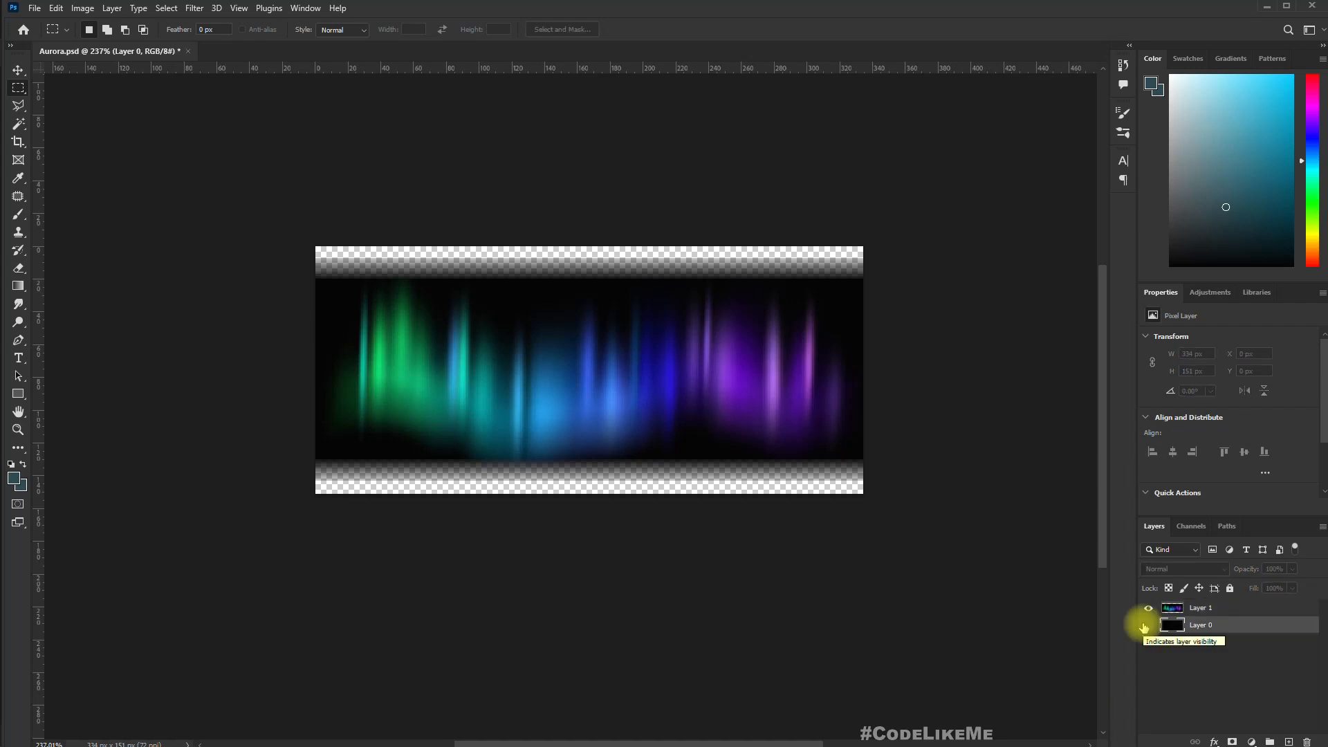
Hide the black background layer and switch back to view the faded aurora
left_click(1148, 625)
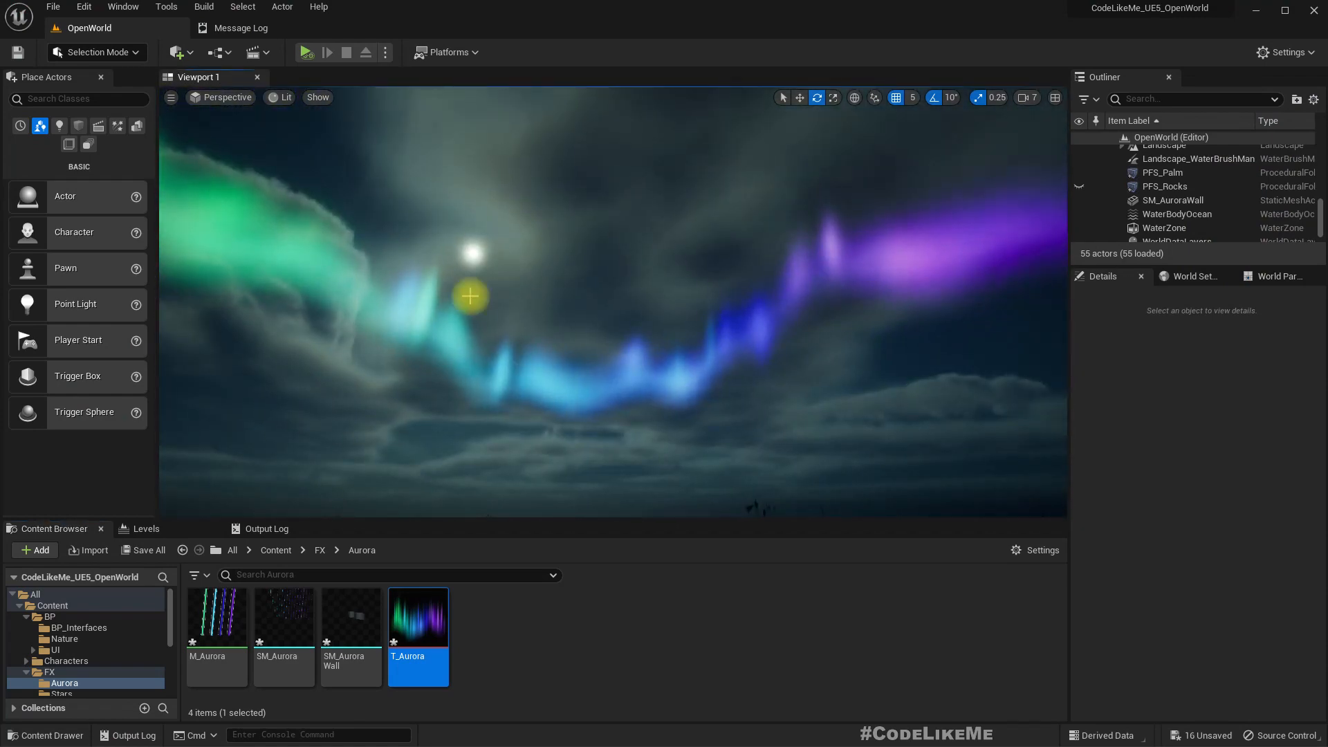
left_click(310, 52)
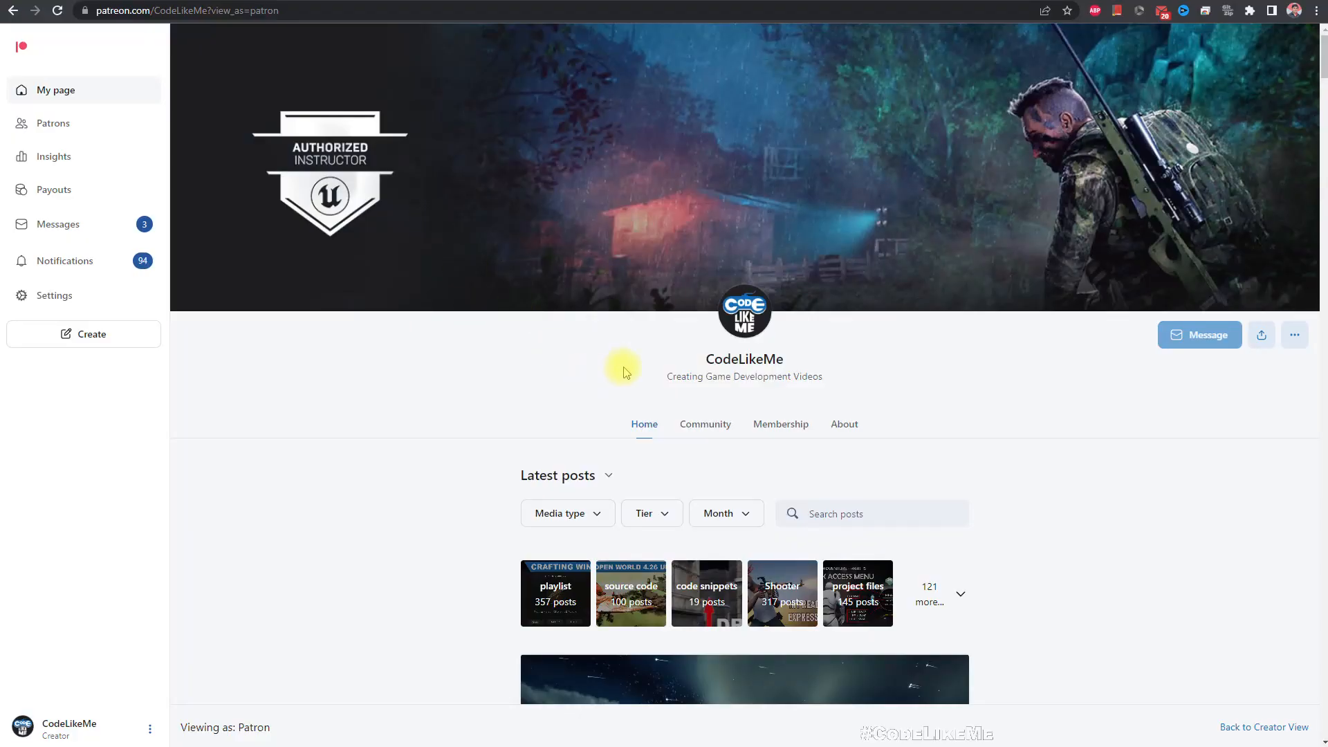
Scroll the Latest posts feed from the Aurora tutorial to UE5 Open World episodes
scroll("down", 3)
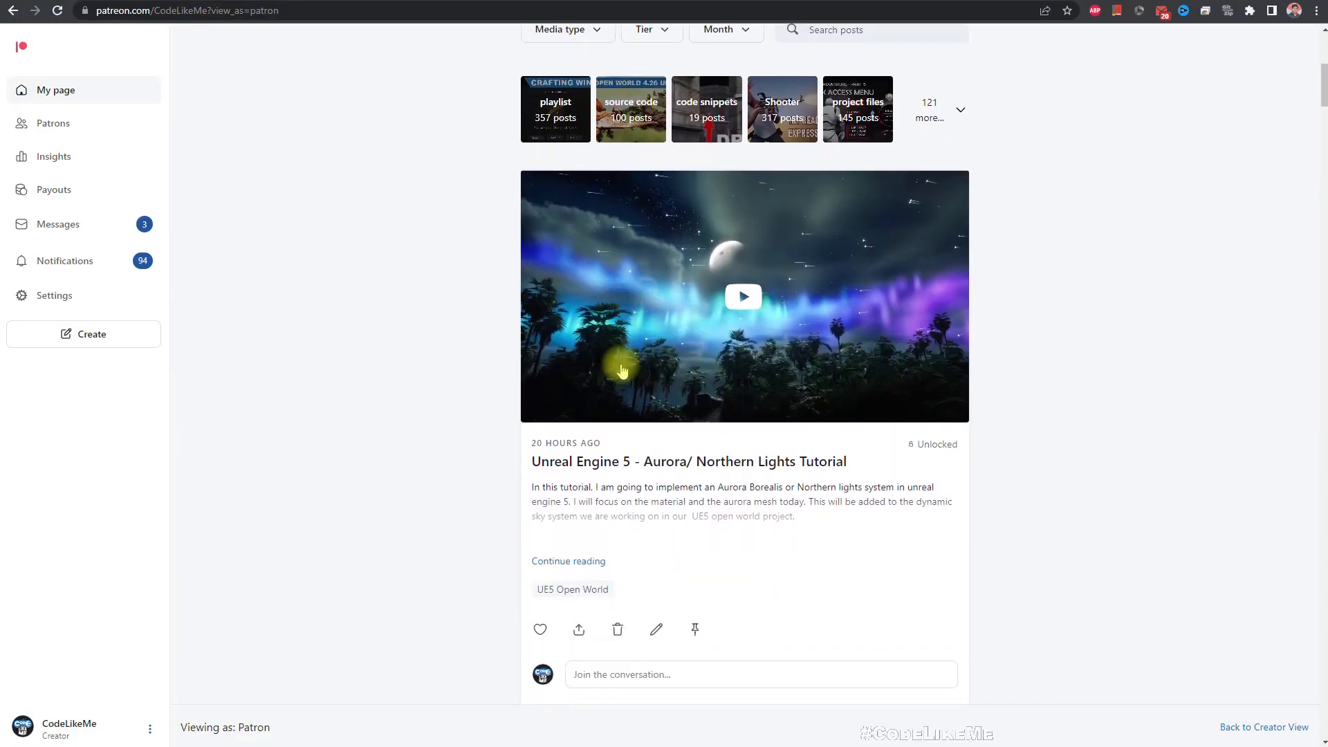
scroll("down", 3)
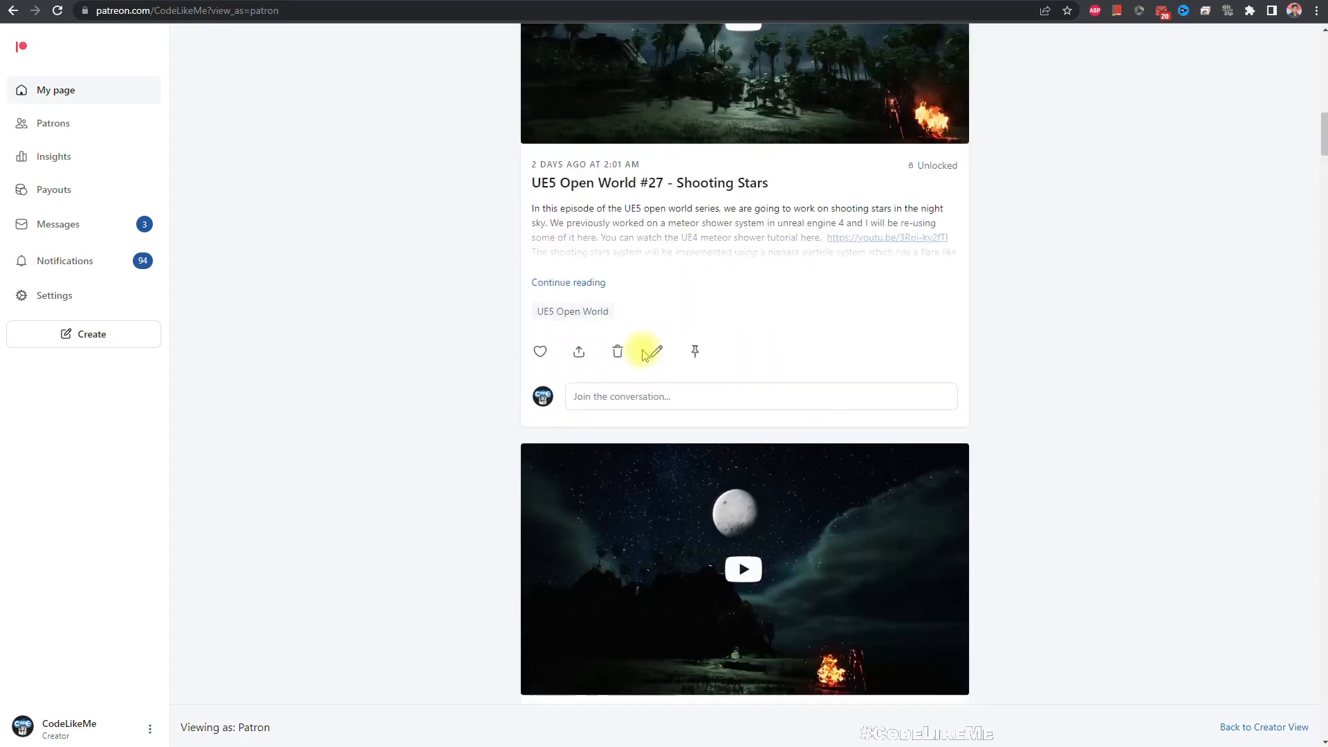
scroll("down", 3)
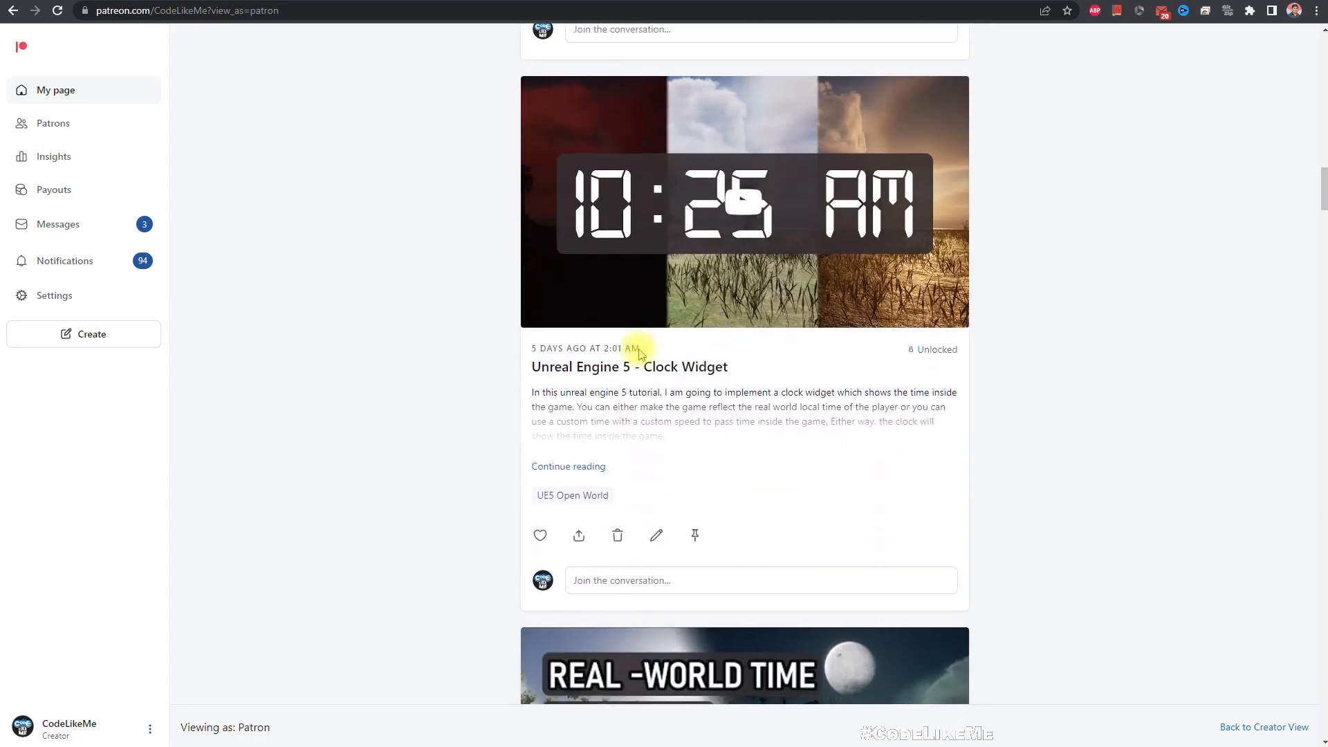
scroll("down", 3)
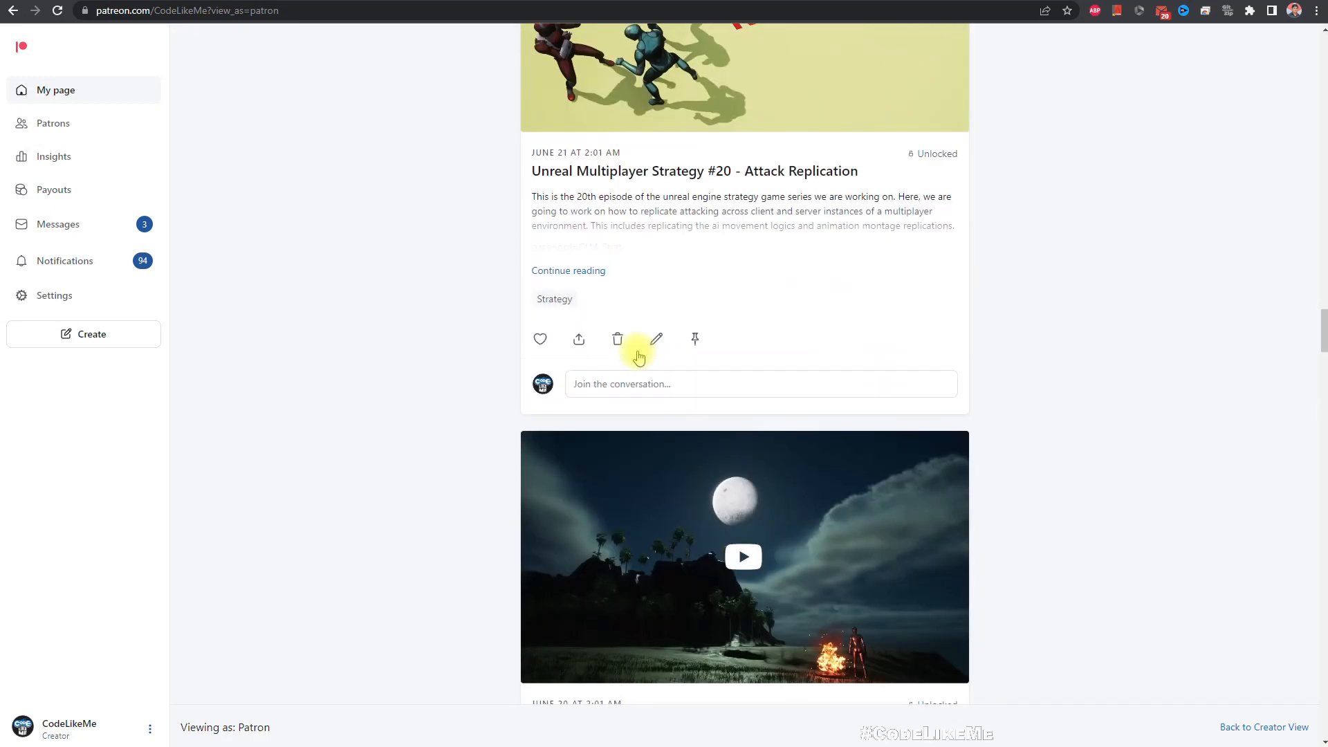
scroll("down", 3)
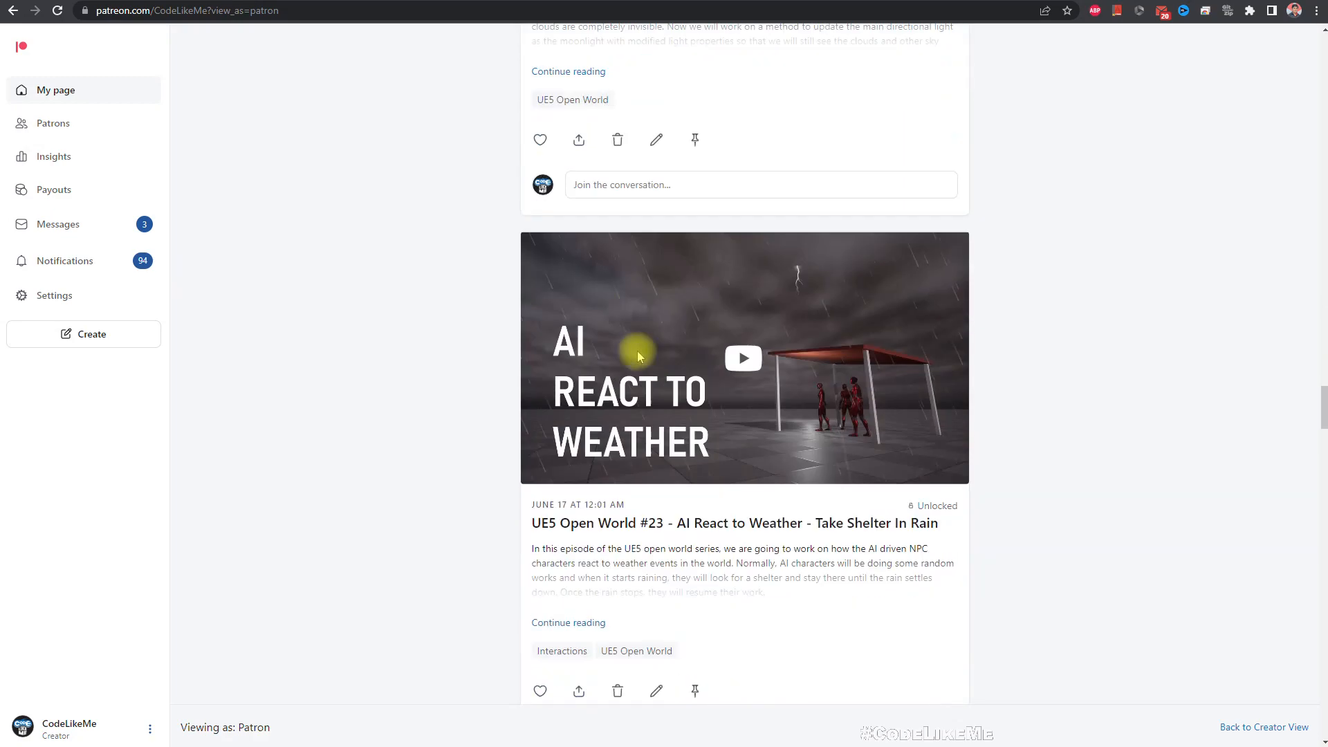
scroll("down", 3)
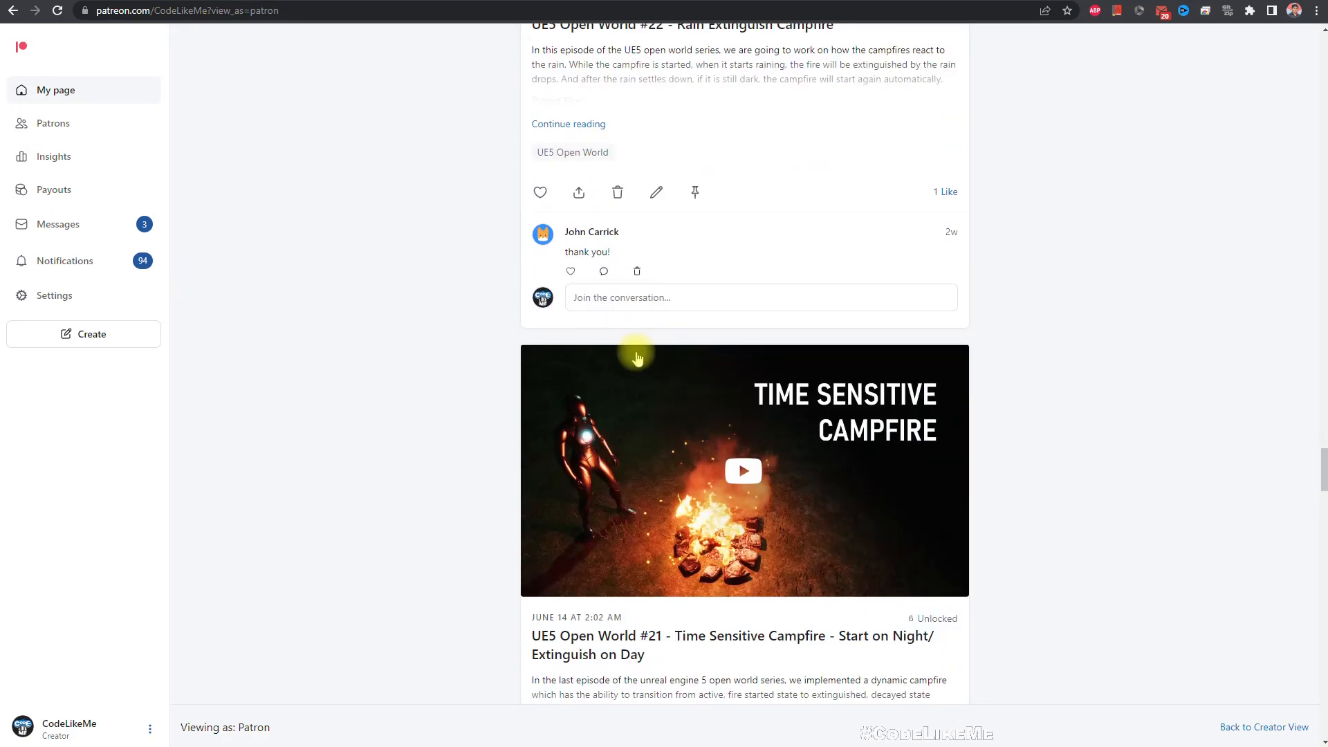